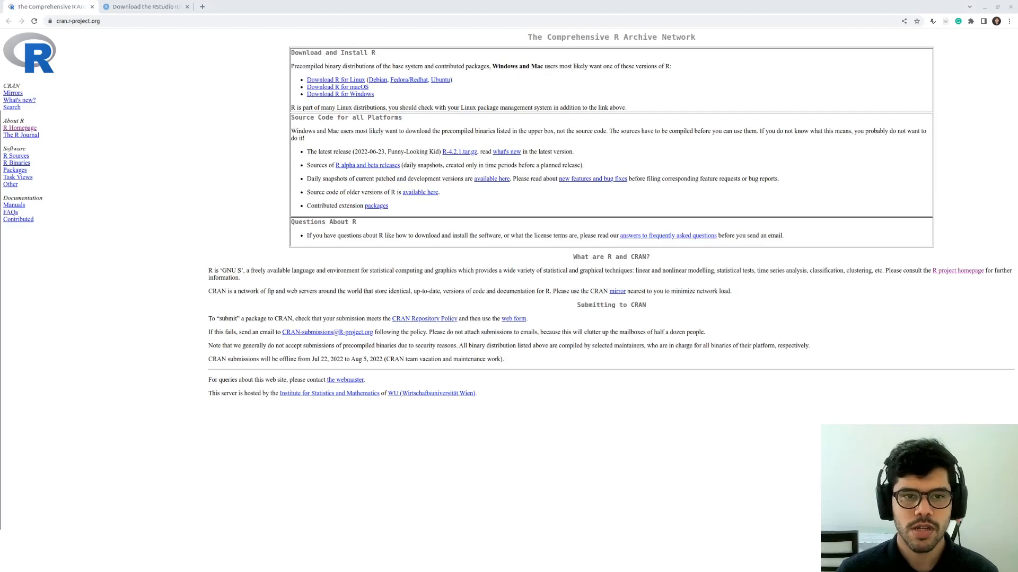
mouse_move(104, 76)
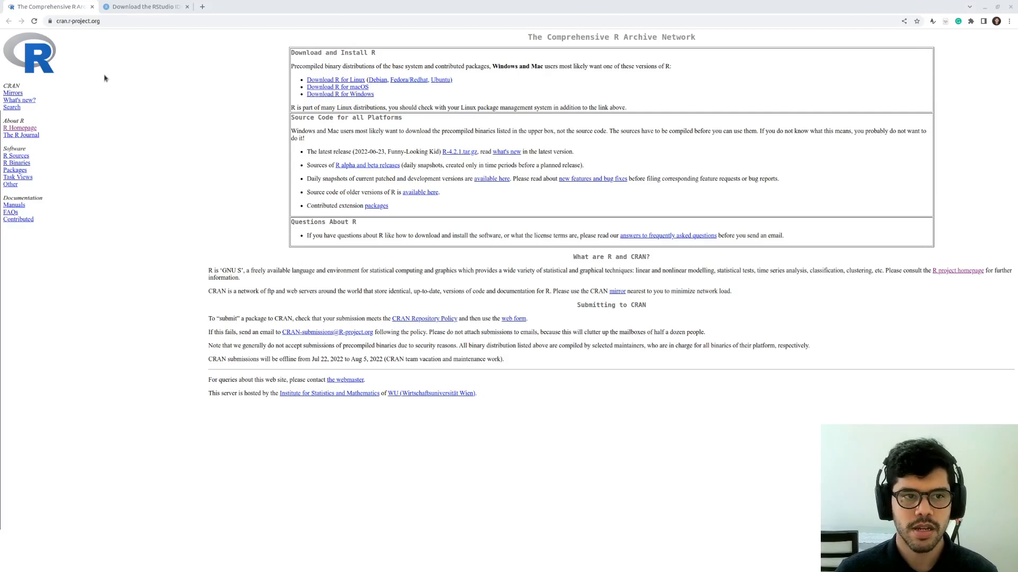
mouse_move(110, 53)
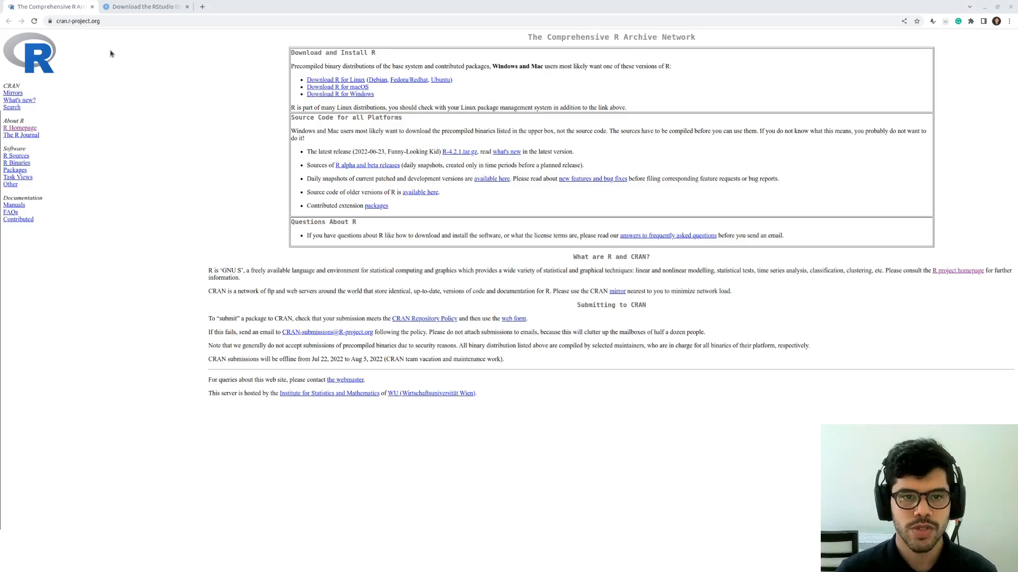
mouse_move(240, 49)
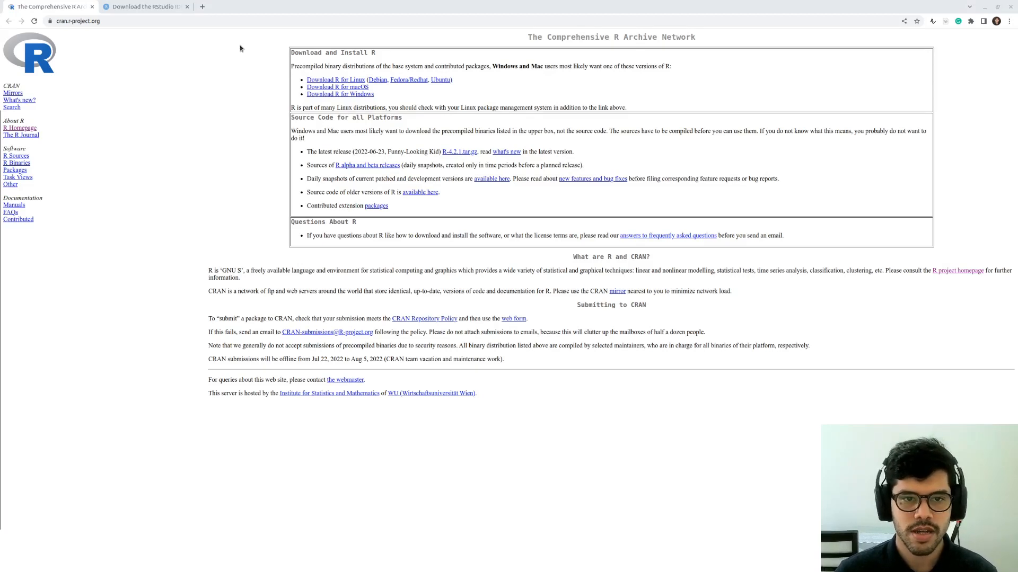
mouse_move(318, 90)
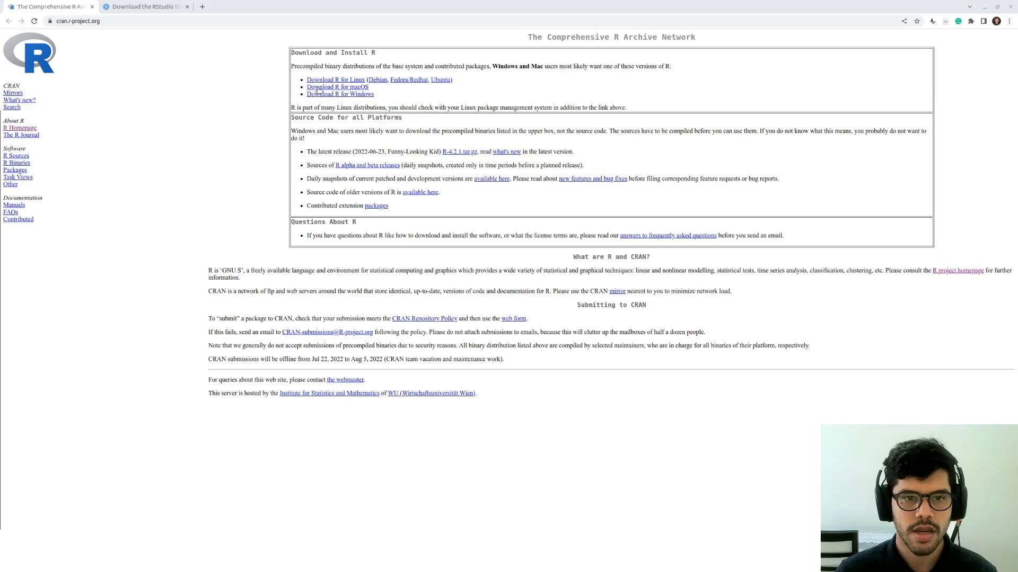
Switch to the Download the RStudio IDE tab and scroll to the All Installers table
click(142, 6)
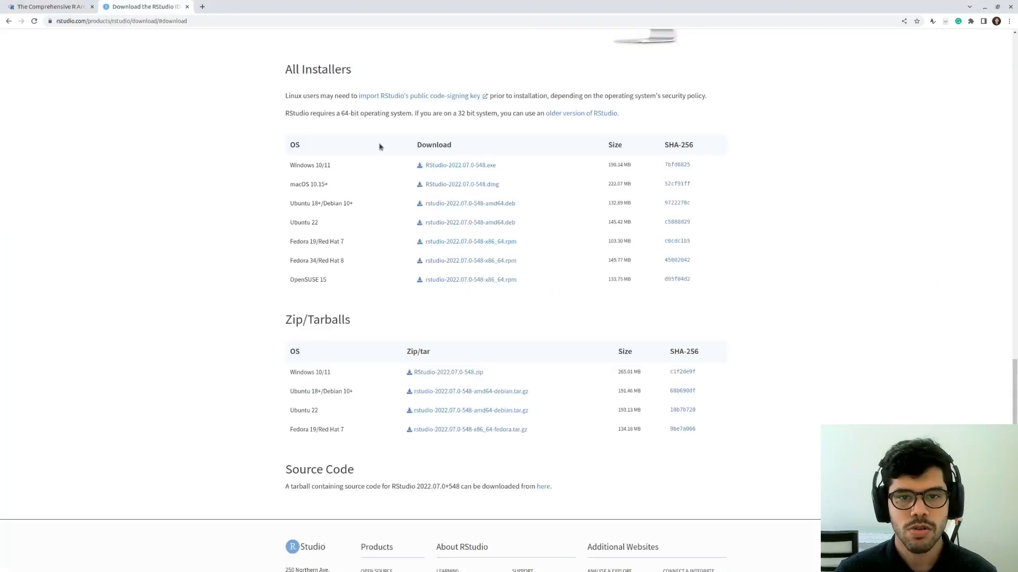
scroll(up, 3)
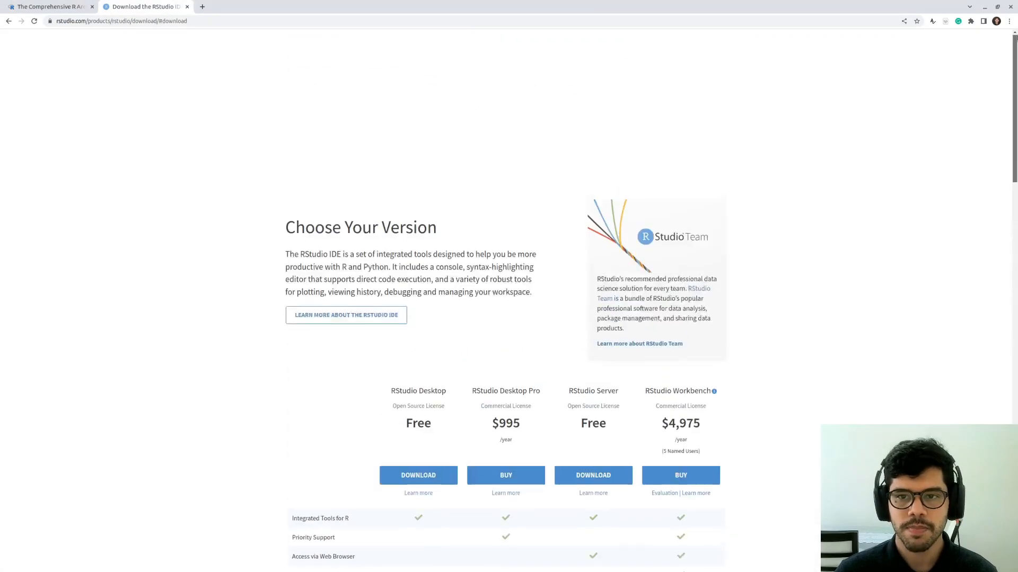
scroll(up, 3)
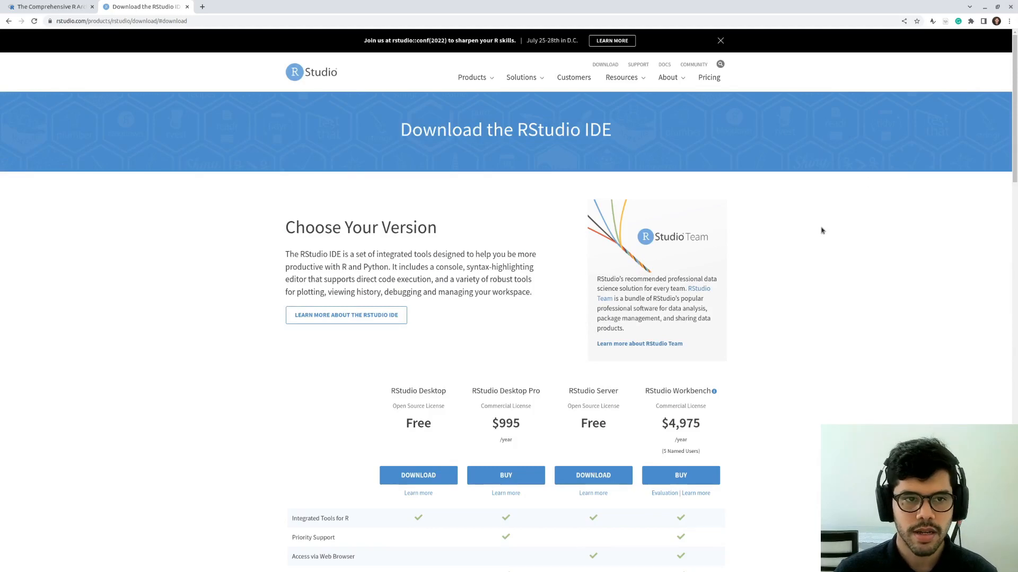
scroll(down, 3)
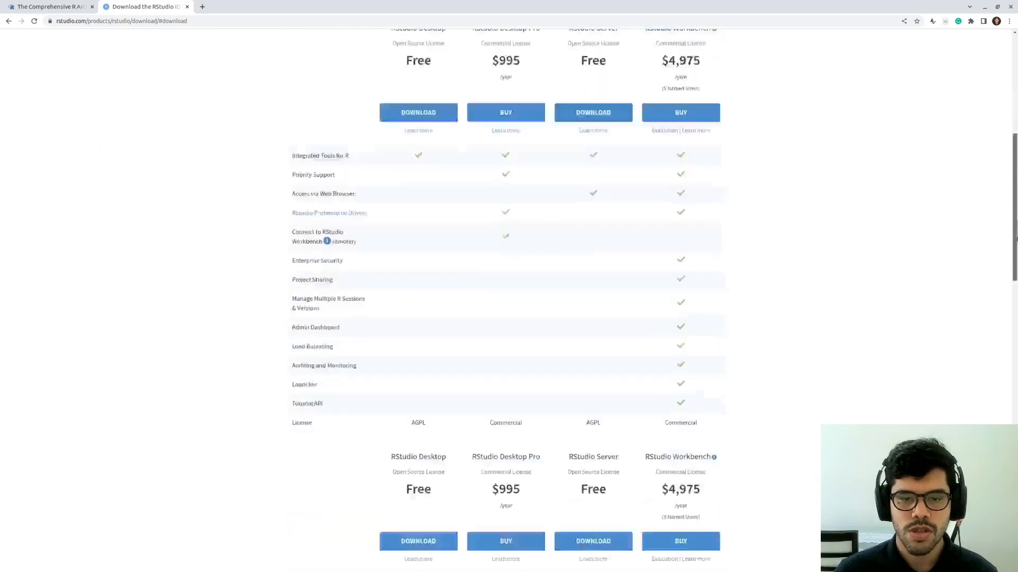
scroll(down, 3)
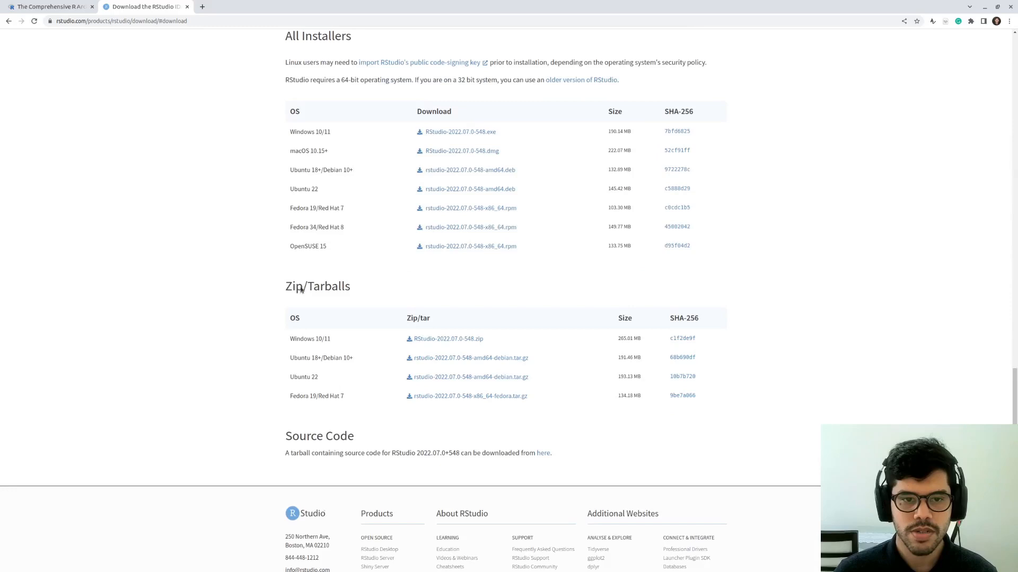
mouse_move(563, 416)
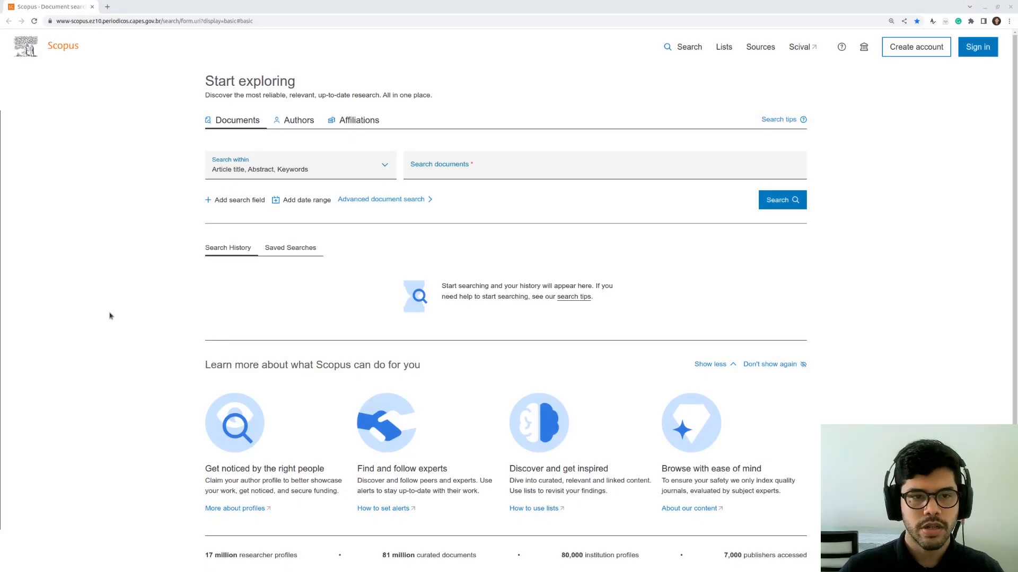
mouse_move(85, 154)
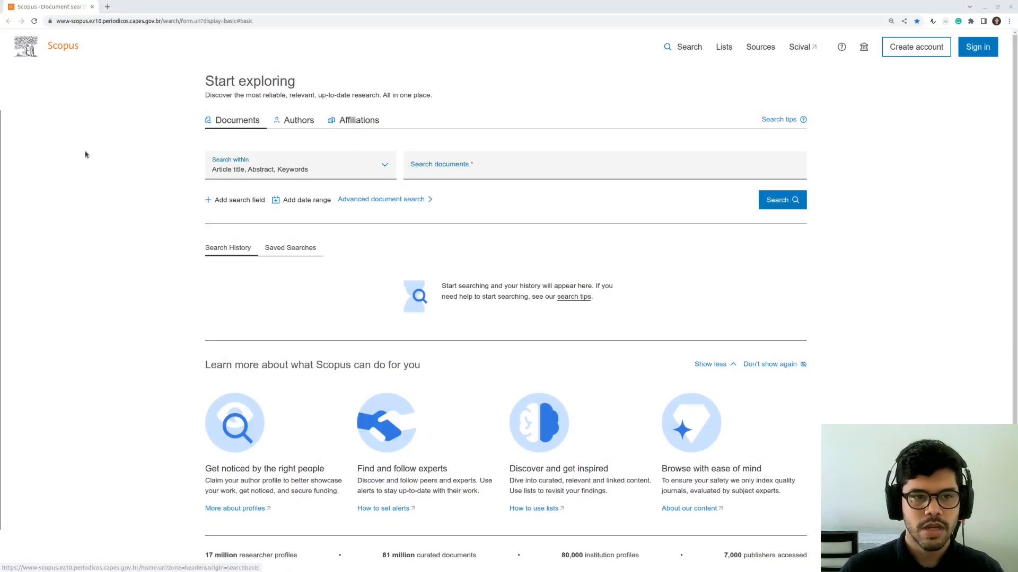
mouse_move(87, 255)
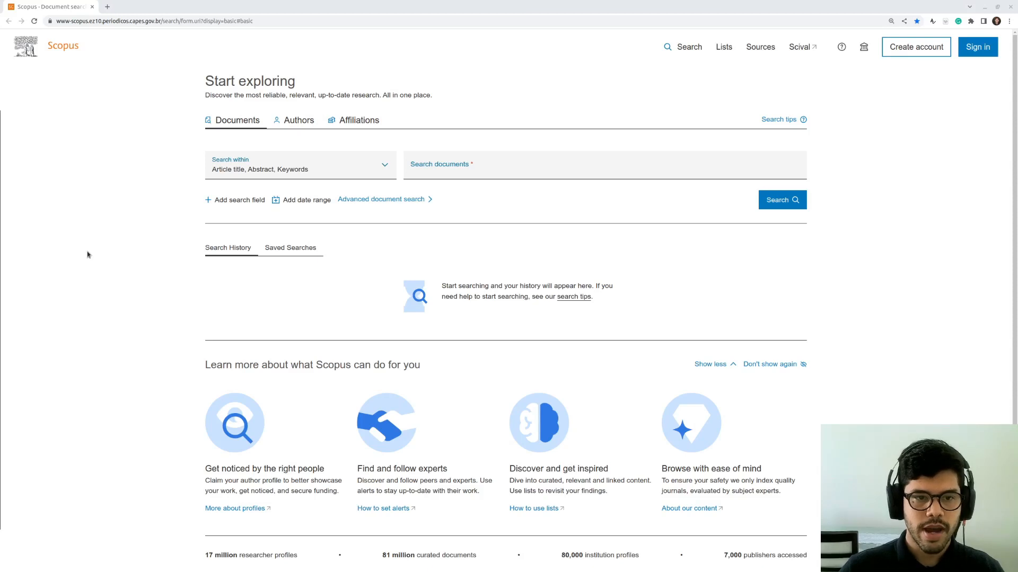
mouse_move(84, 264)
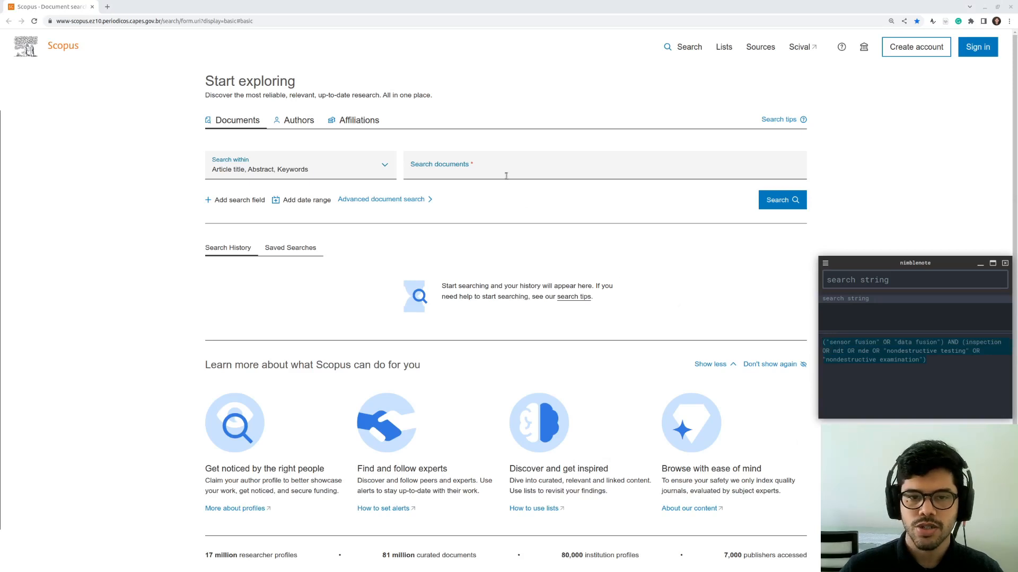
Search Scopus for sensor/data fusion with inspection/NDT/NDE terms, limited to 2018–2022
text(("sensor fusion" OR "data fusion") AND (inspection OR ndt OR nde OR "nondestructive testing" OR "nondestructive examination"))
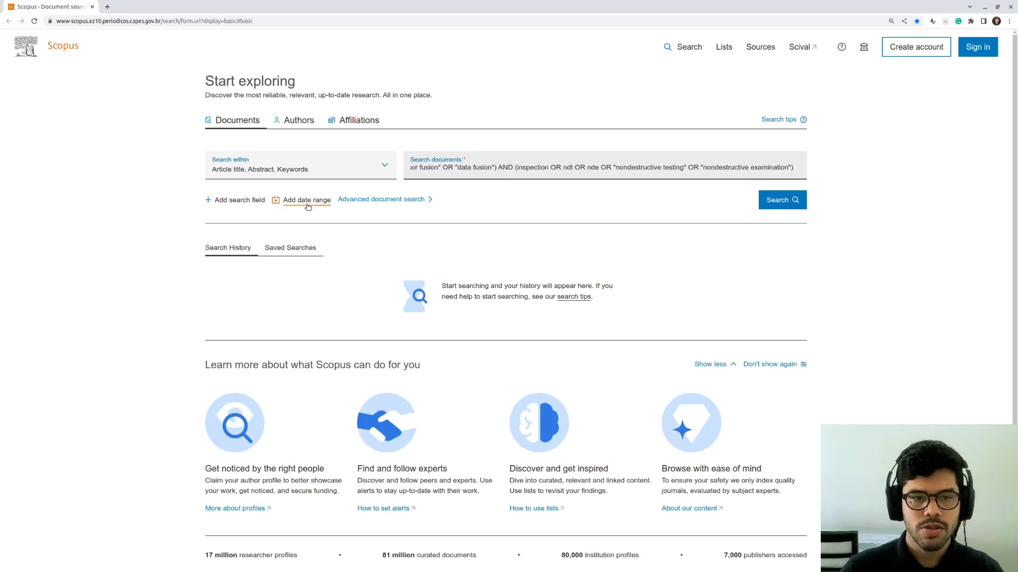
click(305, 200)
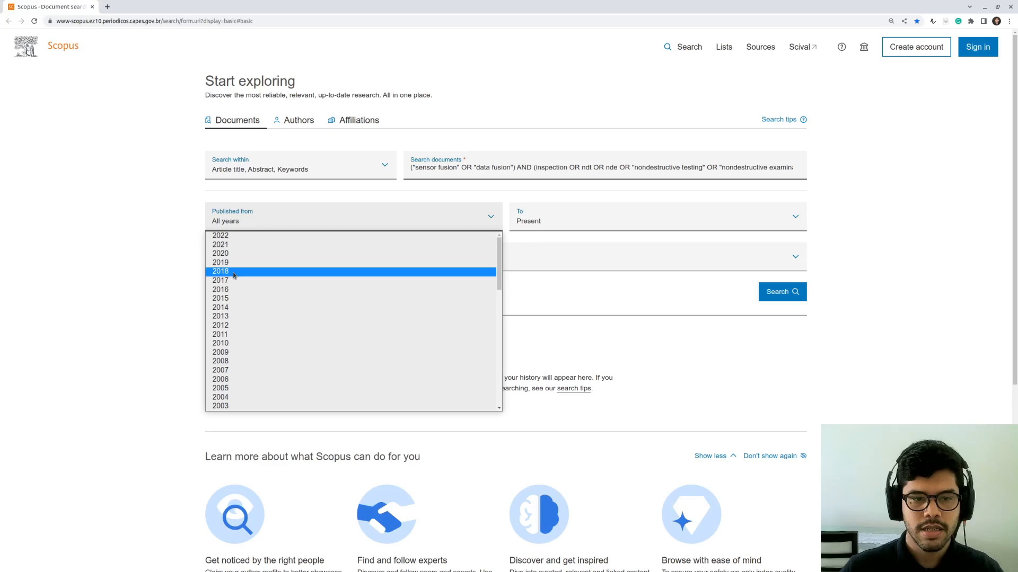
click(220, 271)
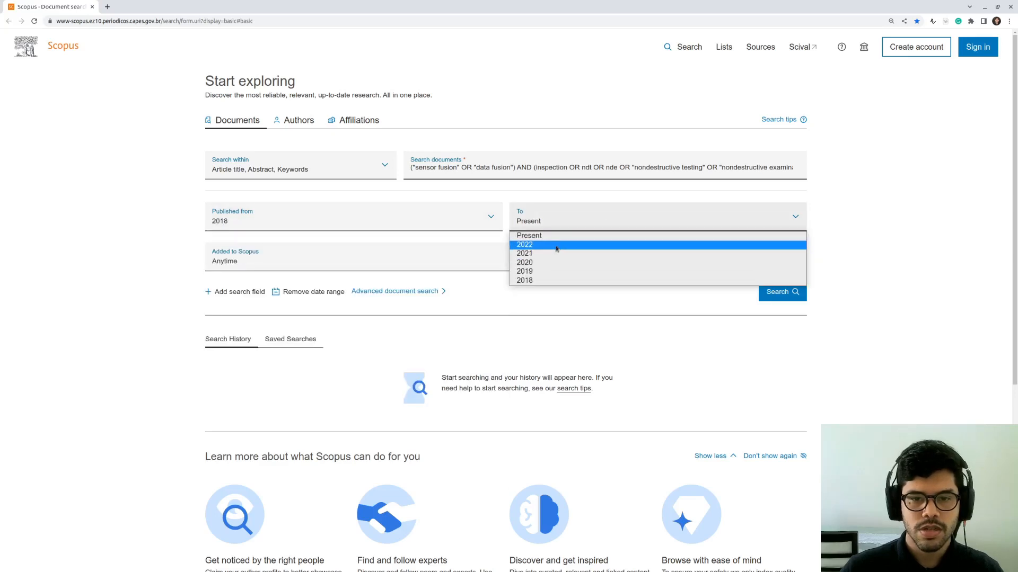
click(524, 245)
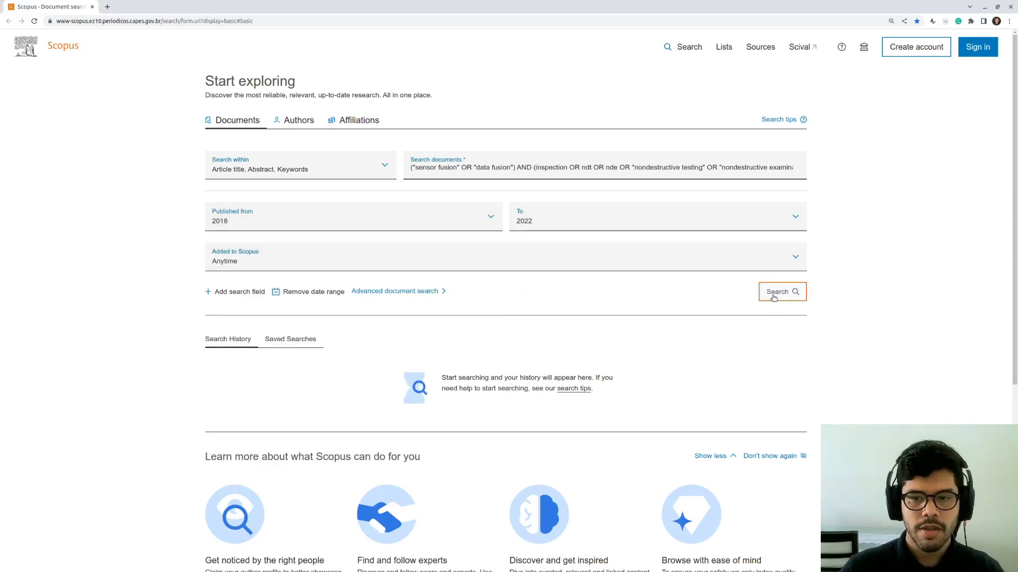
click(781, 292)
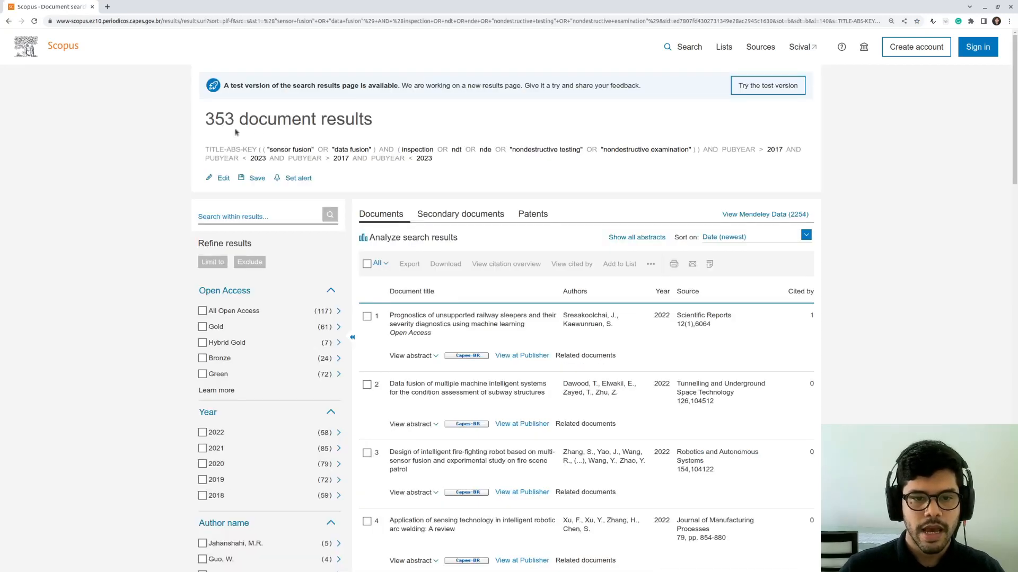
mouse_move(396, 180)
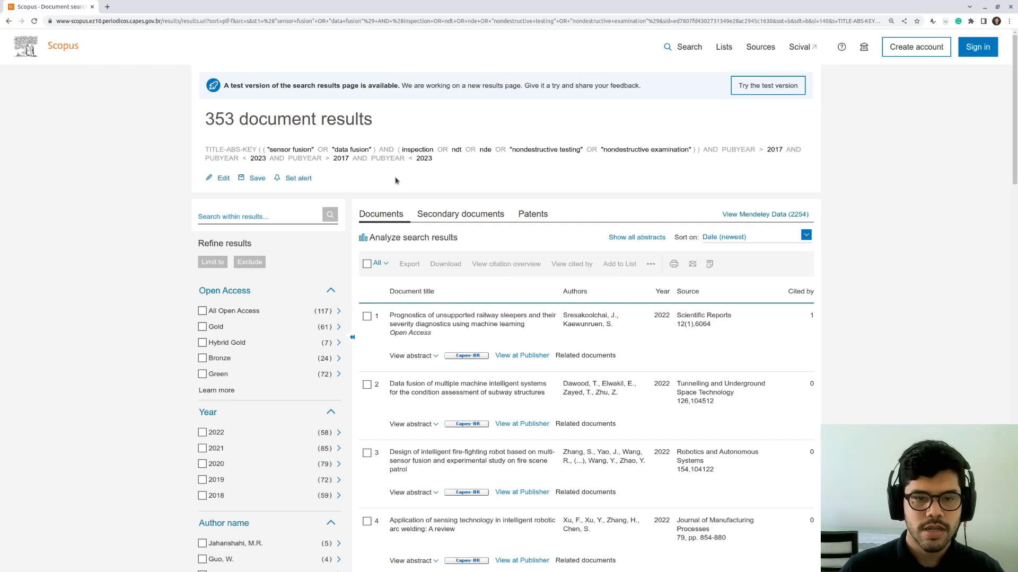
mouse_move(375, 255)
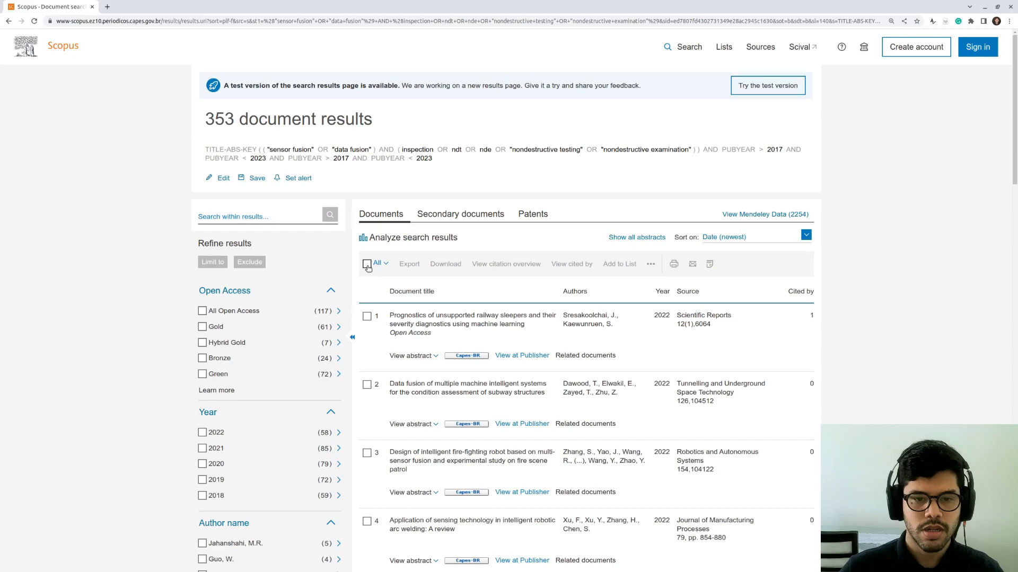
Select all 353 Scopus results for BibTeX export with bibliographical, other information and references
click(366, 264)
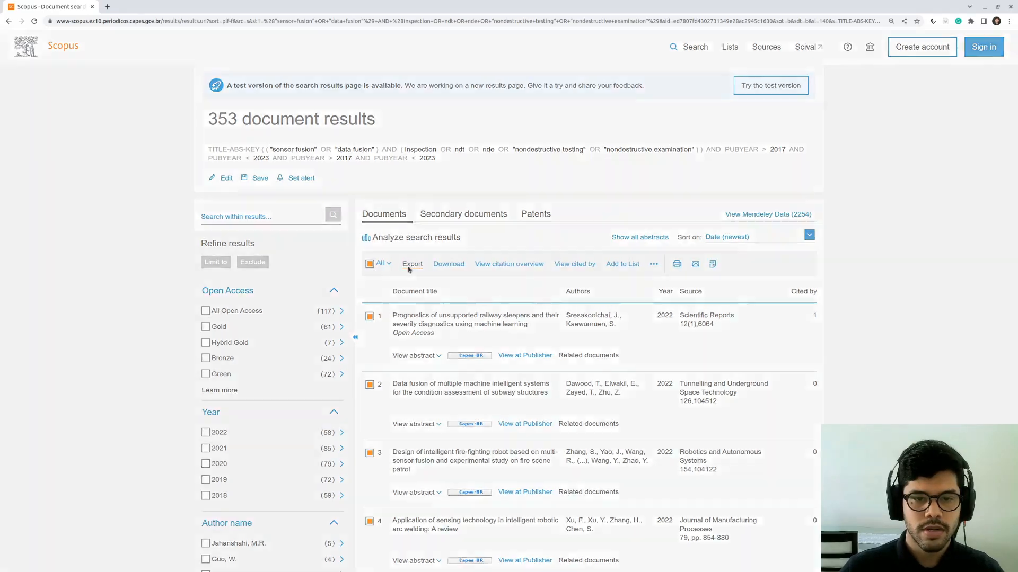
click(412, 264)
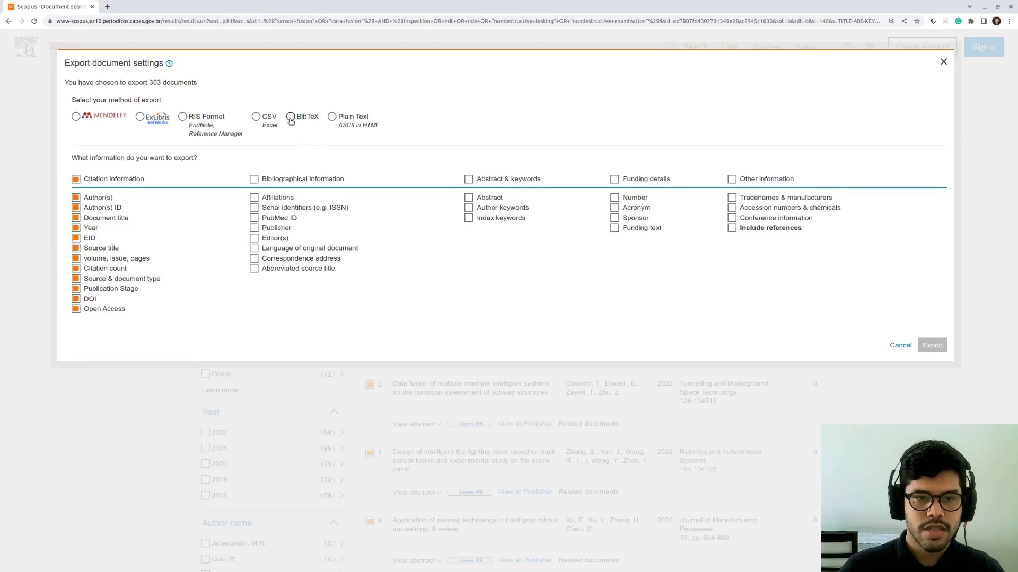
click(291, 116)
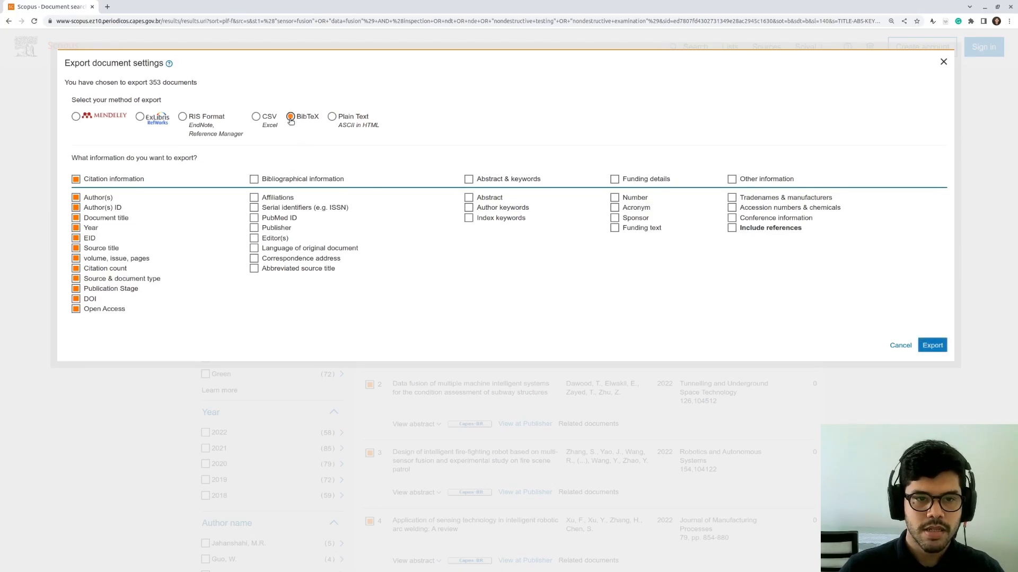
mouse_move(254, 179)
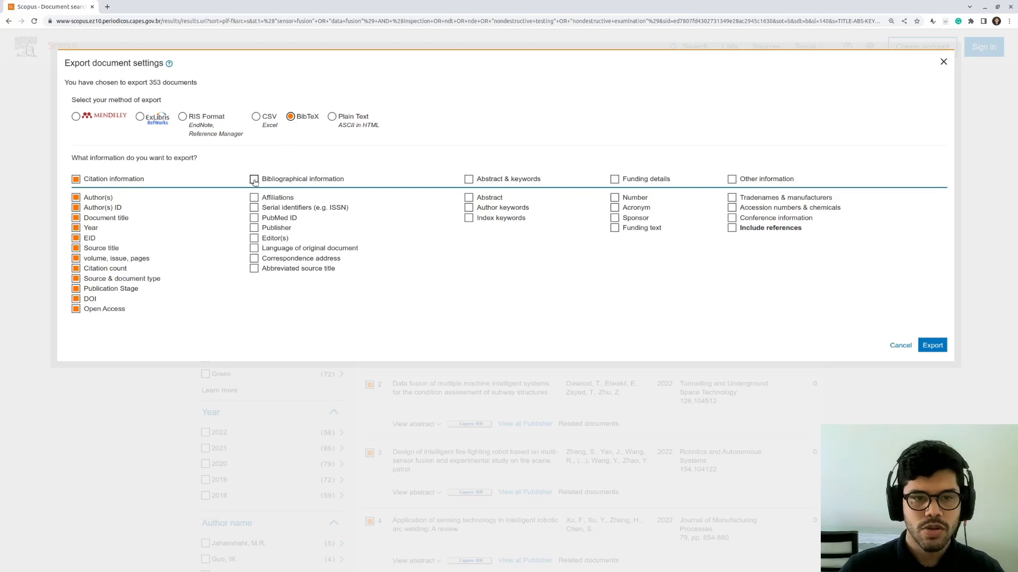
click(254, 179)
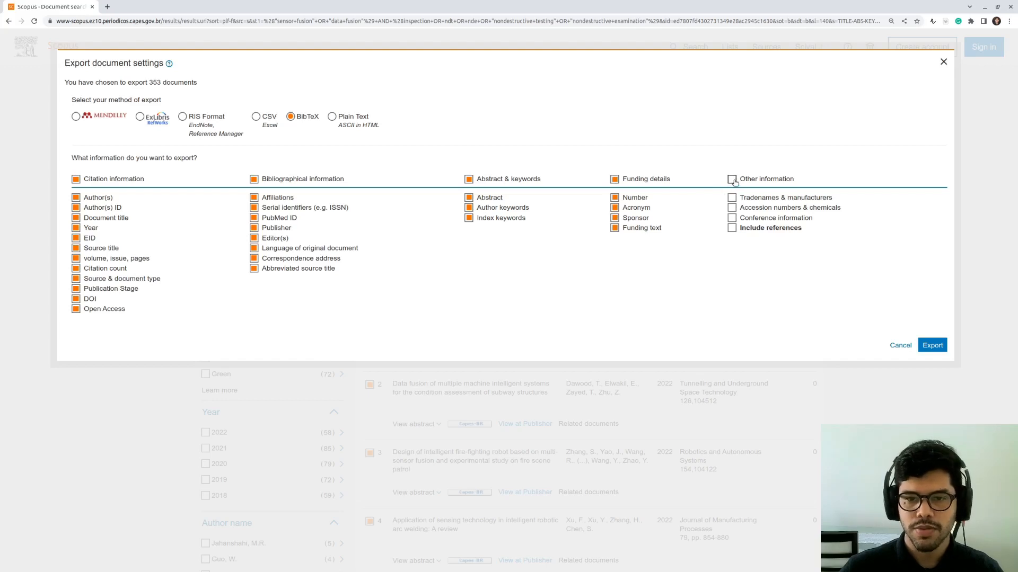
click(732, 179)
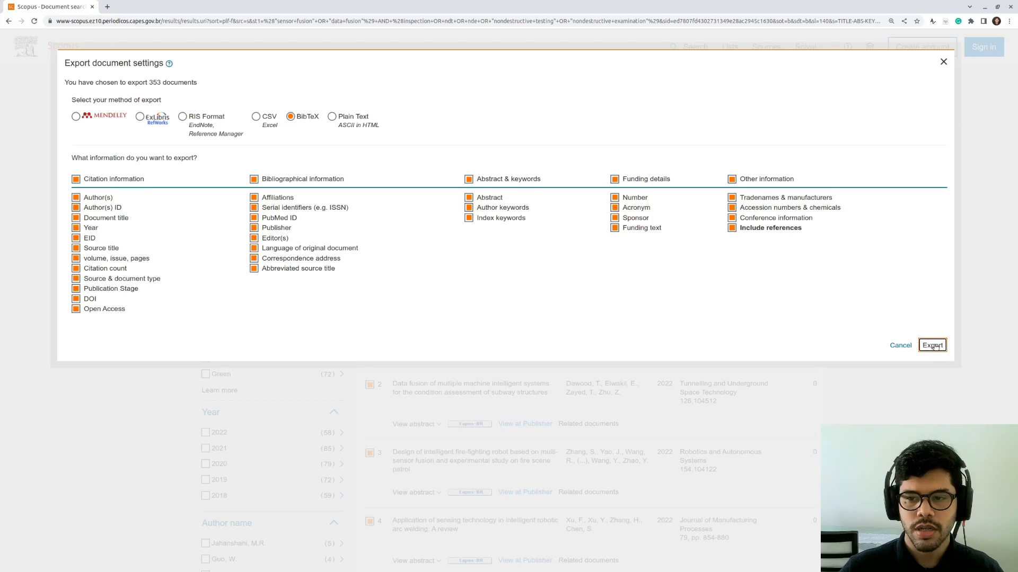
Confirm the BibTeX export of the 353 Scopus documents
click(931, 345)
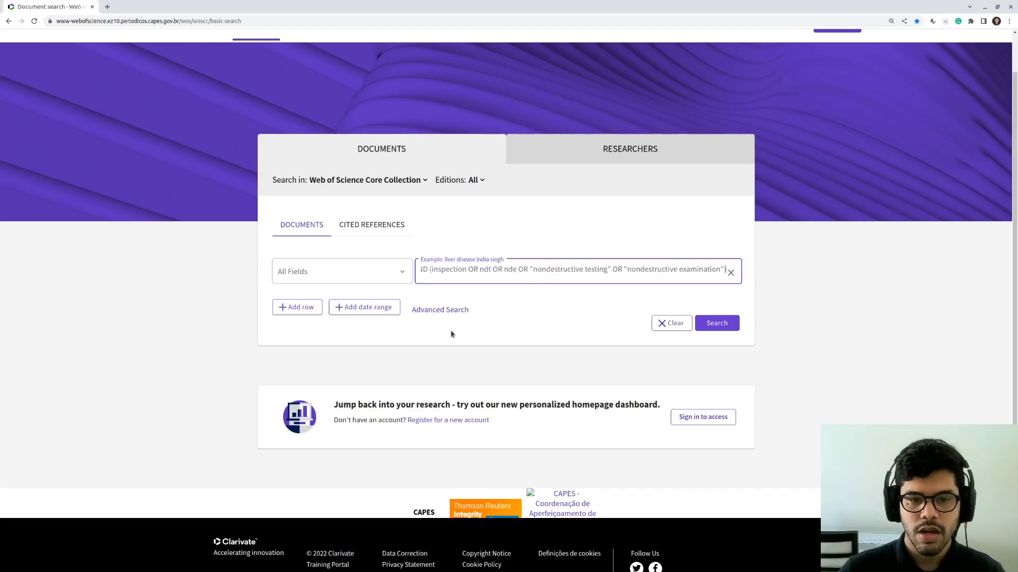
Add a custom publication date range 2018-01-01 to 2022-12-31 and run the Web of Science search
click(363, 307)
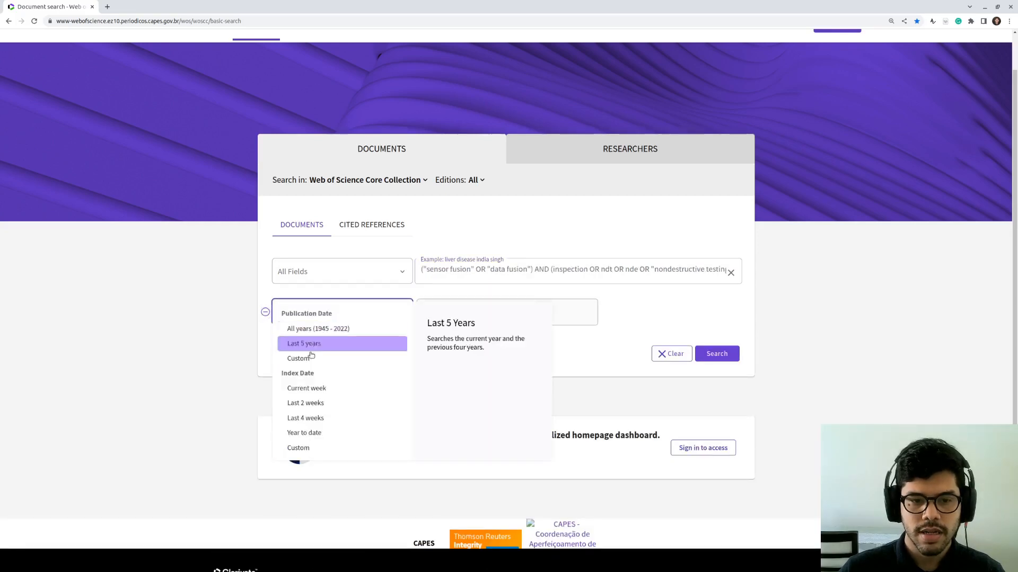
click(298, 357)
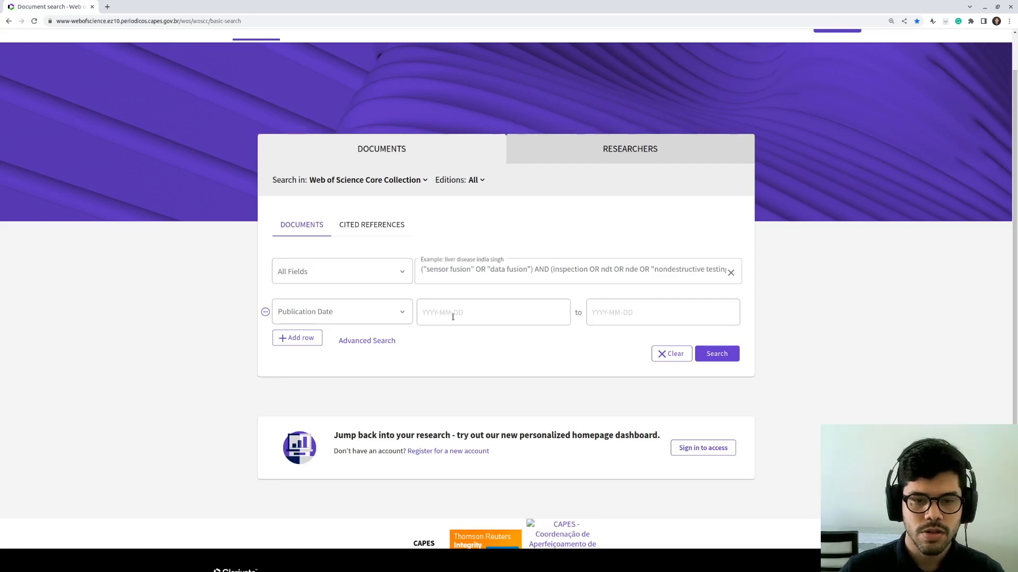
click(493, 312)
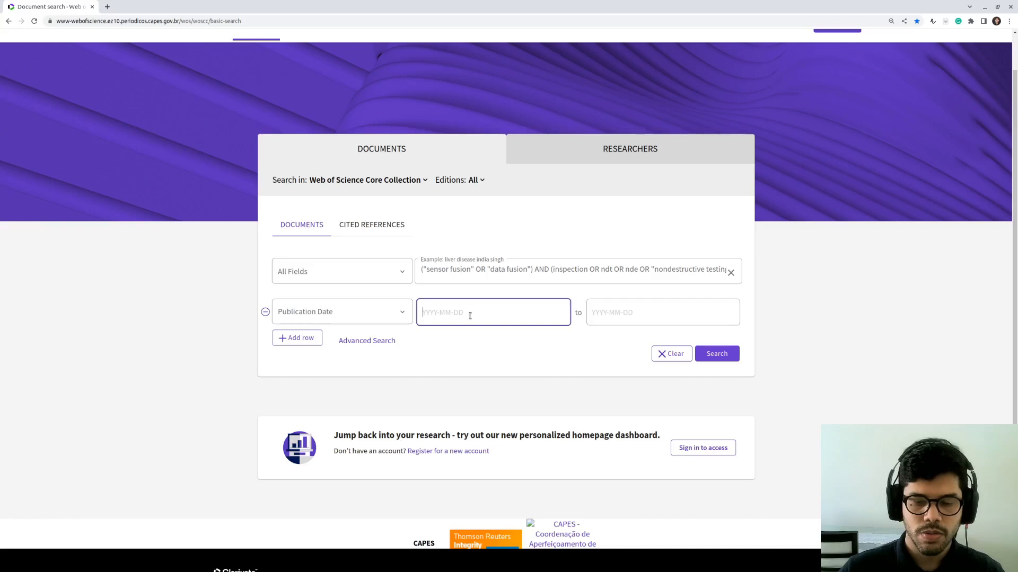
text(2018-01-)
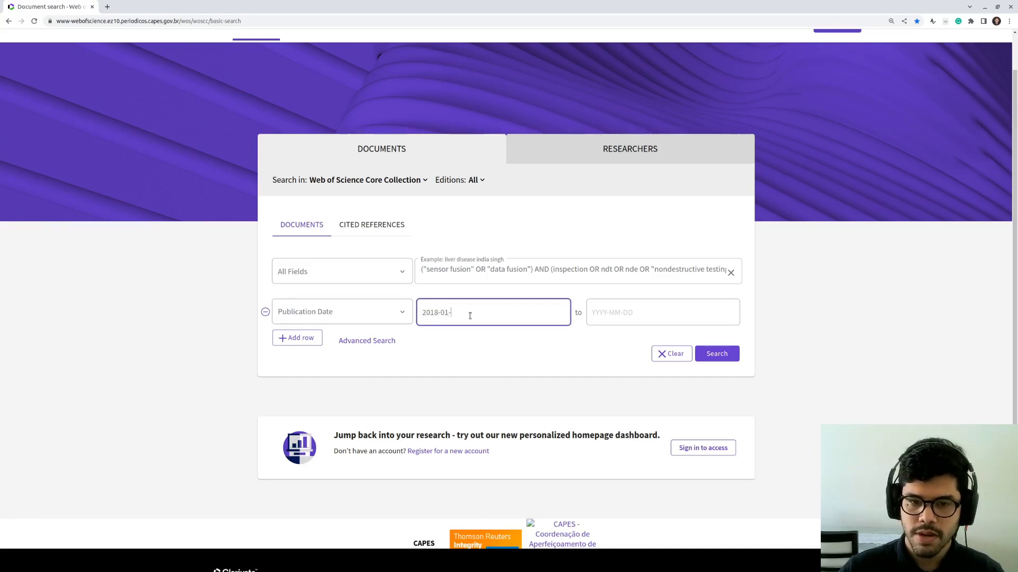
click(662, 313)
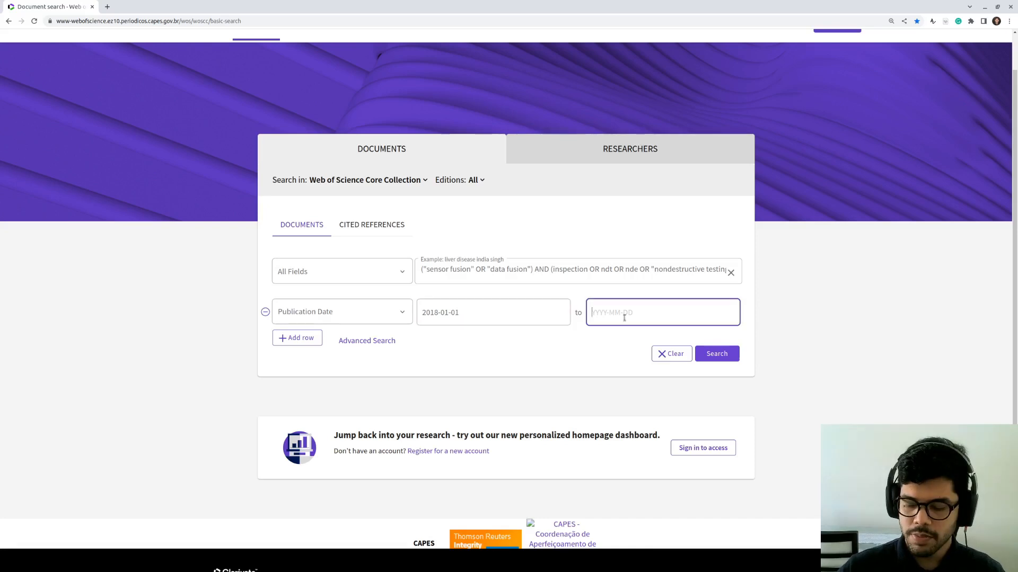
text(2022)
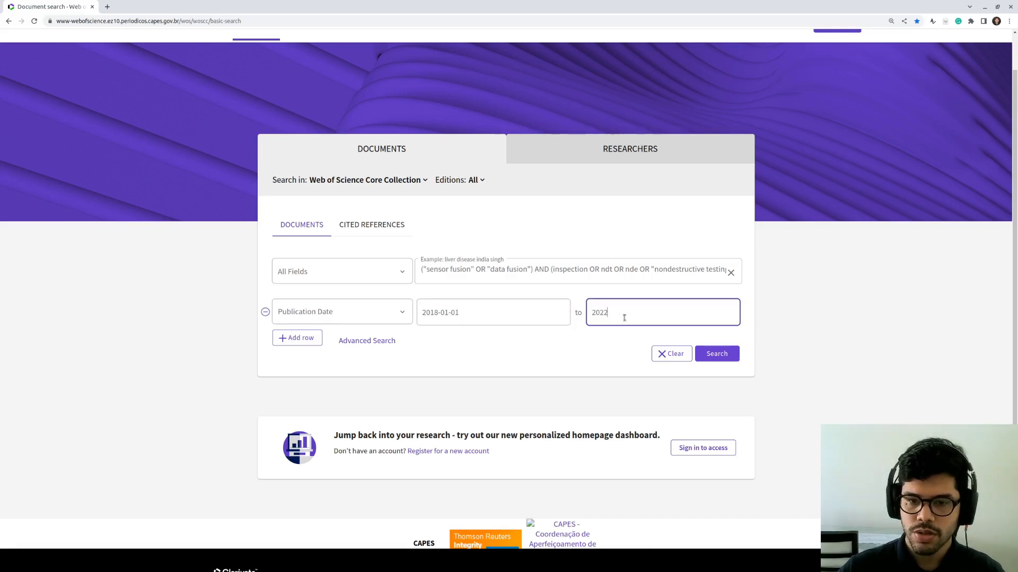
text(-12)
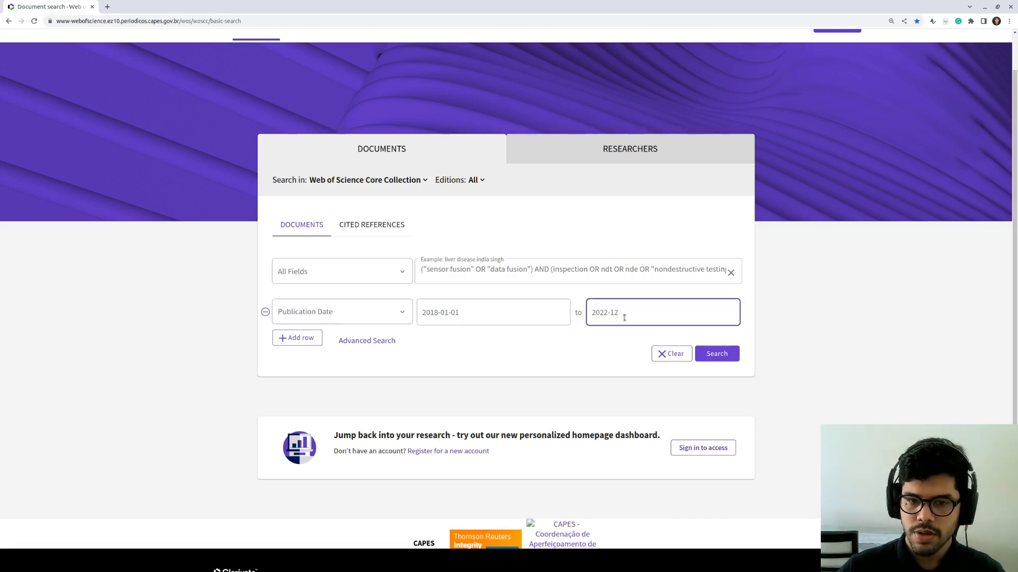
text(-31)
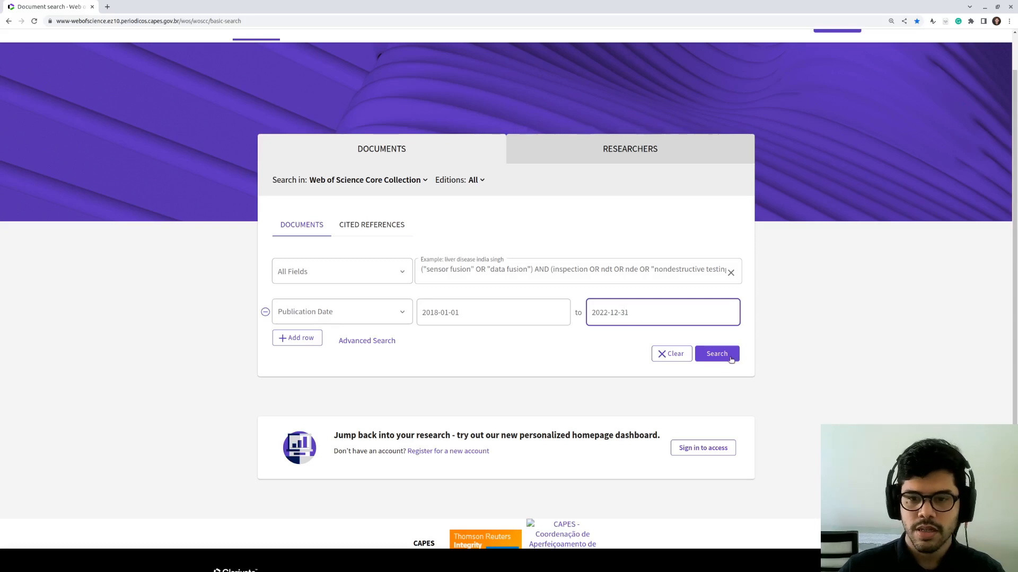
click(717, 354)
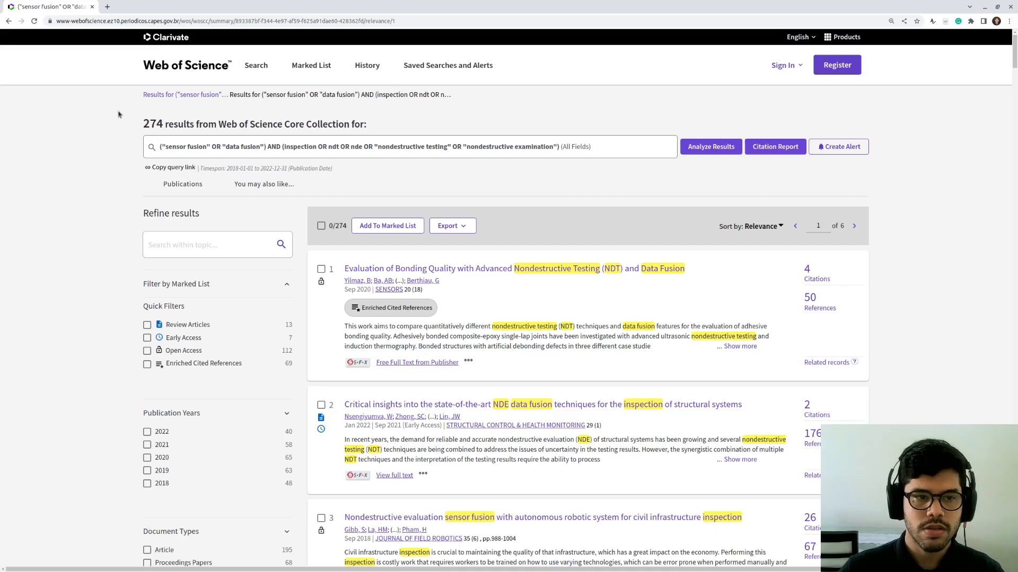
mouse_move(322, 253)
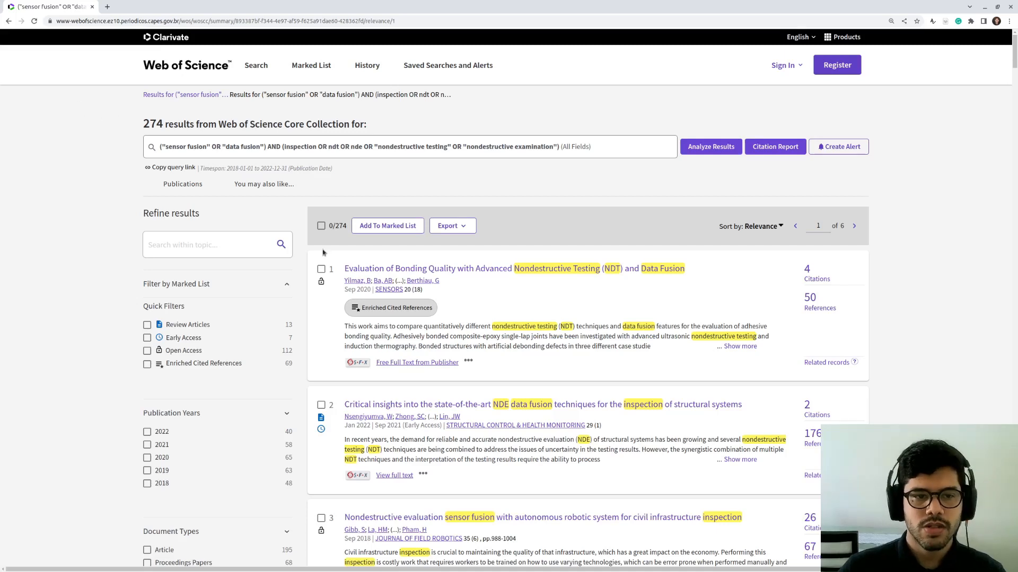
mouse_move(350, 182)
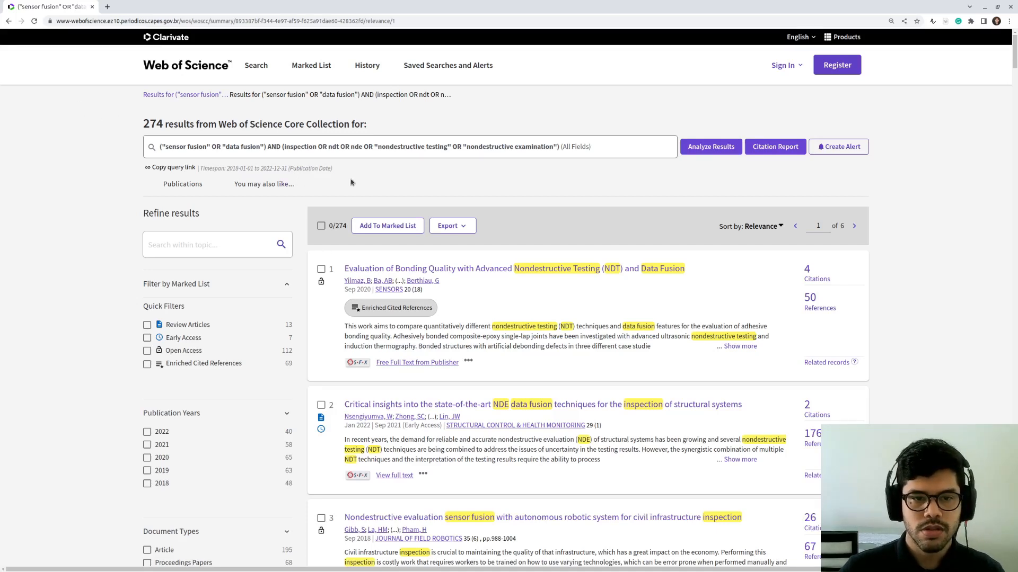
Export Web of Science records 1–274 as Full Record BibTeX to savedrecs.bib
click(449, 226)
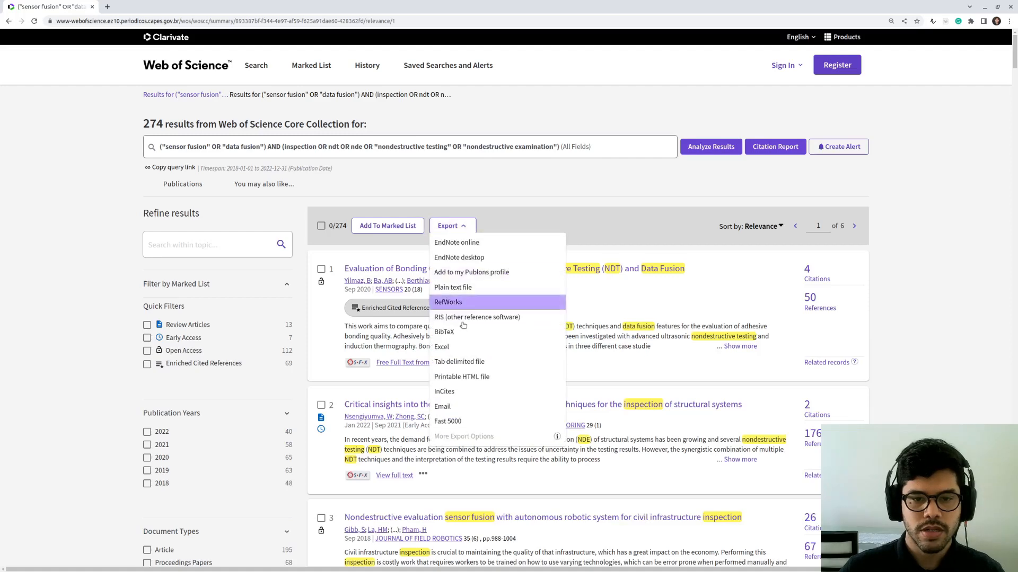
click(444, 332)
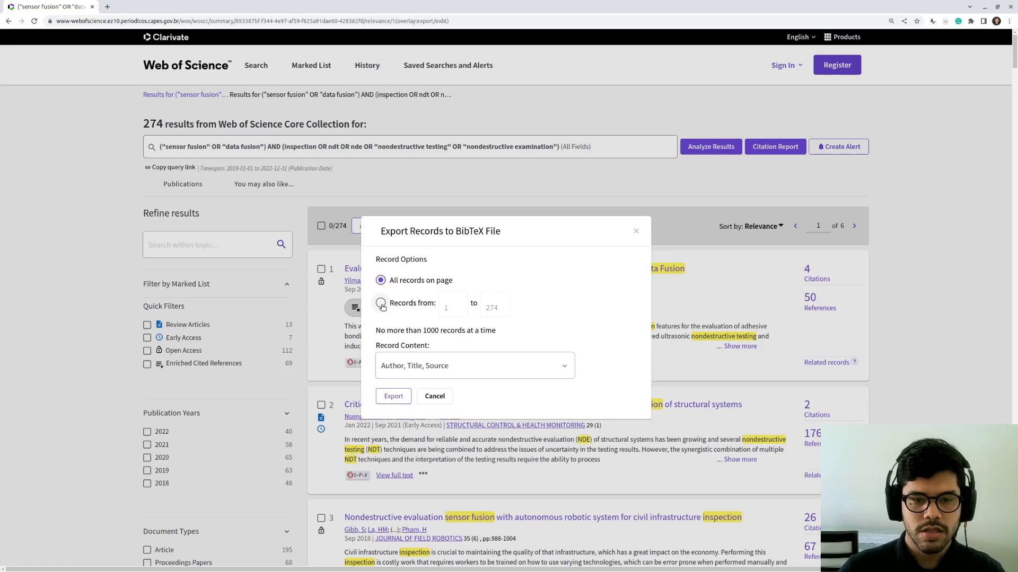
click(381, 303)
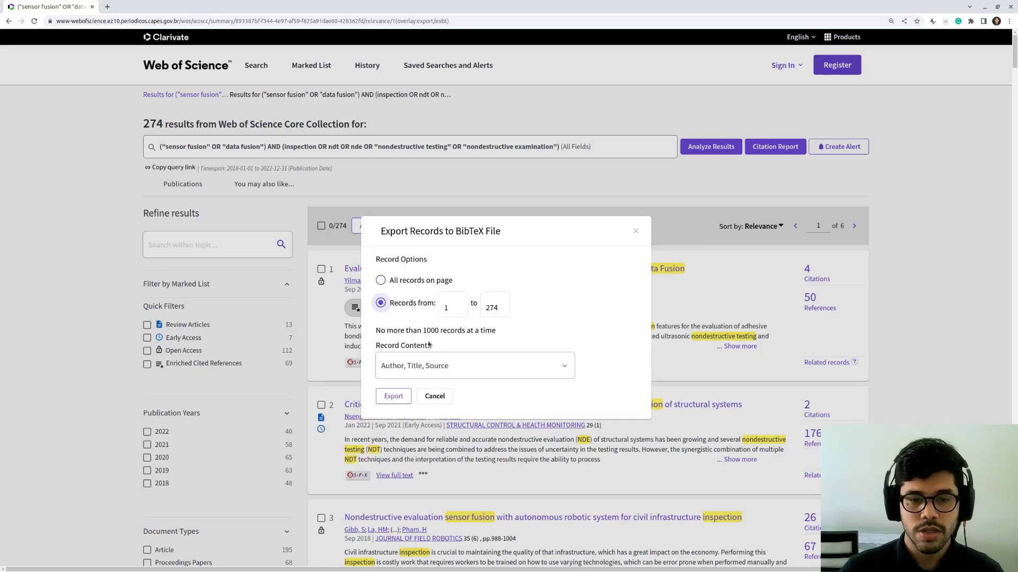
click(473, 366)
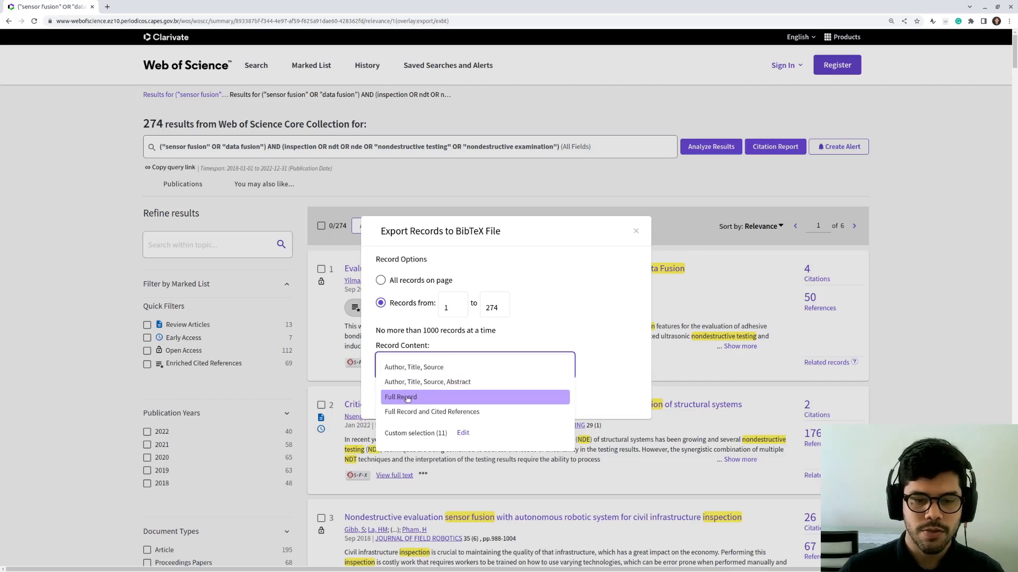
click(401, 396)
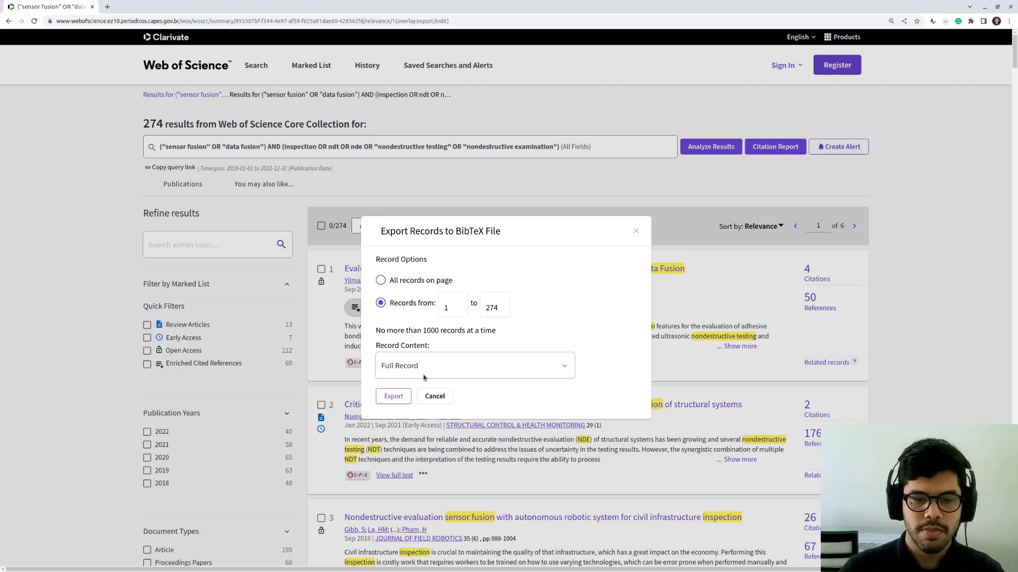
click(393, 396)
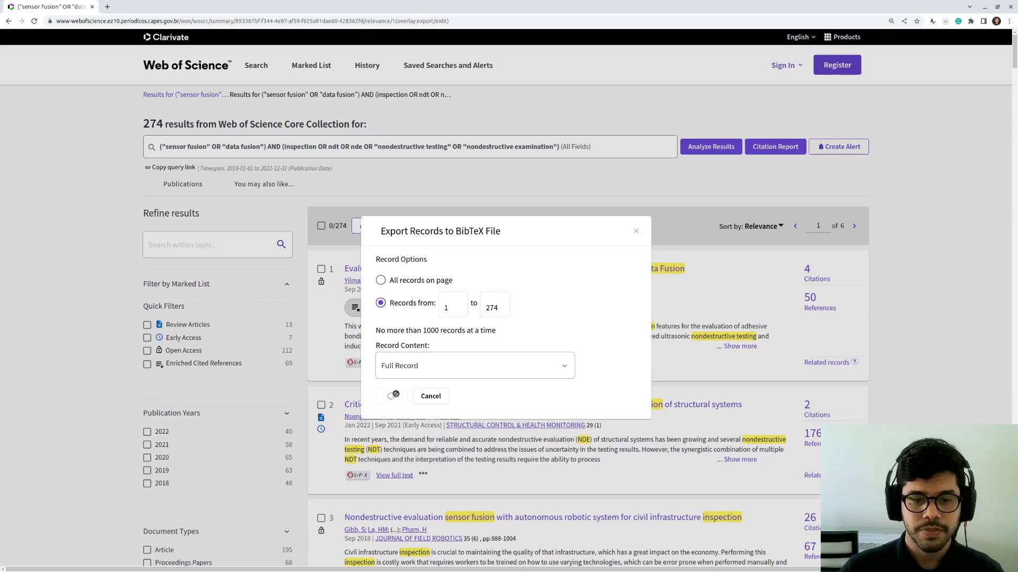
click(393, 396)
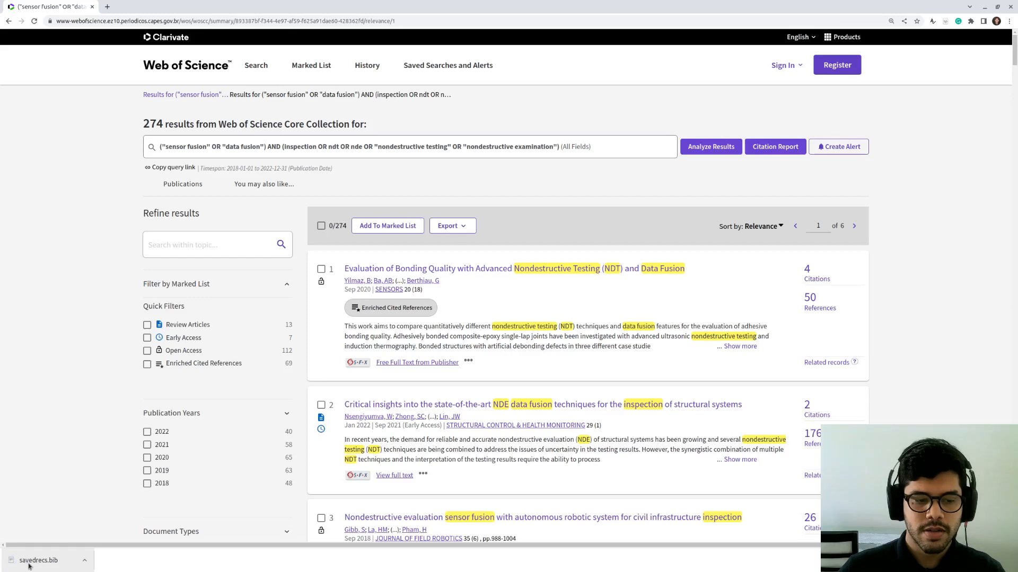
mouse_move(137, 564)
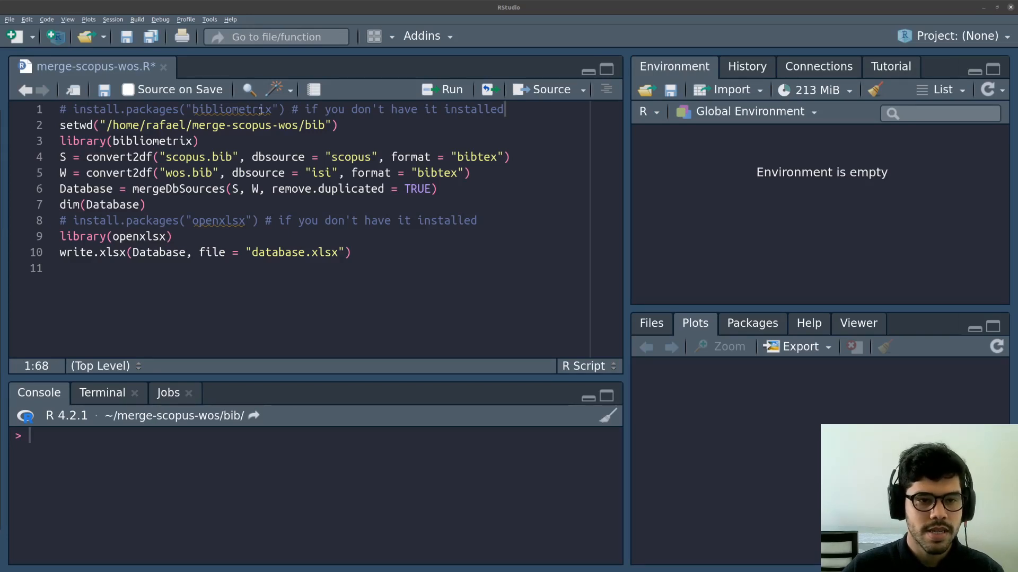
Run the setwd line for the bib folder and load bibliometrix in merge-scopus-wos.R
click(346, 124)
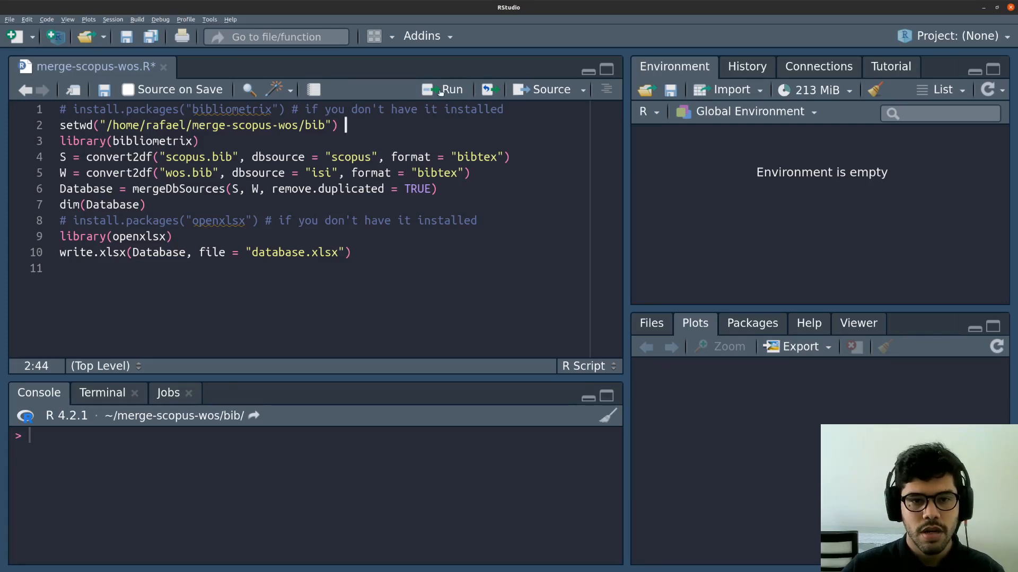
click(443, 90)
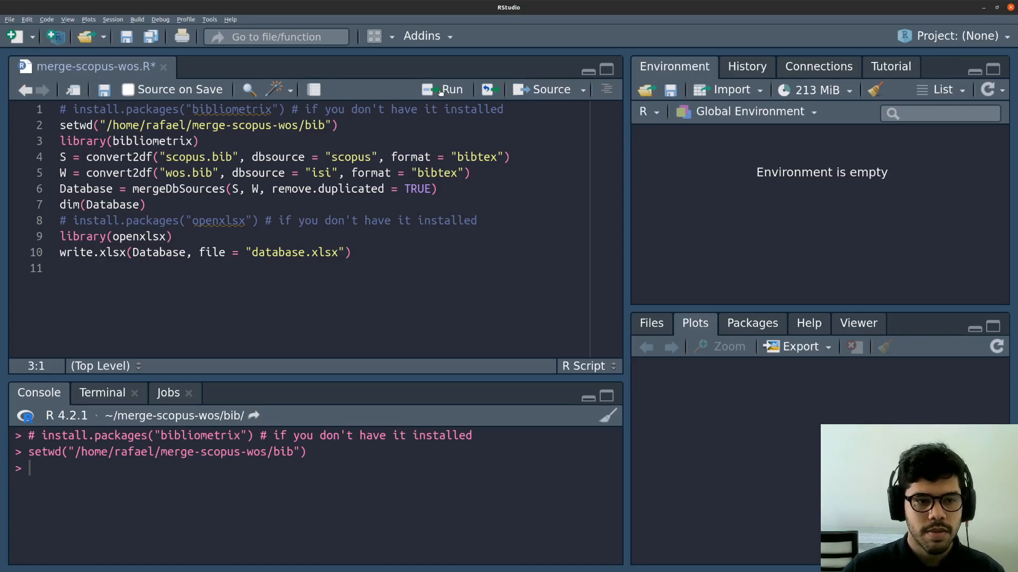
click(451, 89)
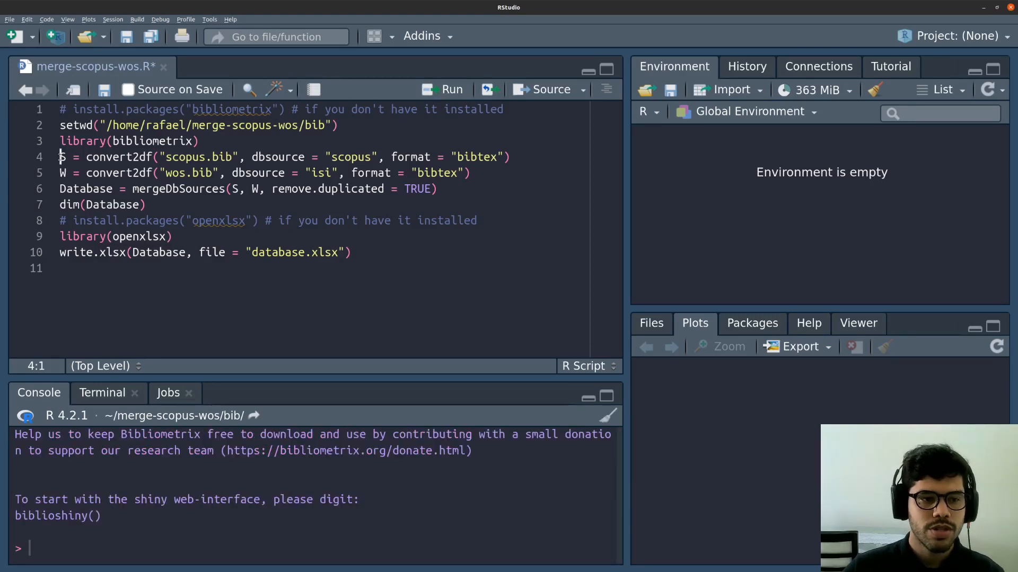
Convert the Scopus and Web of Science BibTeX files with convert2df into S (353) and W (274)
click(84, 157)
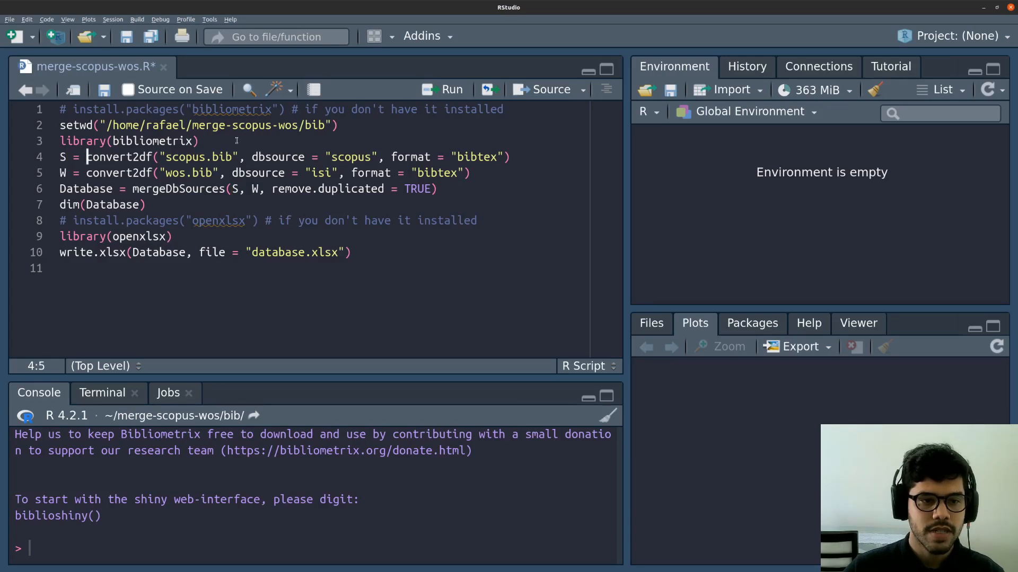
mouse_move(233, 144)
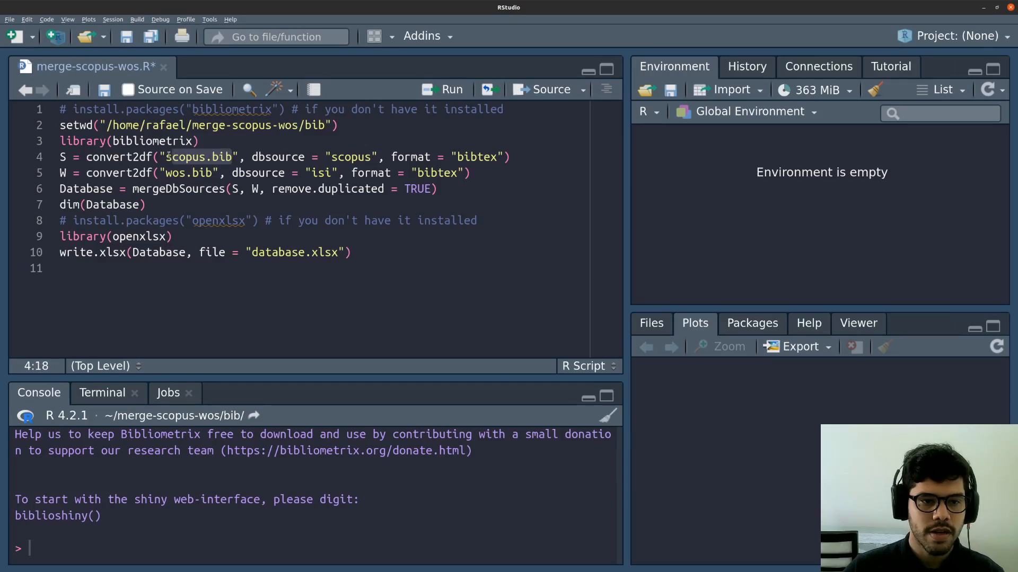
click(130, 157)
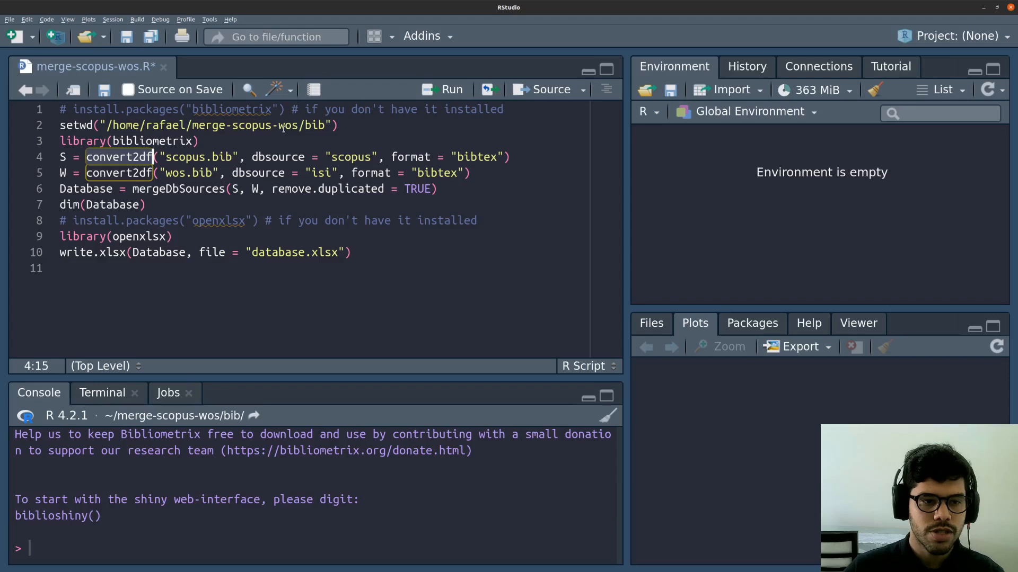
click(444, 90)
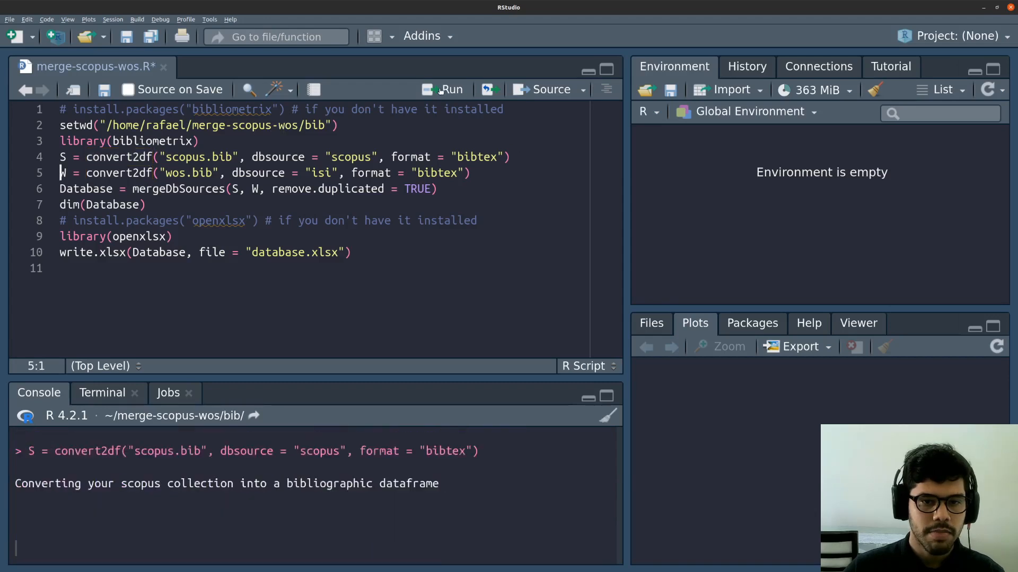
click(443, 90)
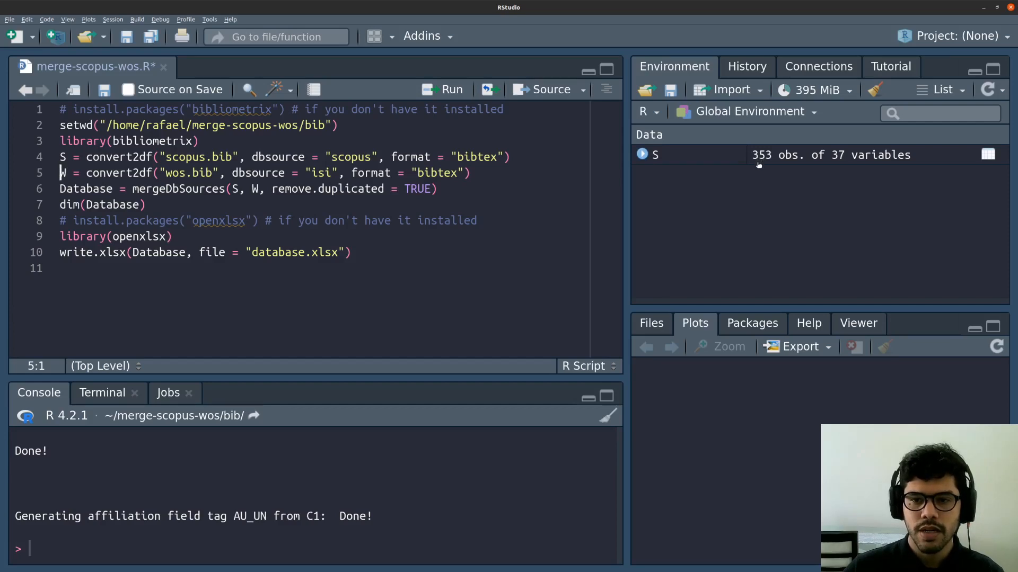
mouse_move(815, 172)
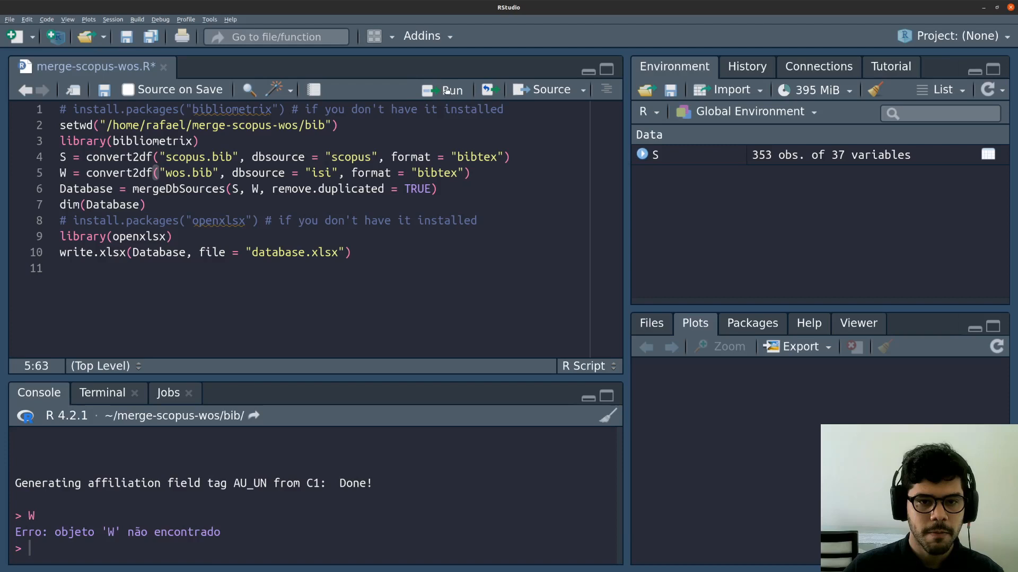
click(451, 89)
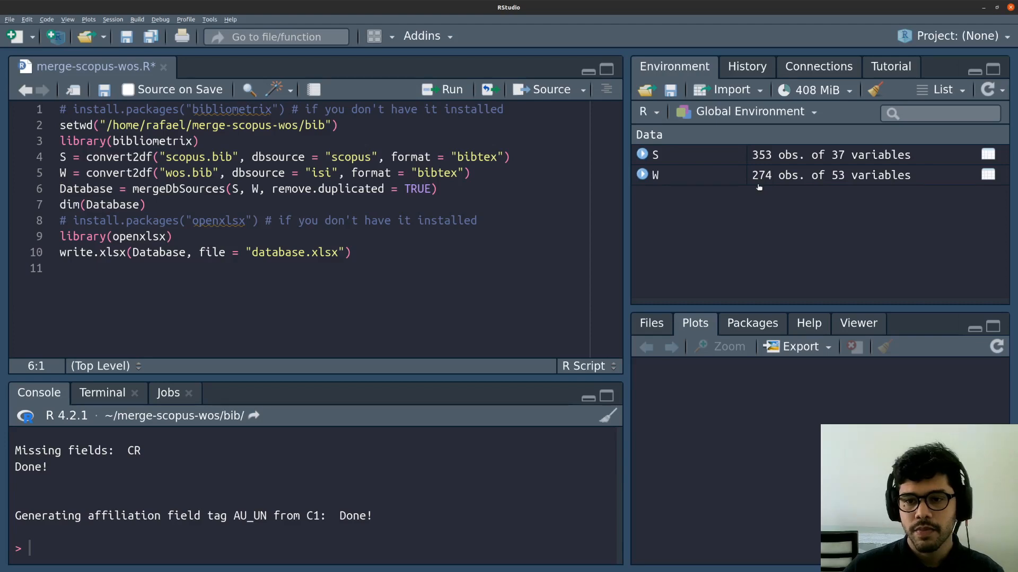
mouse_move(760, 189)
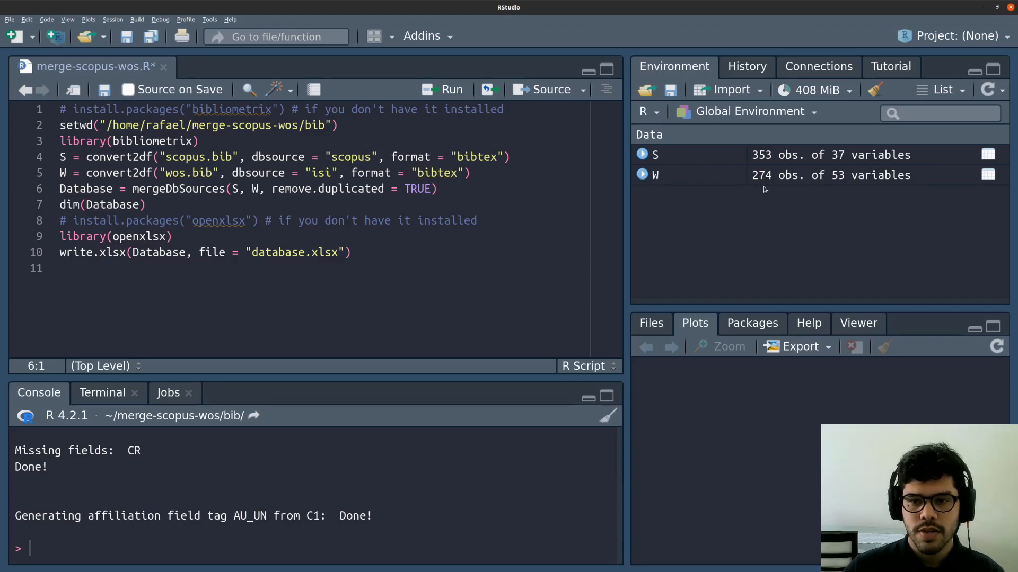
mouse_move(451, 89)
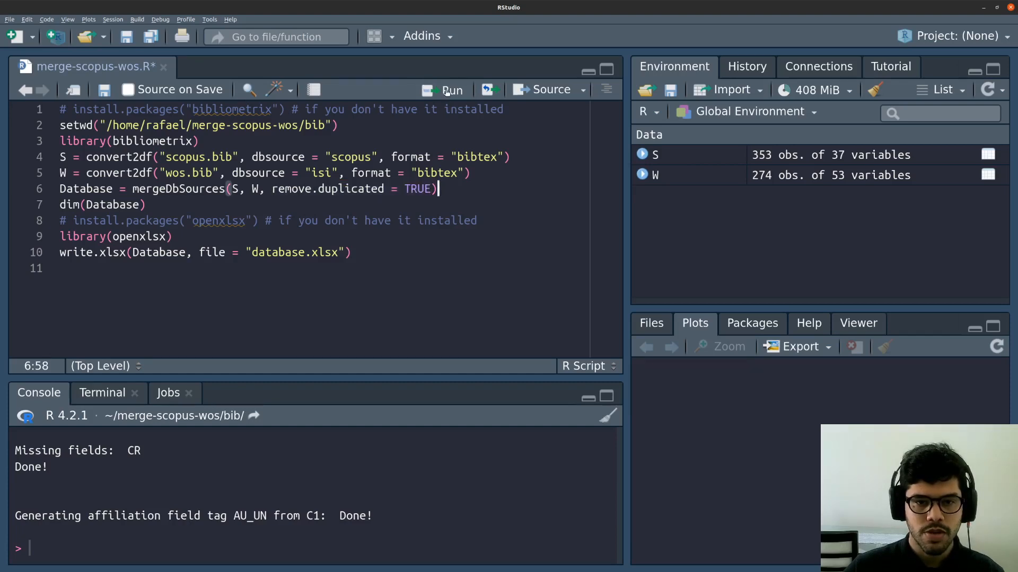
Run mergeDbSources with duplicate removal, then print dim(Database) showing 410 records and 31 variables
click(450, 90)
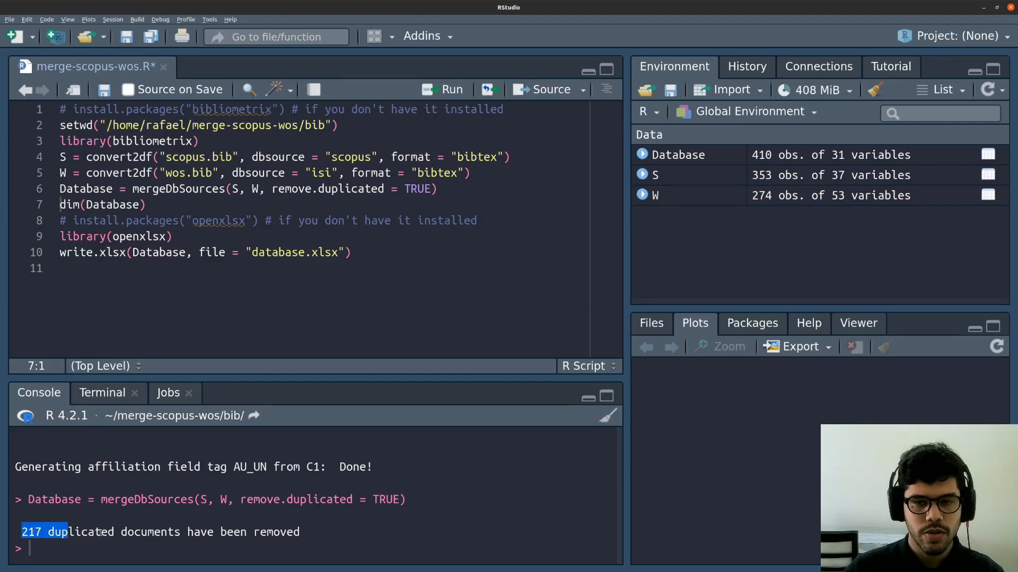
click(146, 204)
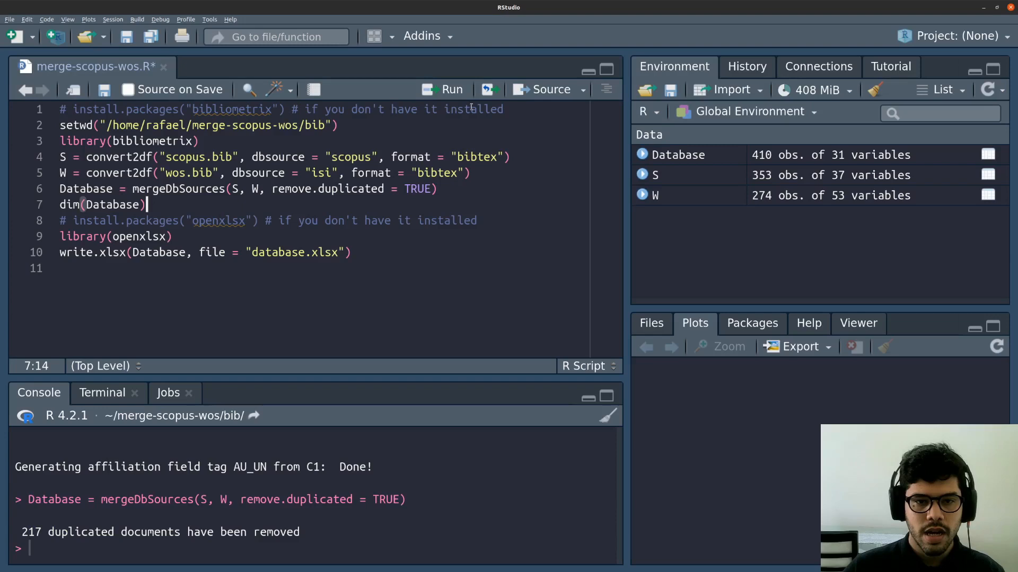
click(451, 89)
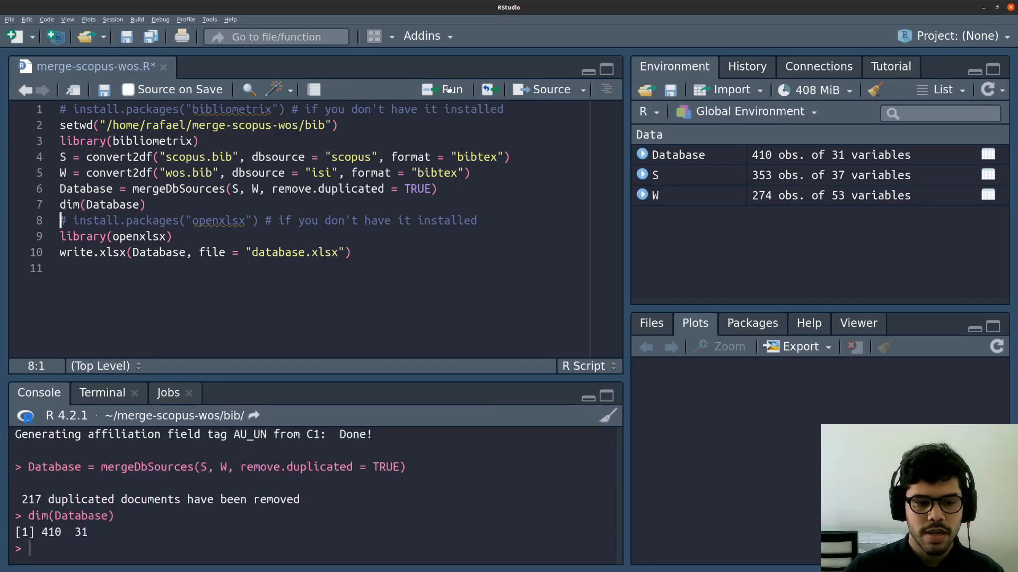
mouse_move(44, 549)
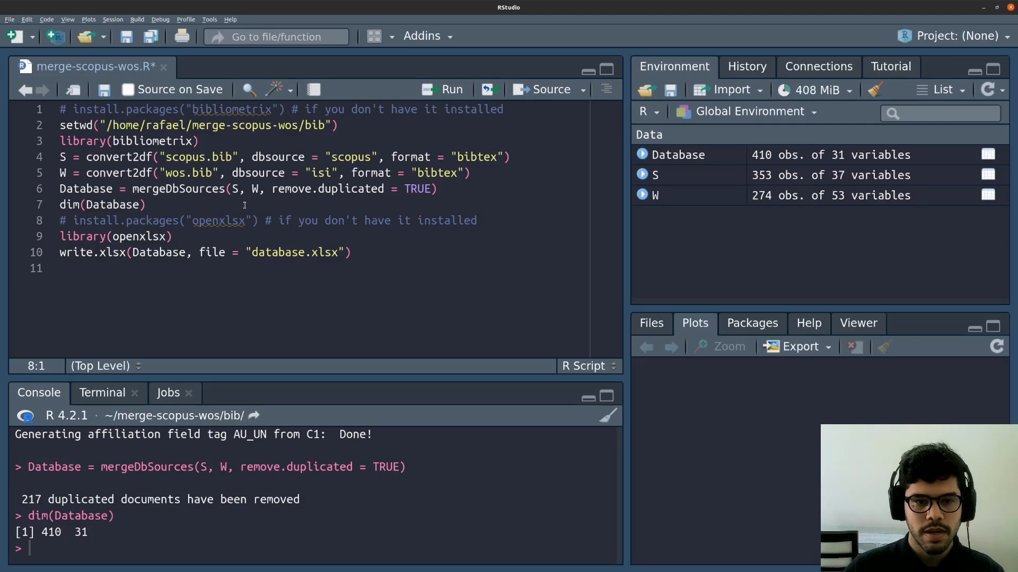
Load openxlsx and run write.xlsx to save Database as database.xlsx
click(509, 216)
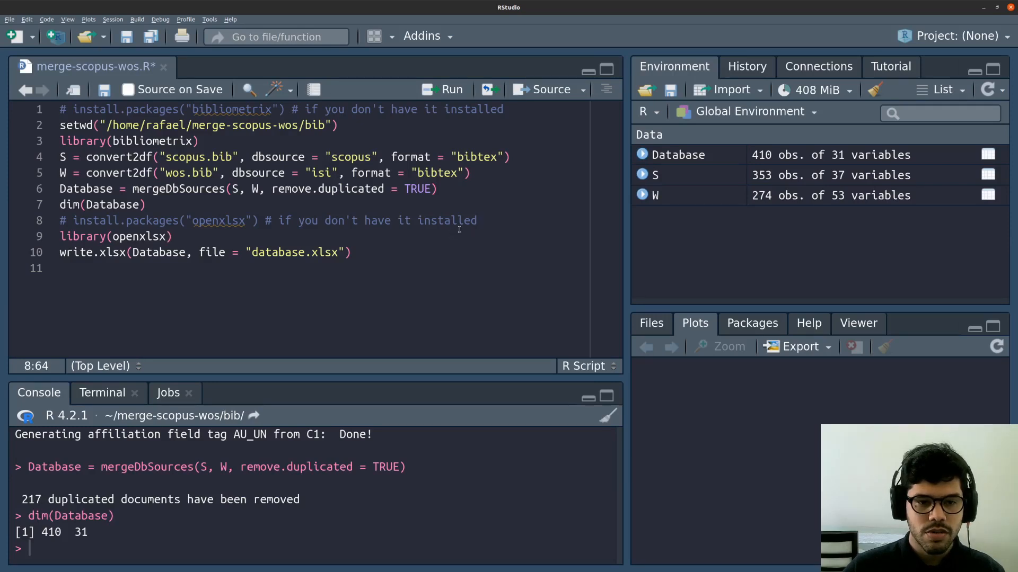
click(443, 89)
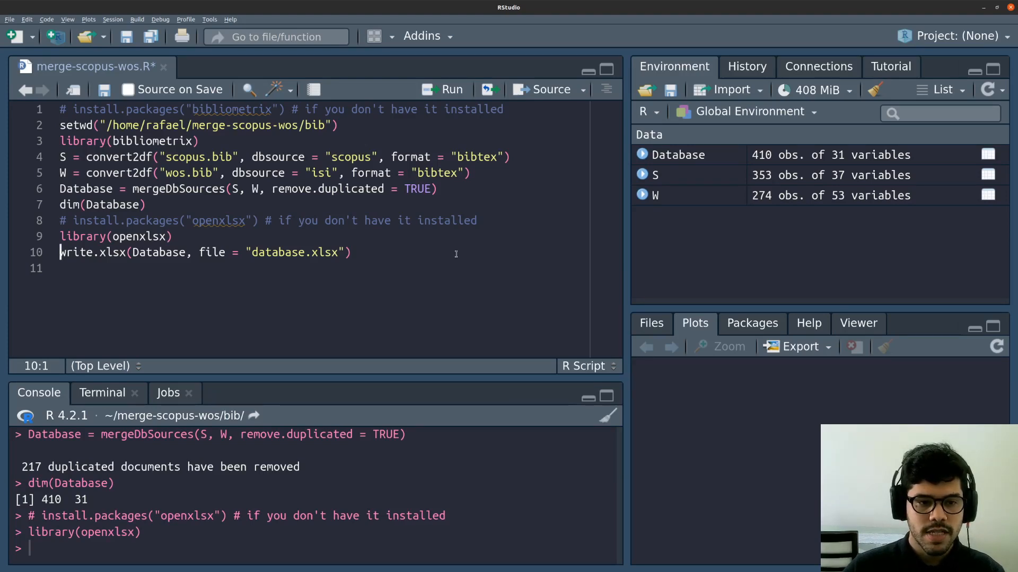
mouse_move(359, 258)
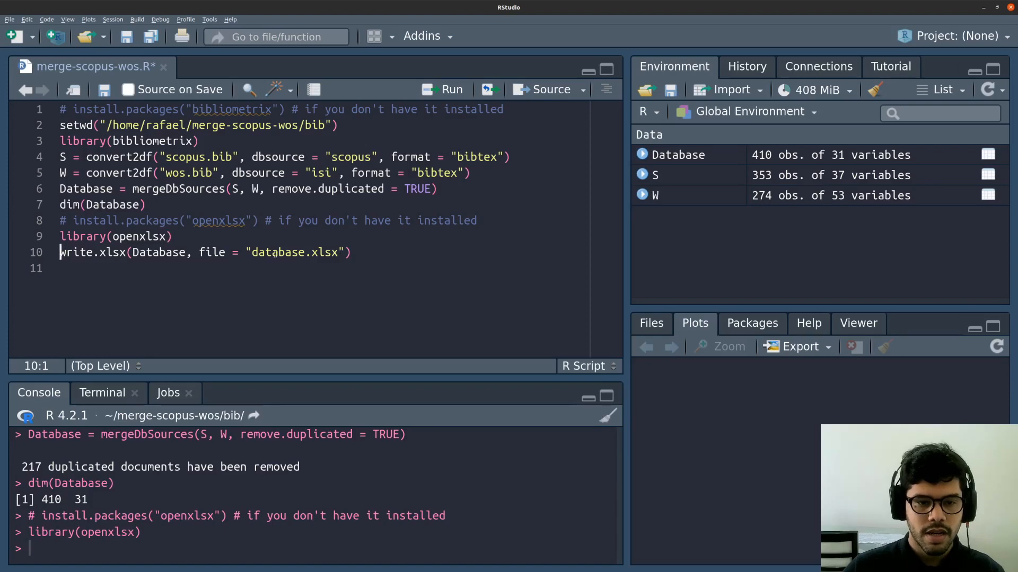
double_click(278, 252)
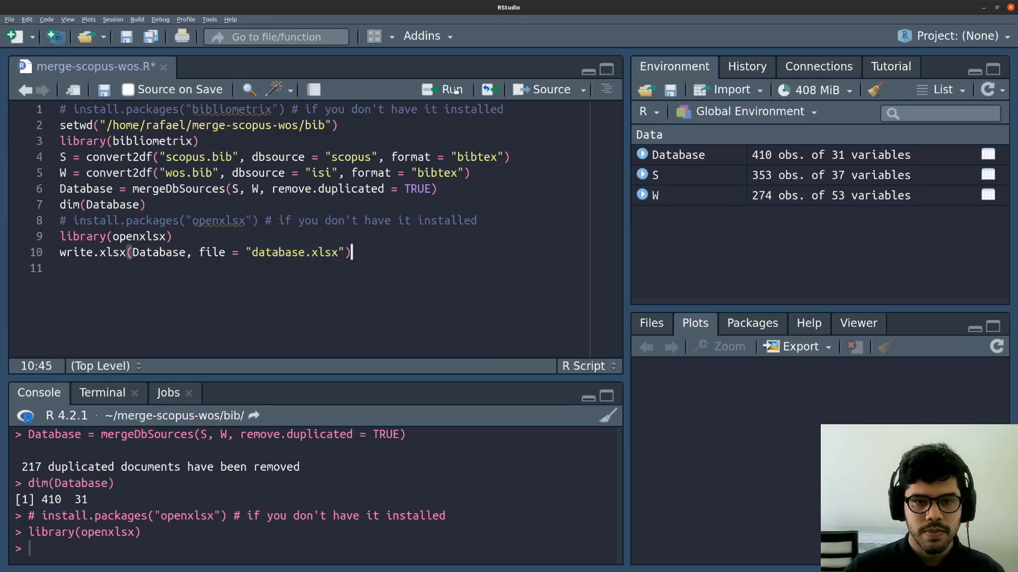
click(451, 90)
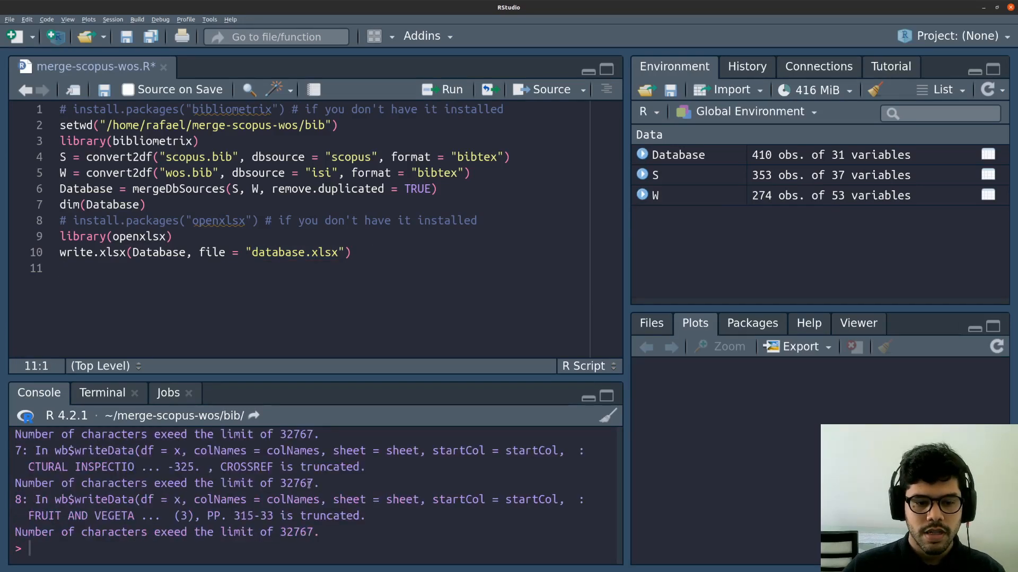
scroll(up, 3)
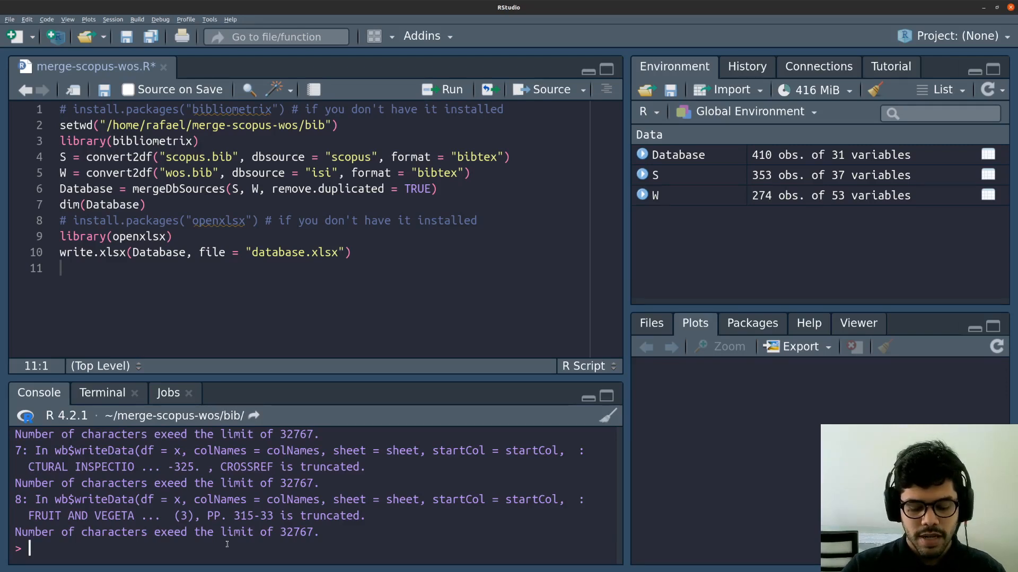
Run biblioshiny() in the RStudio console to launch the bibliometrix web app
text(bibl)
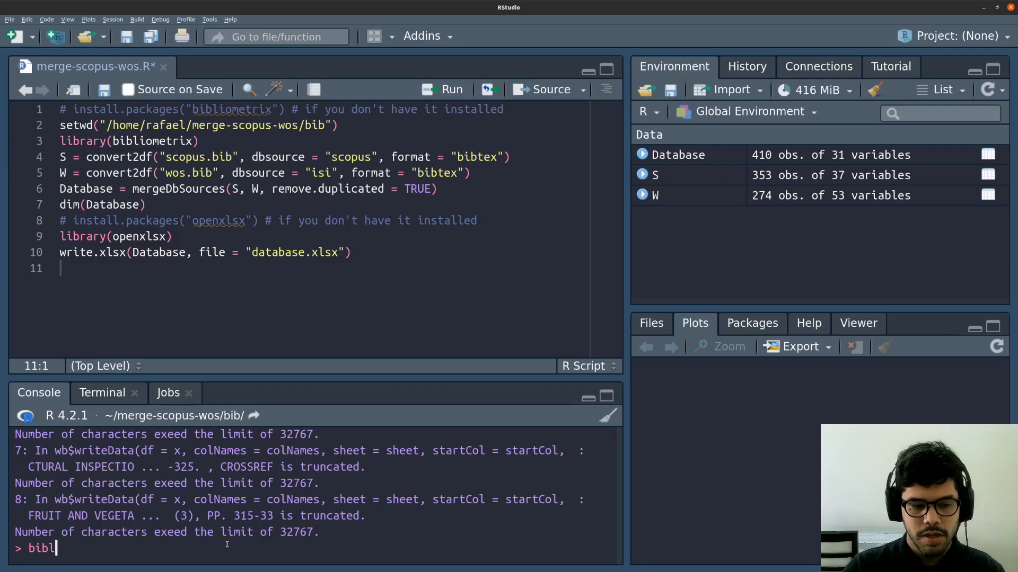
text(ioshiny)
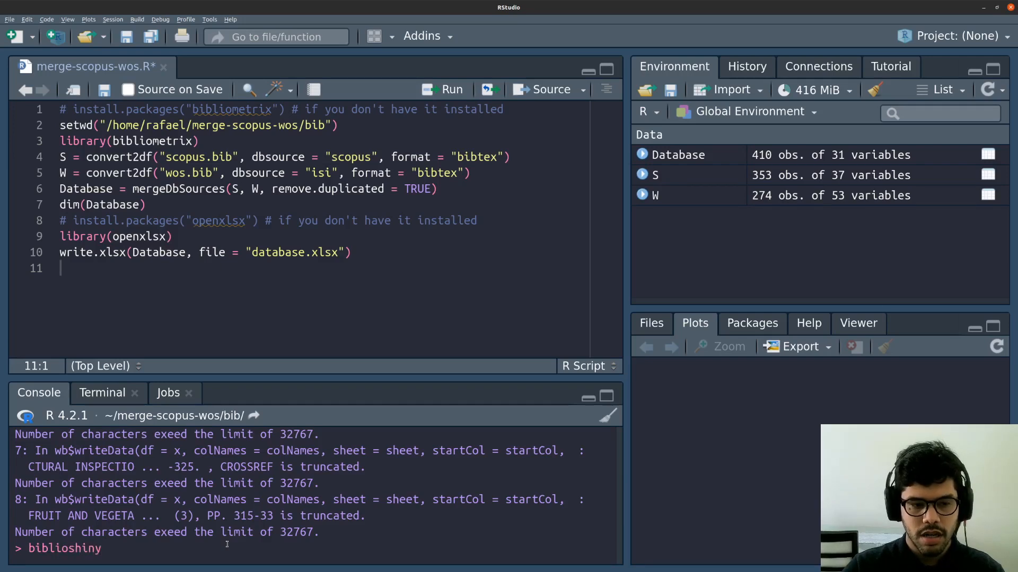
text(()
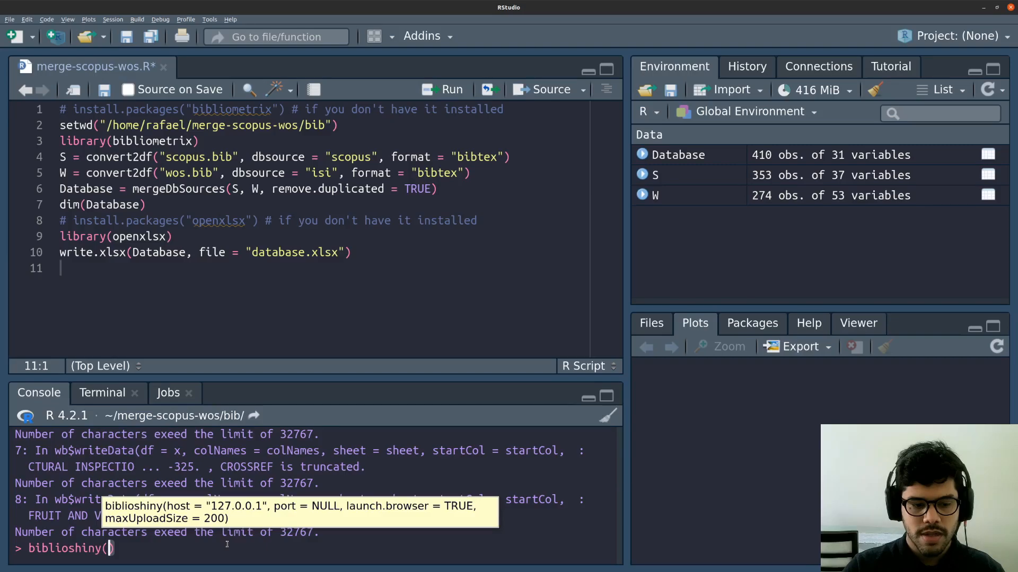
key(Return)
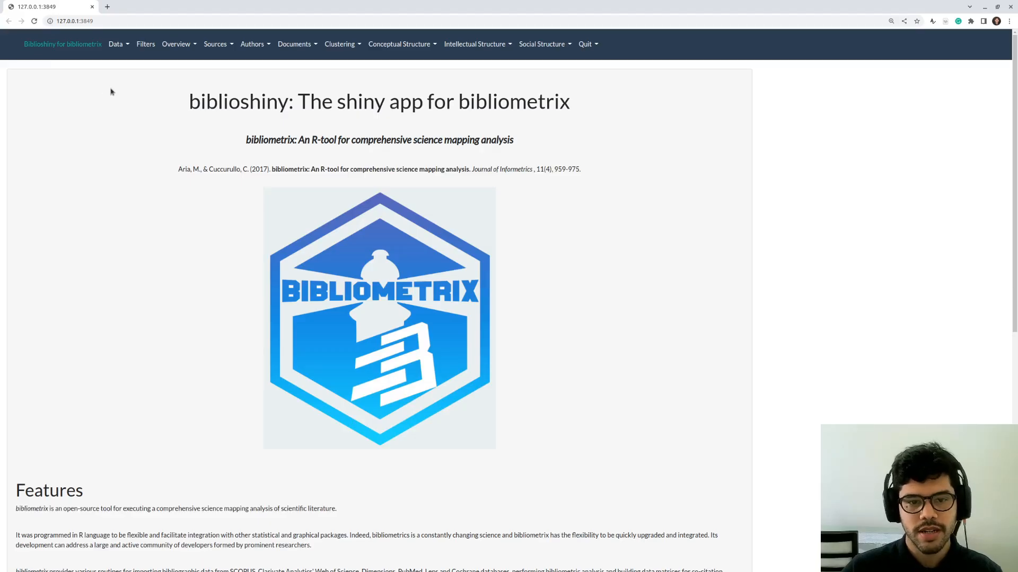
mouse_move(176, 183)
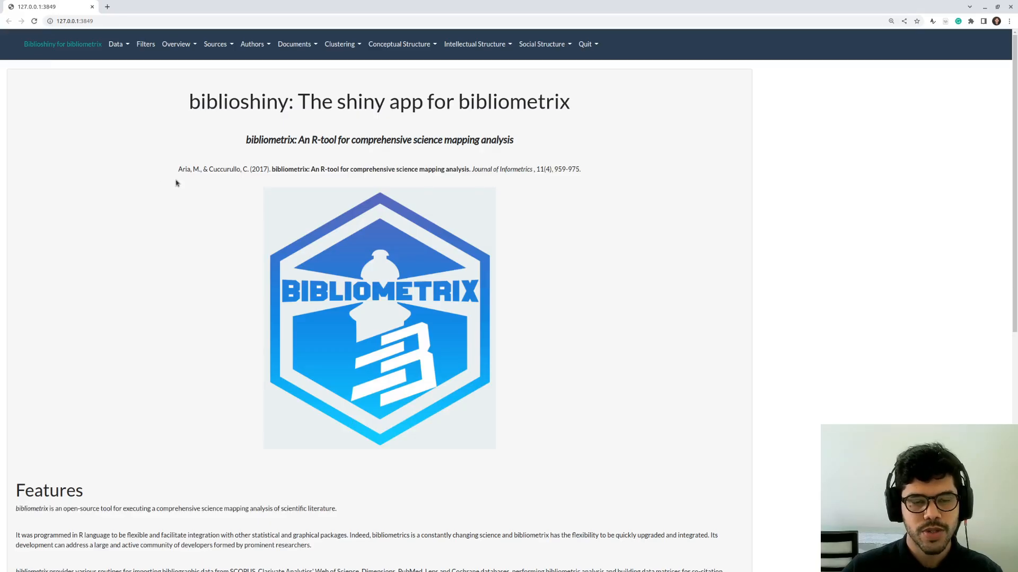
mouse_move(126, 69)
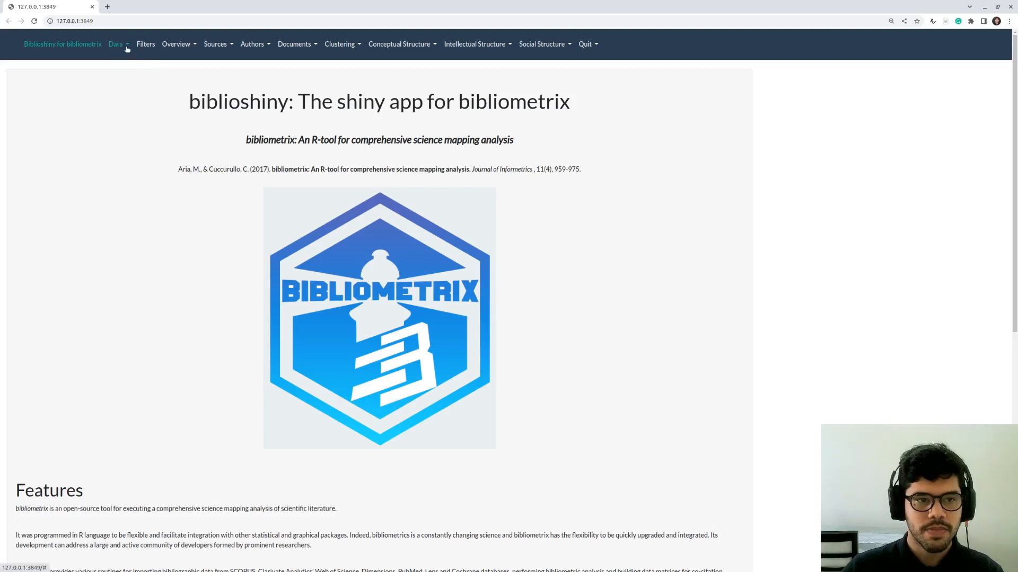
Set Data > Import or Load to 'Load bibliometrix file(s)' and browse to database.xlsx in the bib folder
click(116, 43)
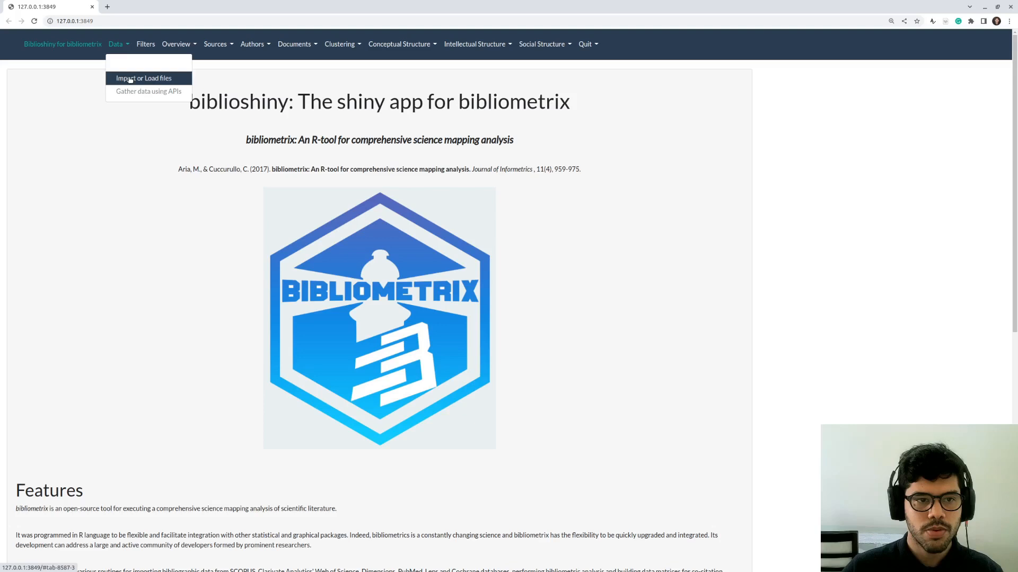
click(144, 78)
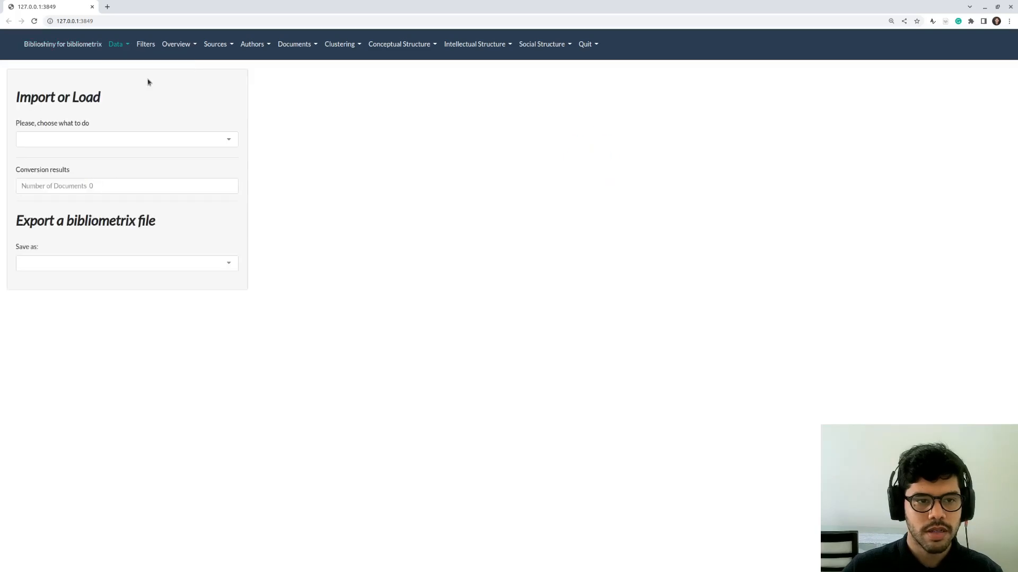
click(127, 139)
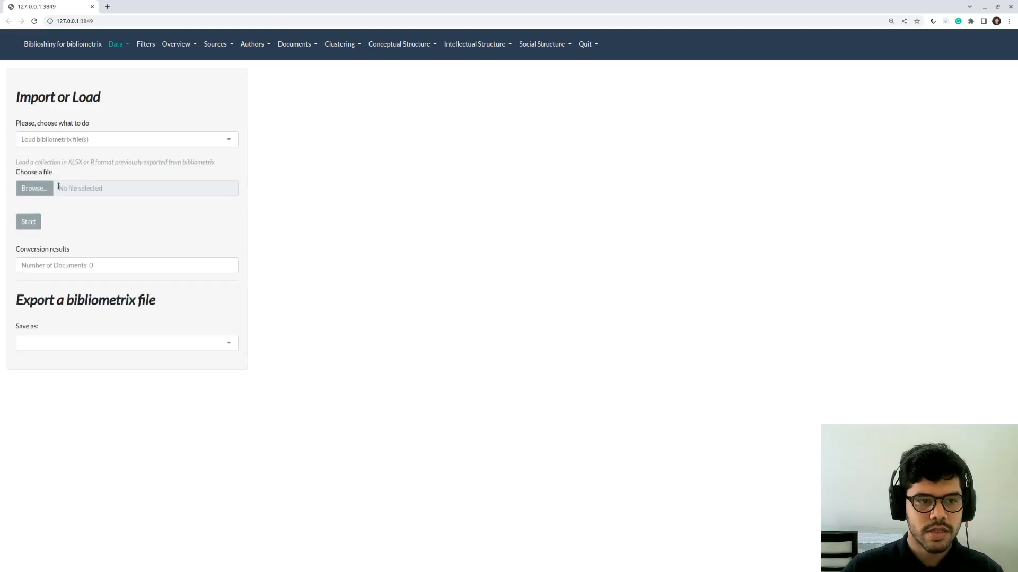
double_click(73, 162)
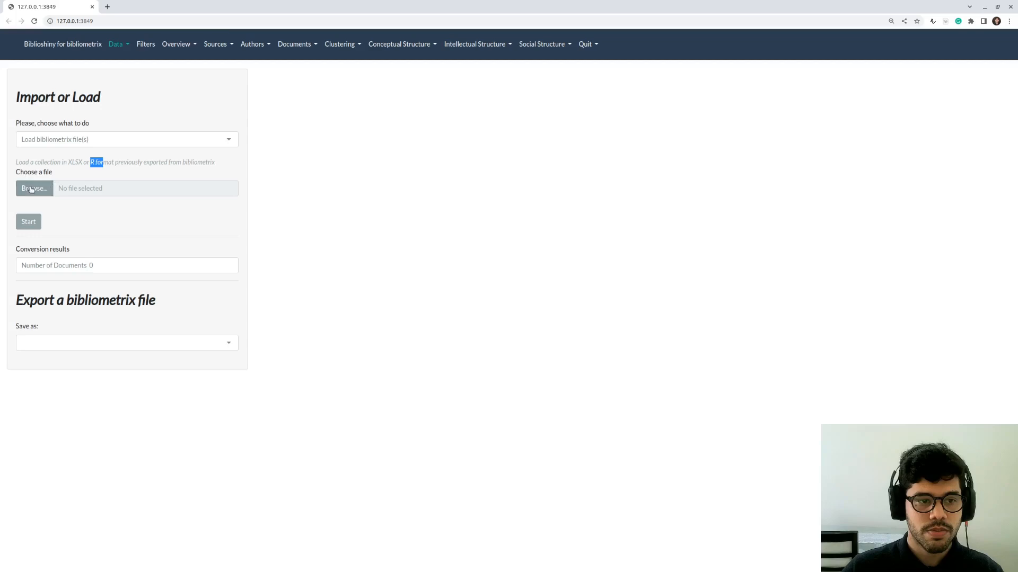
click(33, 188)
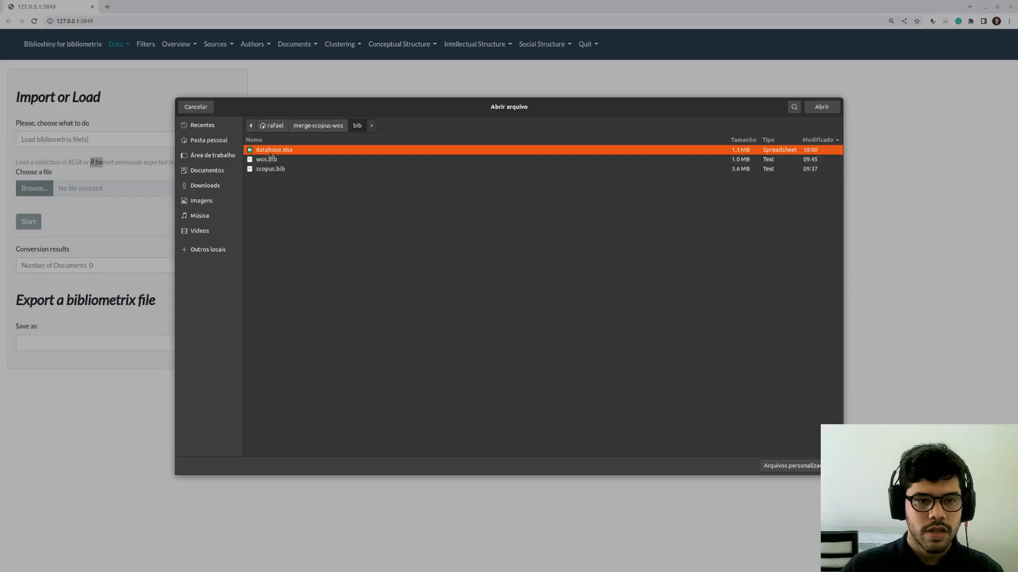
mouse_move(280, 154)
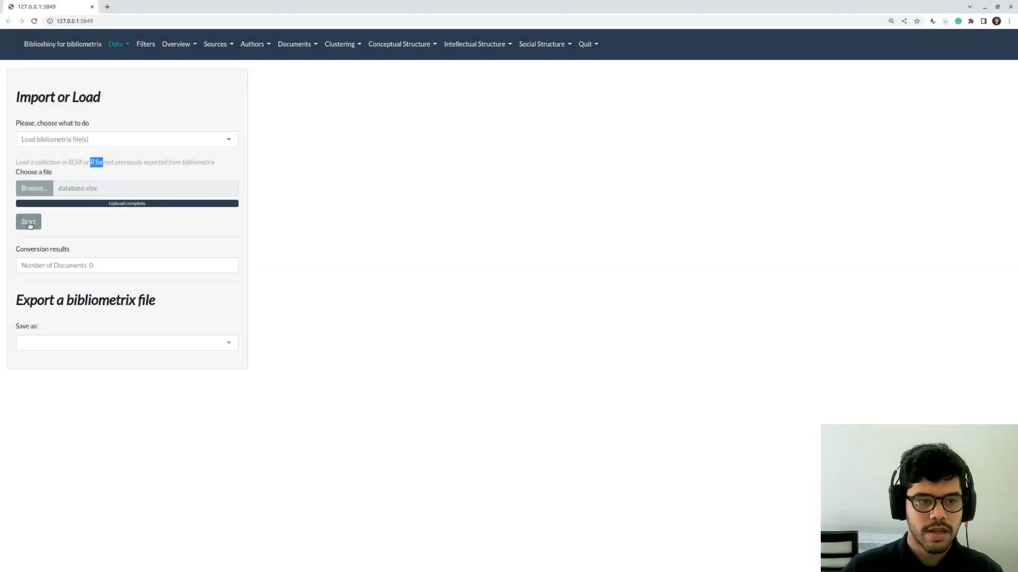
Load the uploaded database.xlsx, showing 410 documents in the data table
click(28, 222)
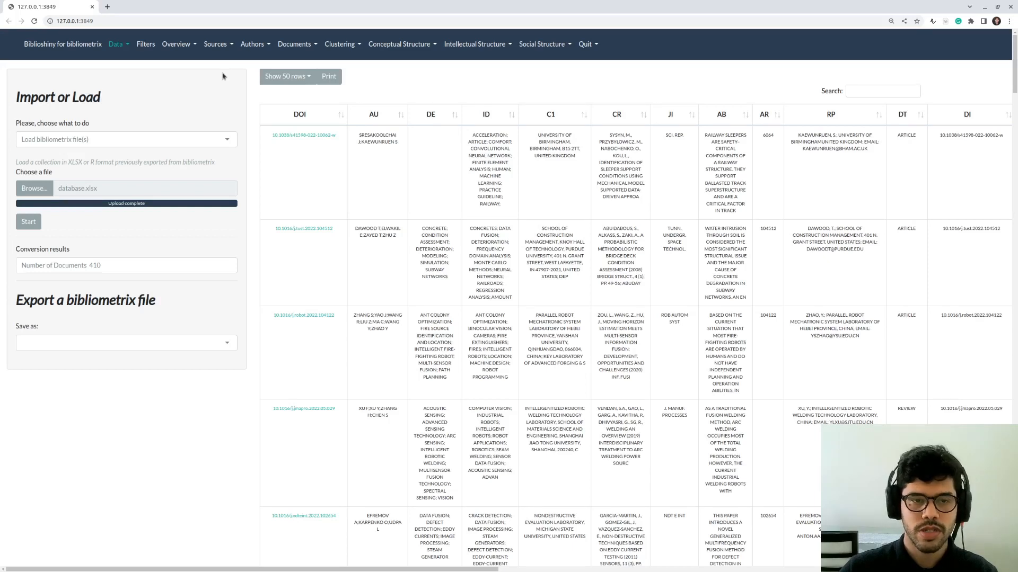
mouse_move(246, 60)
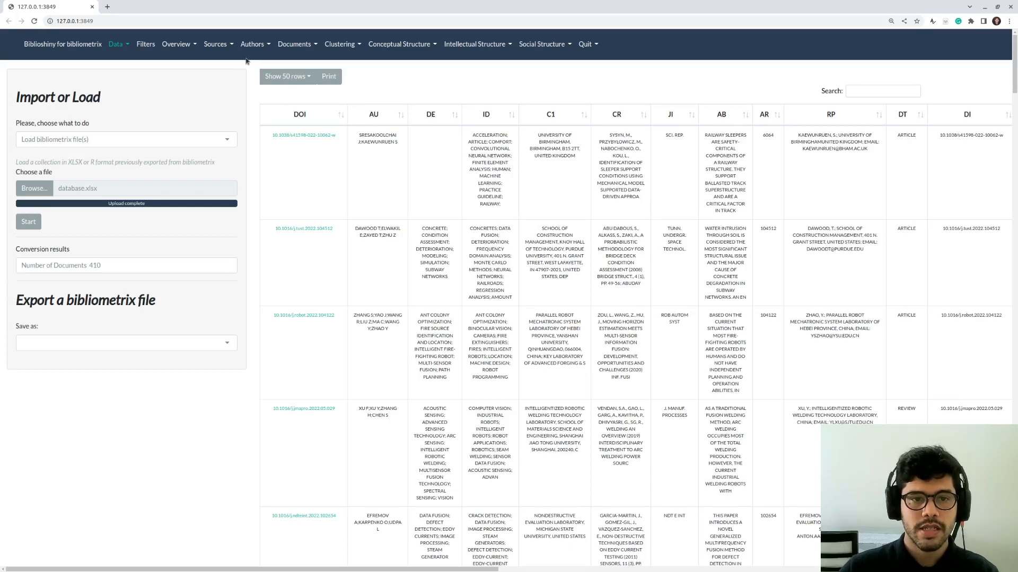
mouse_move(252, 44)
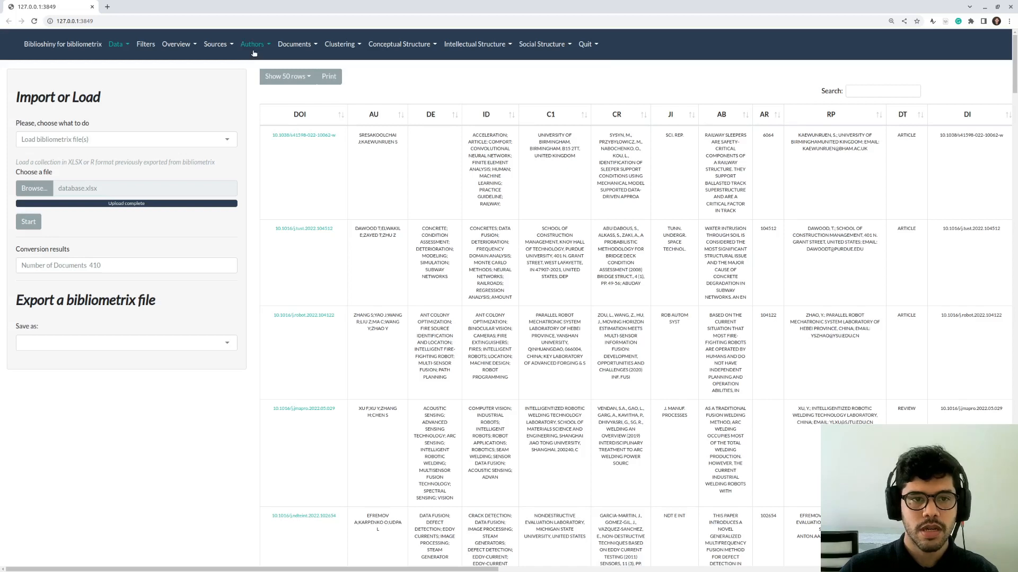
Show Country Scientific Production as a world map, then as a table led by China (187)
click(252, 44)
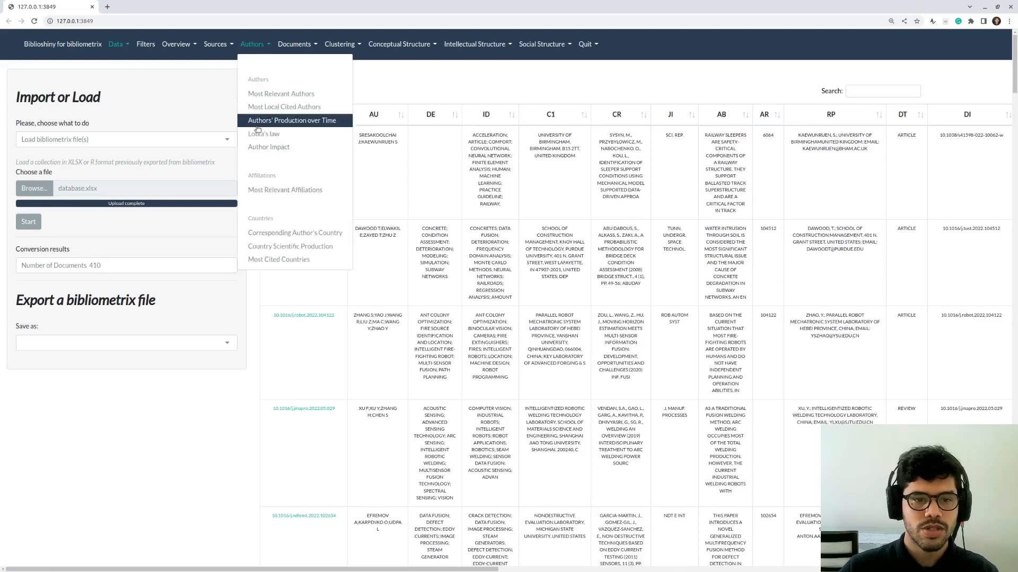
click(290, 246)
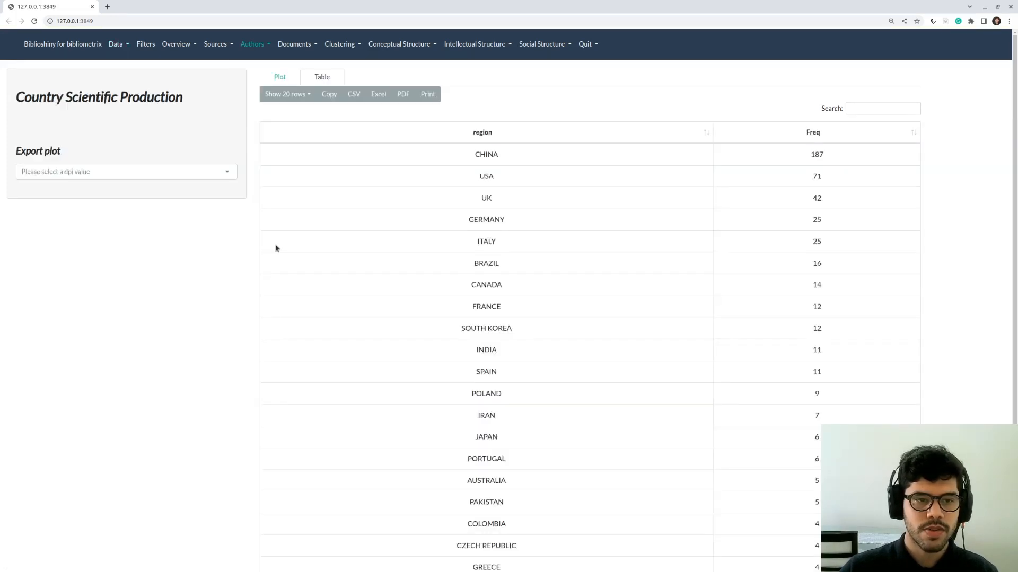
click(280, 76)
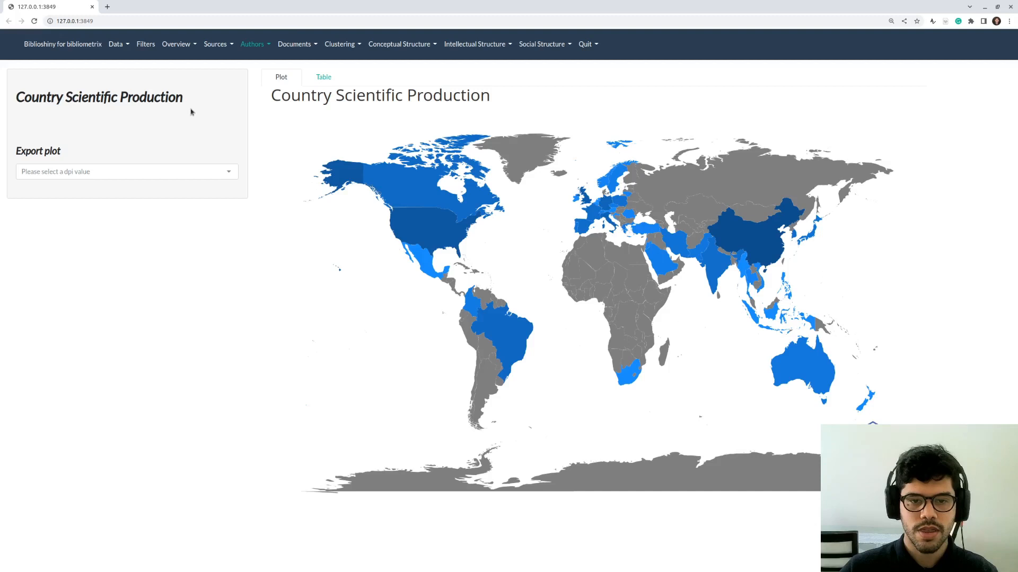
mouse_move(246, 97)
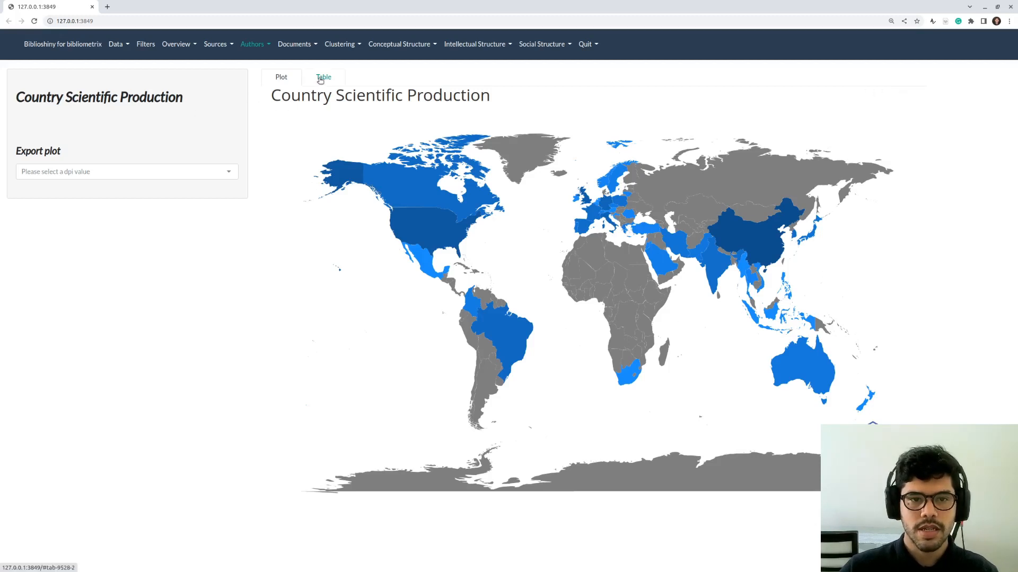
click(323, 76)
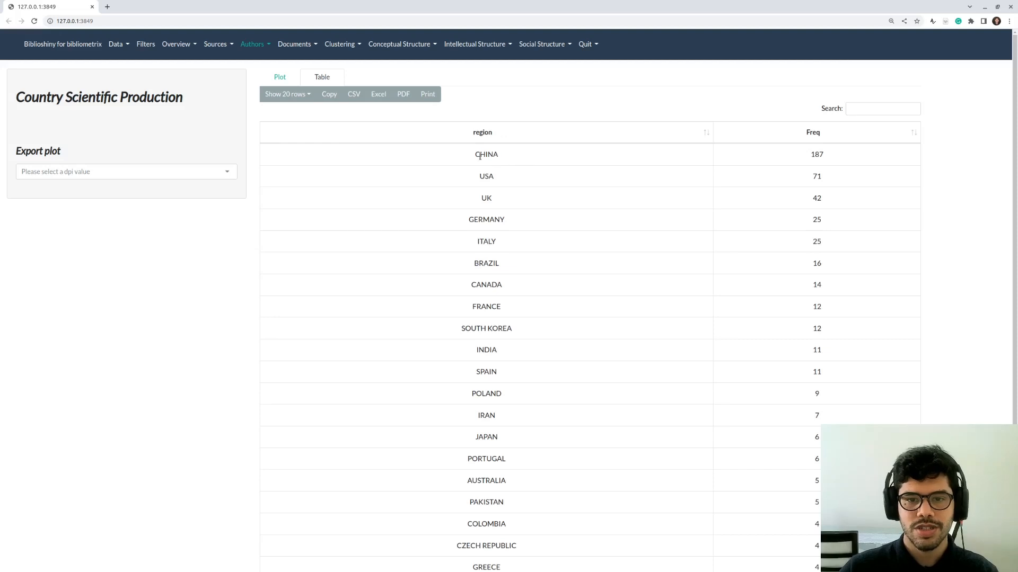
mouse_move(828, 160)
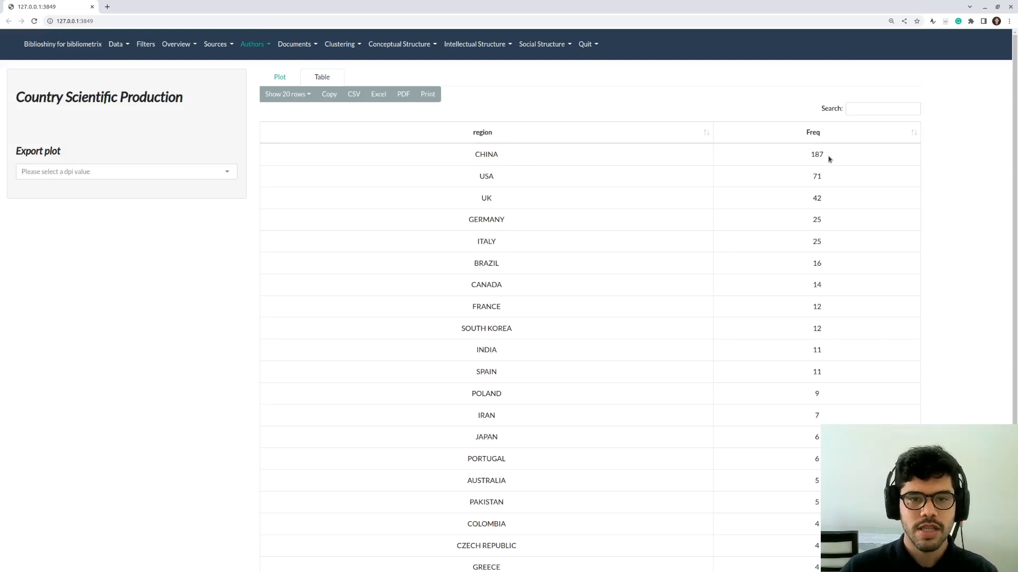
mouse_move(450, 73)
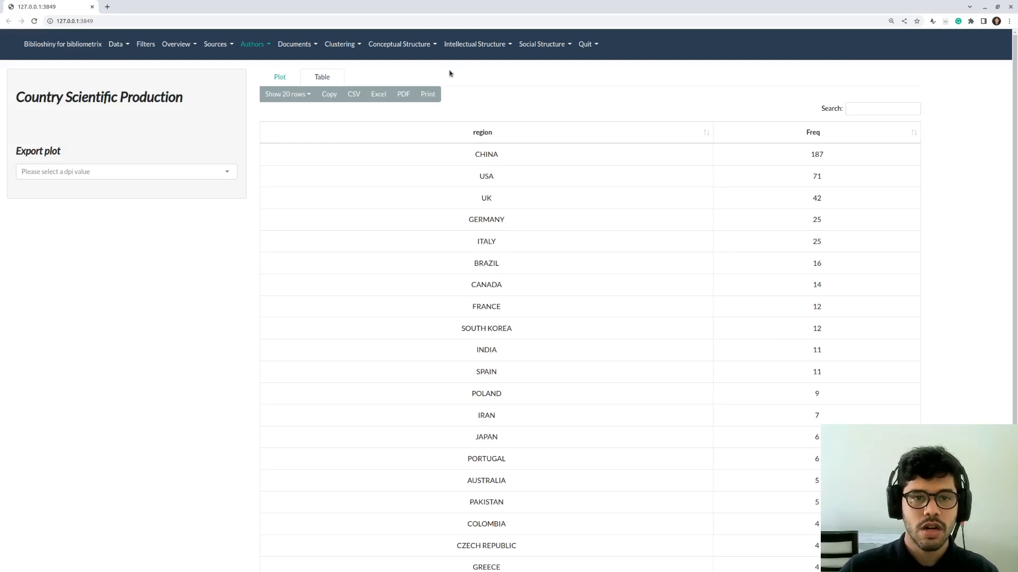
mouse_move(215, 54)
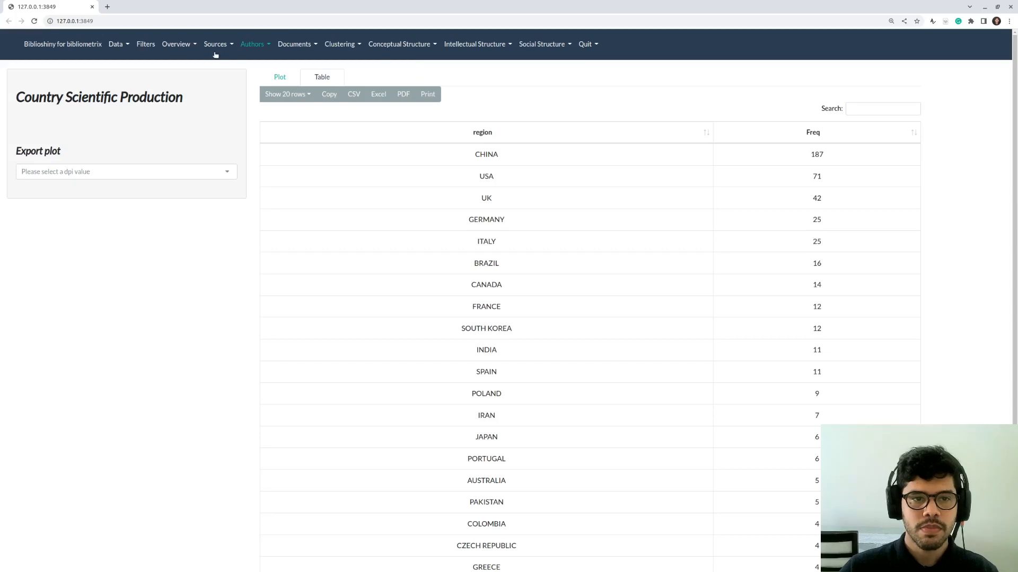
Generate a 50-term Keywords Plus word cloud led by data fusion and inspection
click(294, 44)
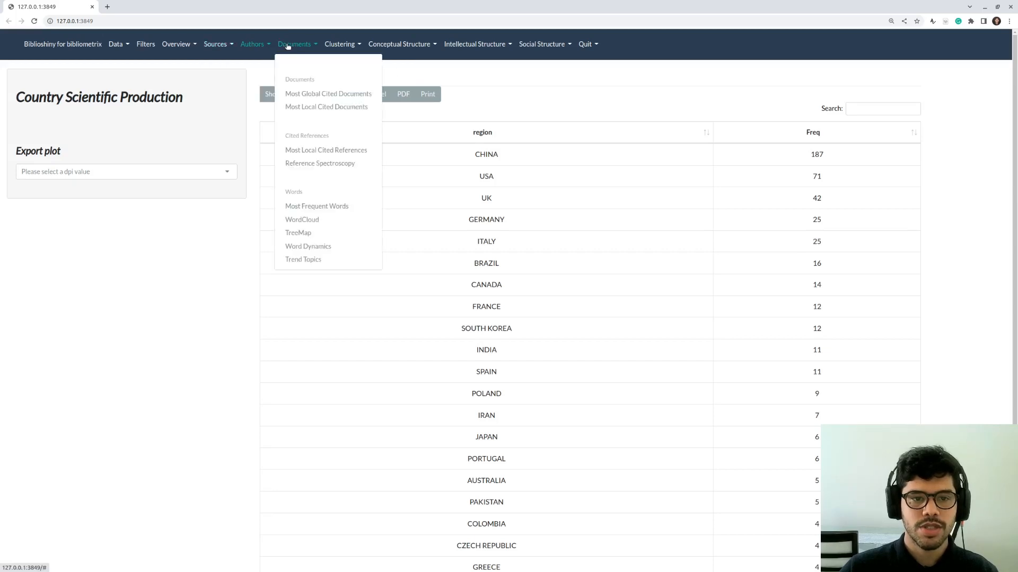
click(302, 219)
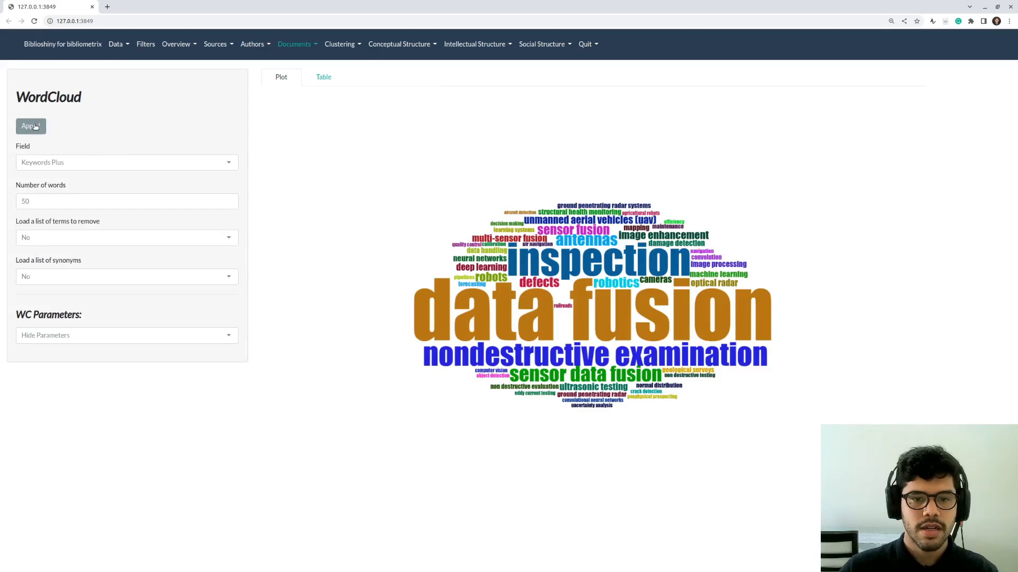
click(31, 126)
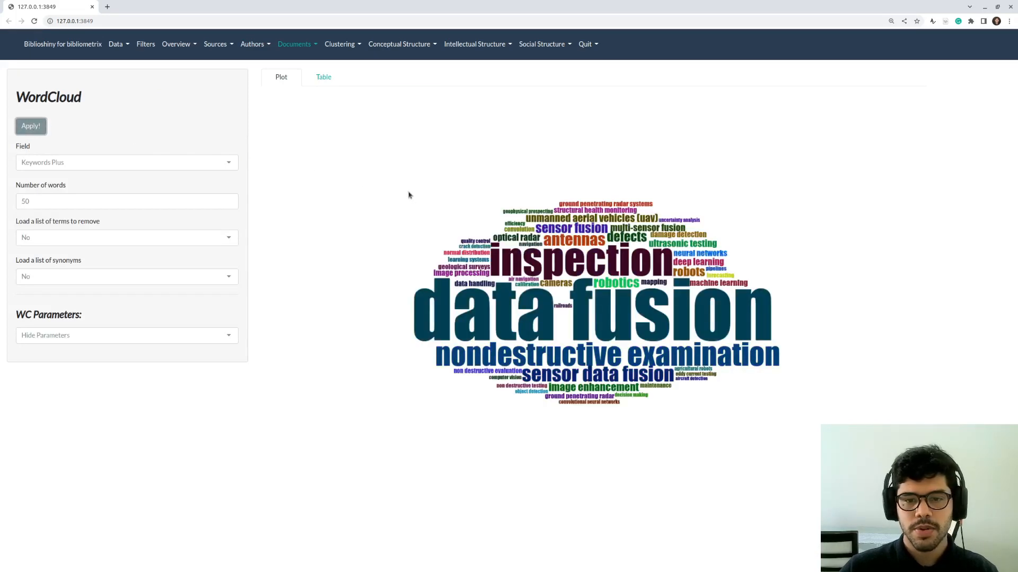
mouse_move(745, 408)
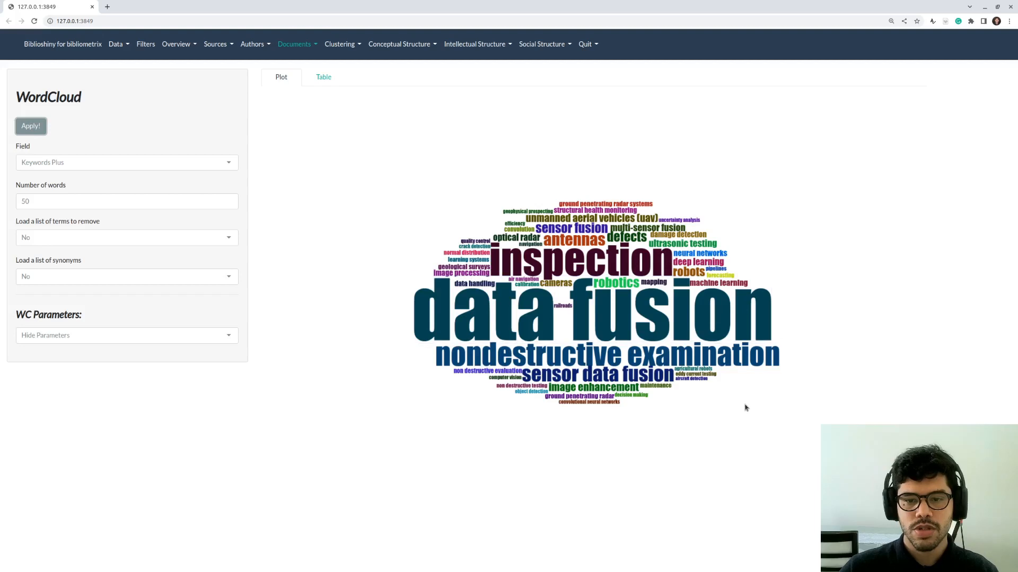
mouse_move(474, 64)
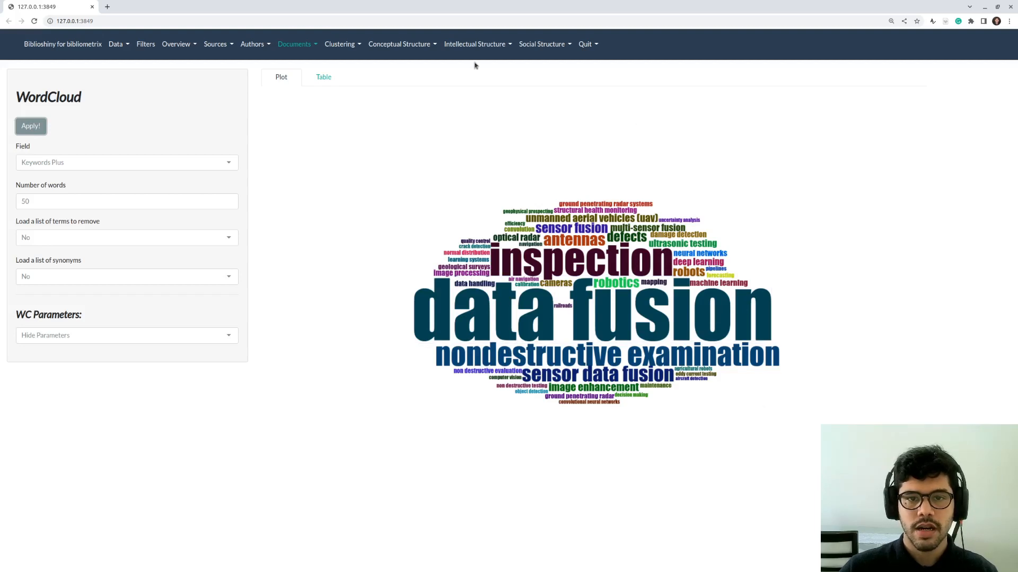
click(475, 43)
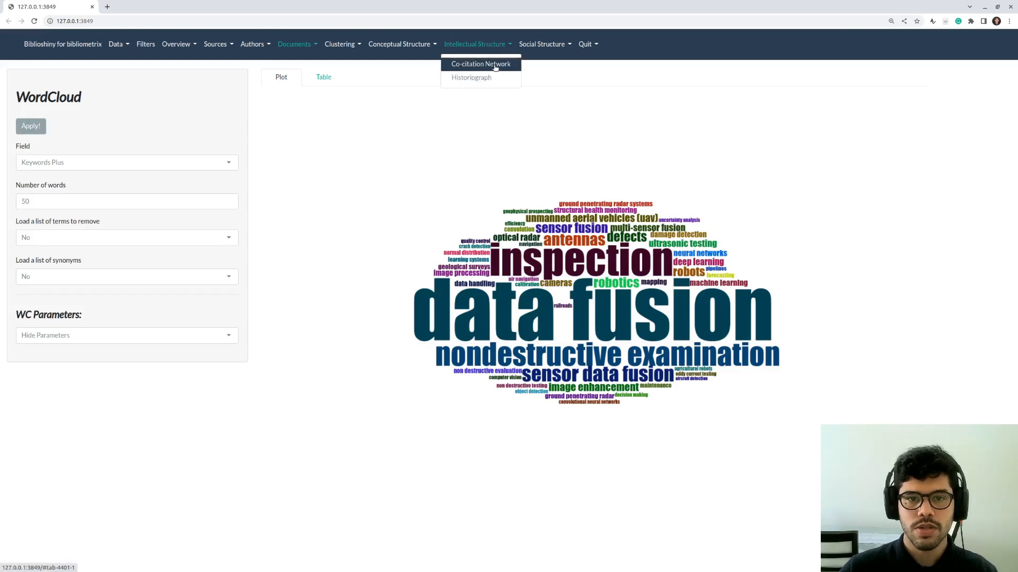
Build the papers co-citation network, then return to the 410-document import page
click(480, 64)
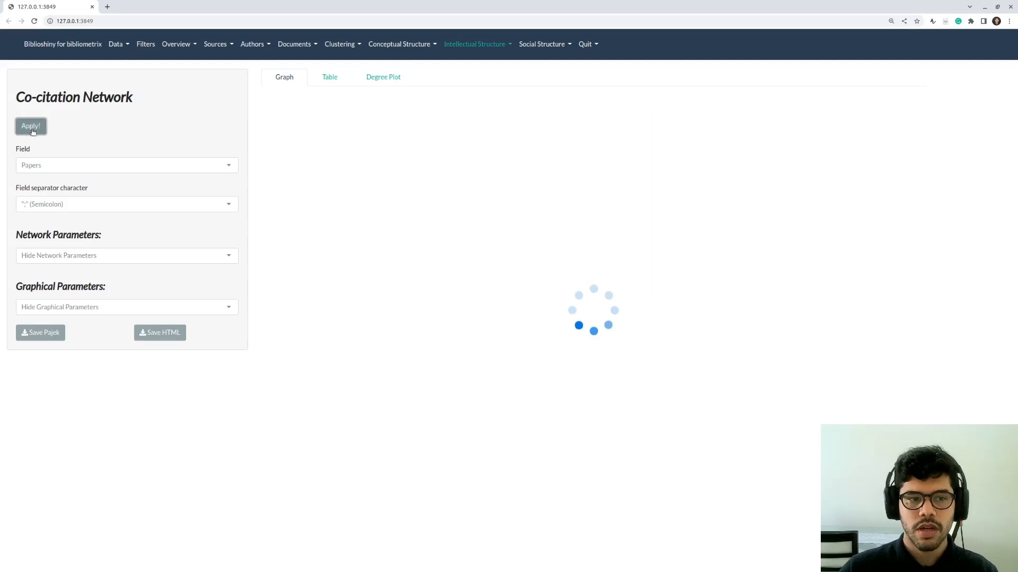
click(31, 126)
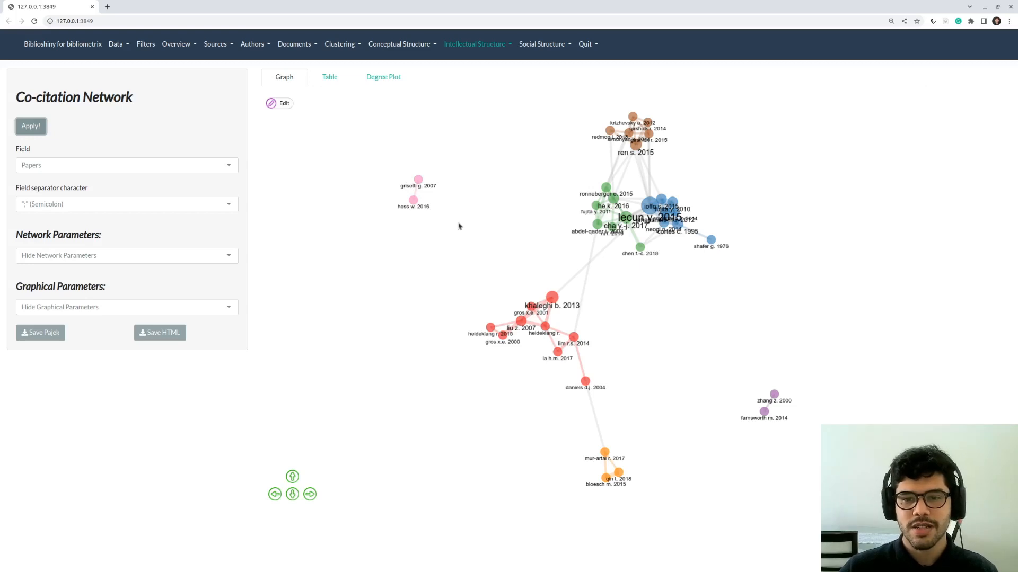
mouse_move(283, 142)
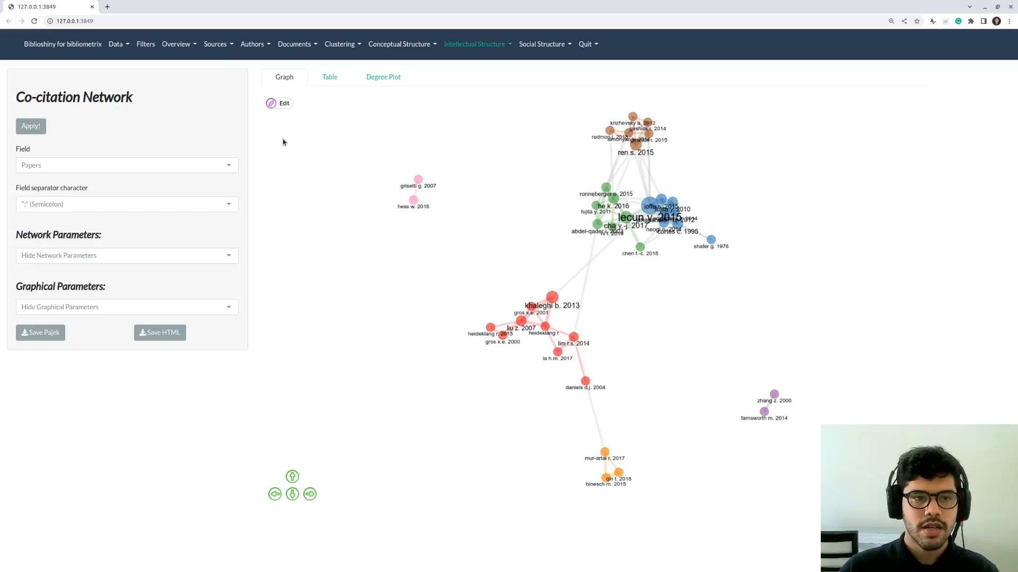
mouse_move(224, 64)
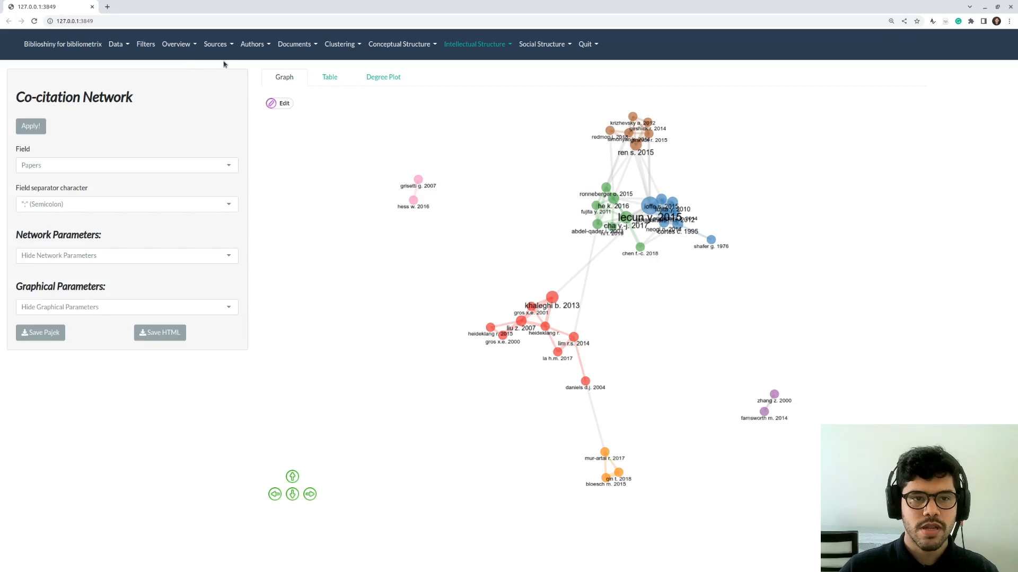
mouse_move(384, 67)
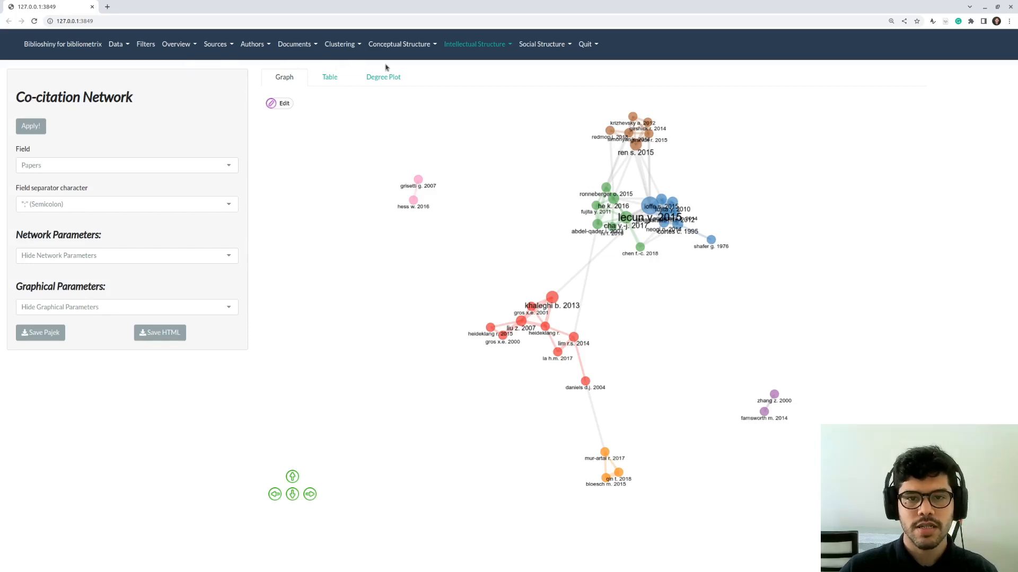
click(115, 43)
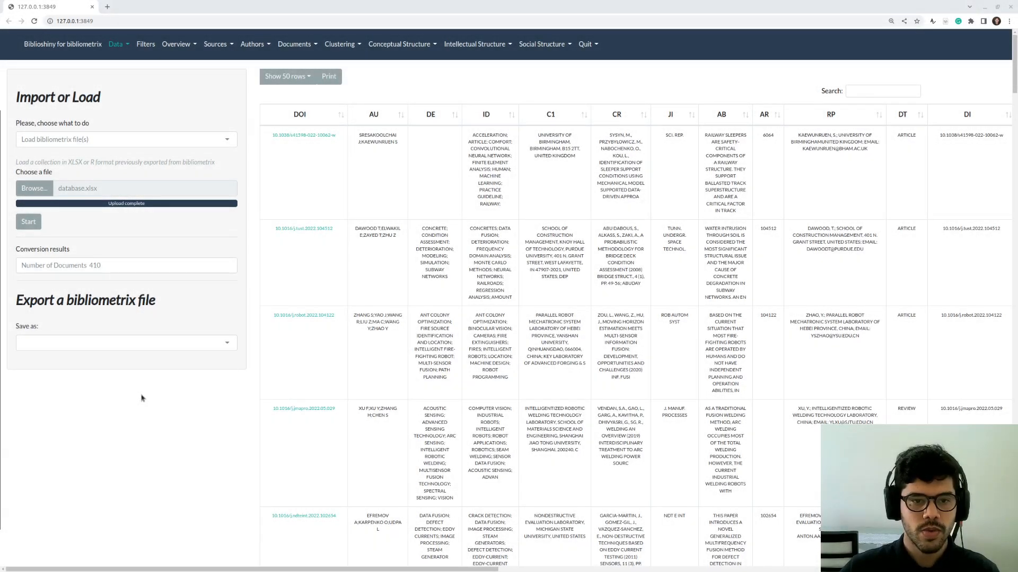
Switch Import or Load to raw export files with Web of Science as the source database
click(126, 138)
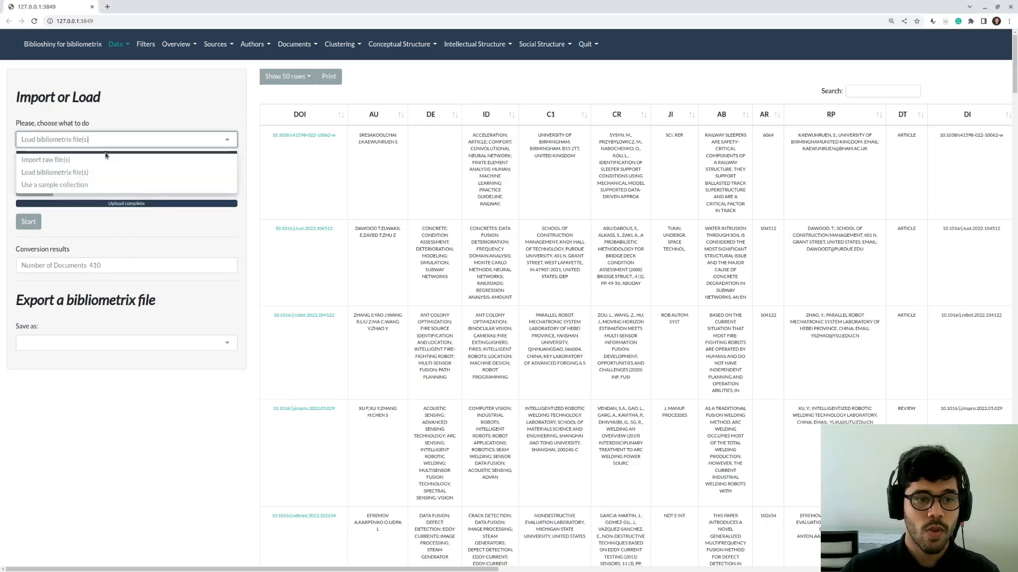
click(46, 159)
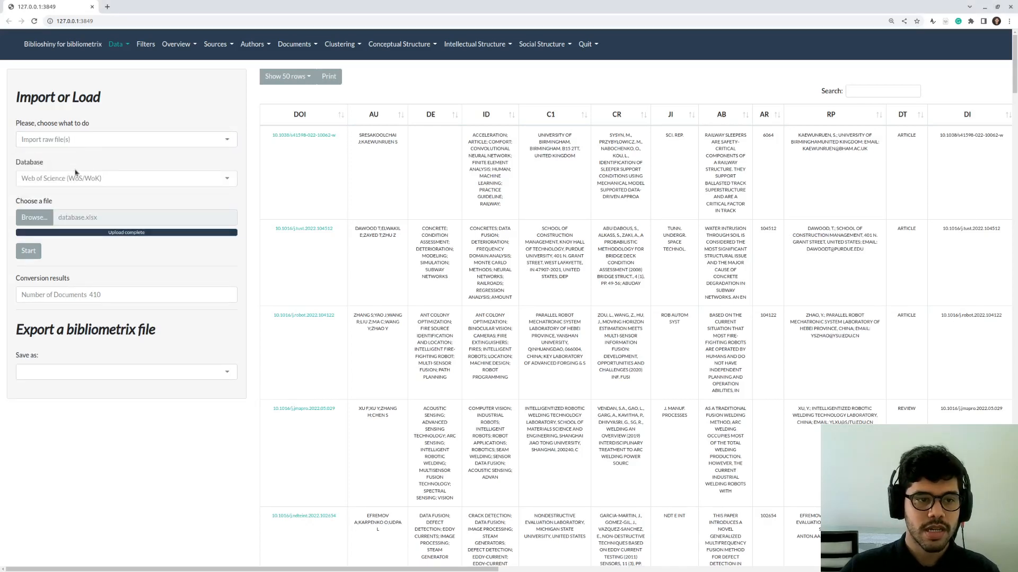
click(126, 178)
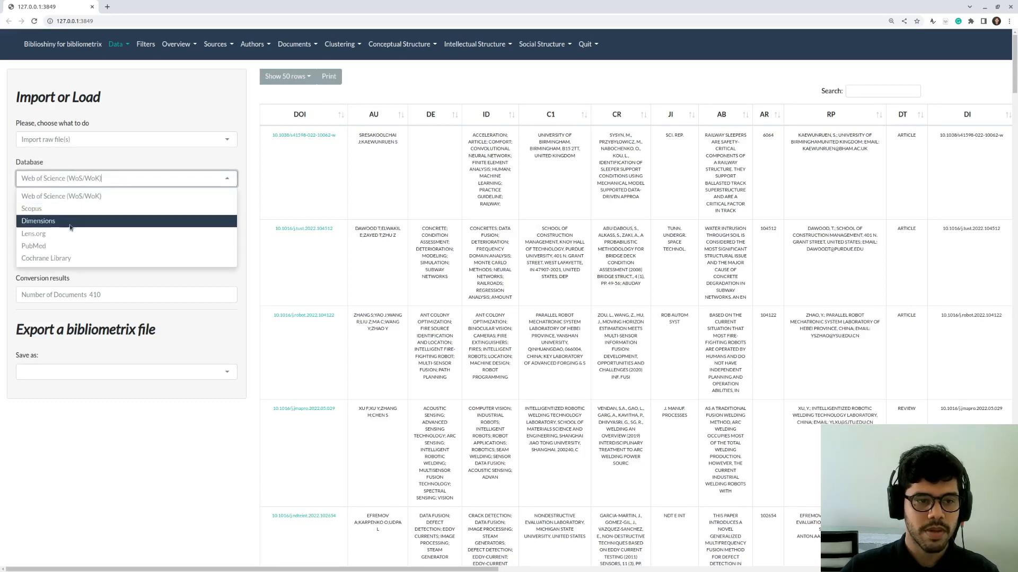
click(60, 196)
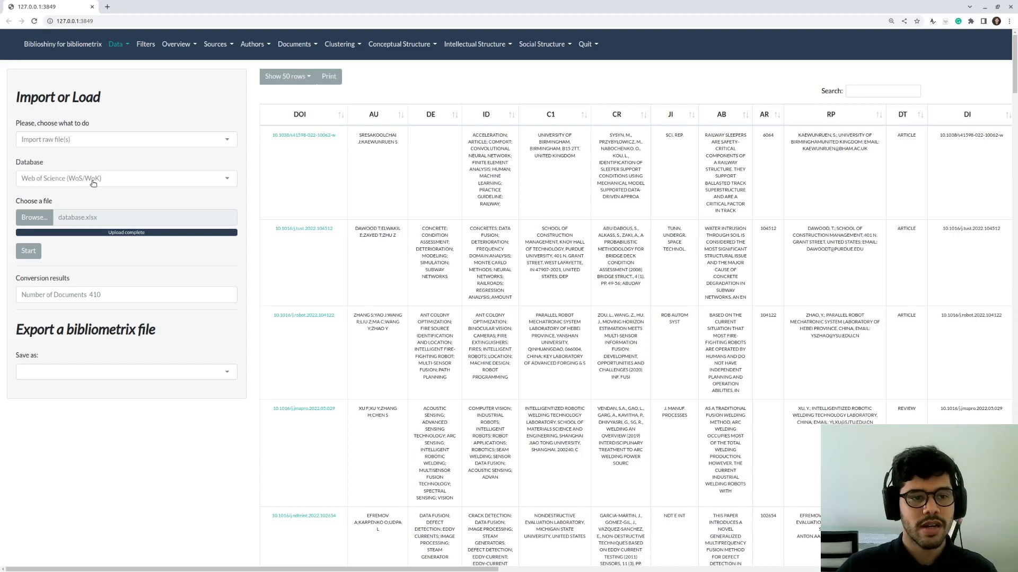
click(126, 179)
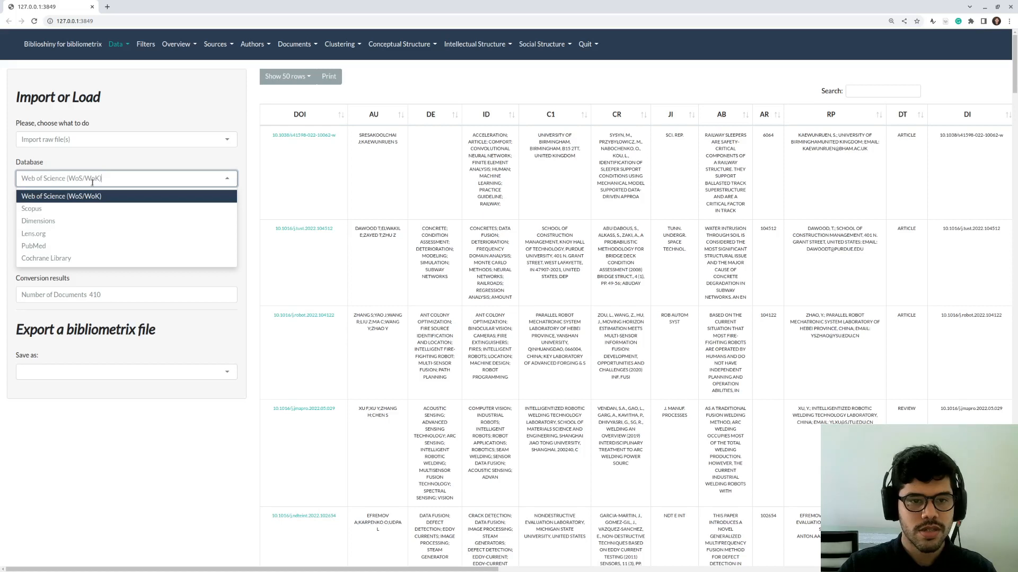
mouse_move(116, 160)
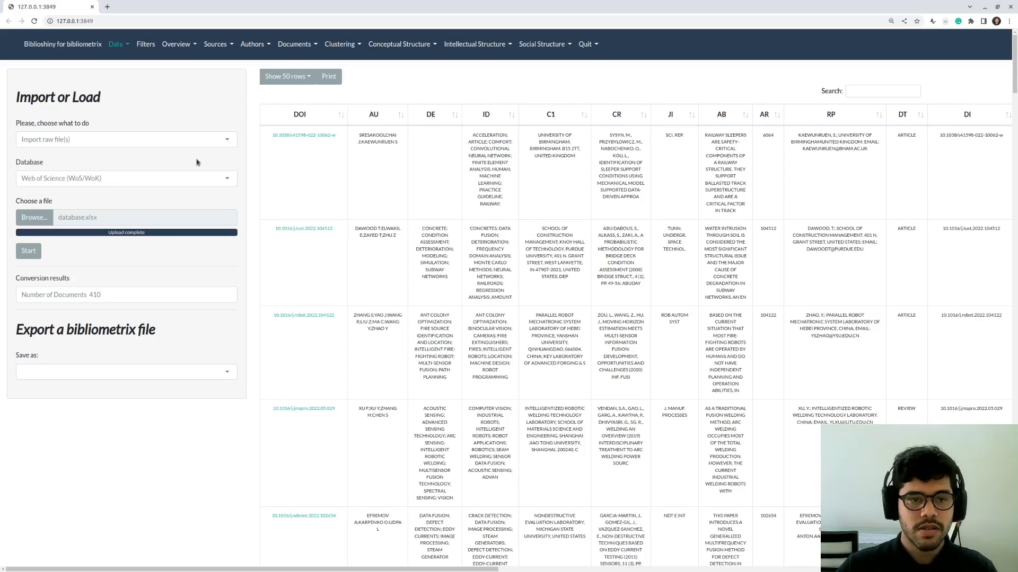
mouse_move(132, 159)
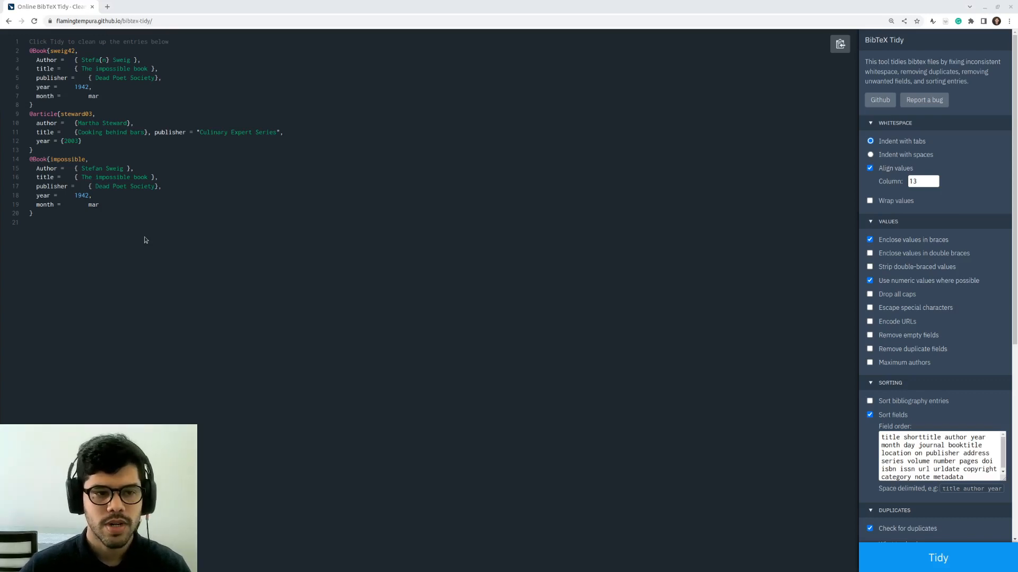
mouse_move(119, 275)
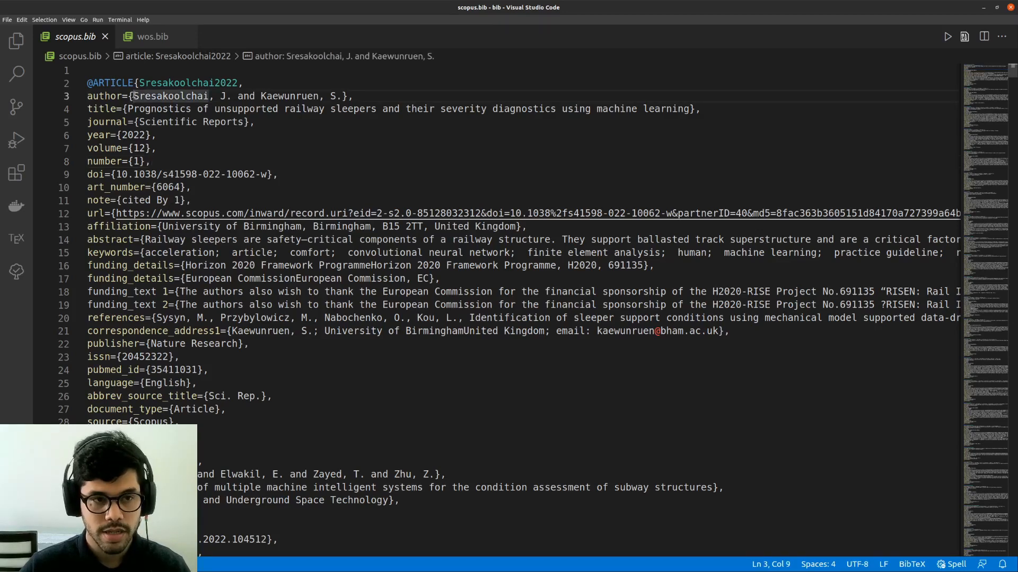
Copy the full contents of scopus.bib and wos.bib into the BibTeX Tidy input
key(ctrl+a)
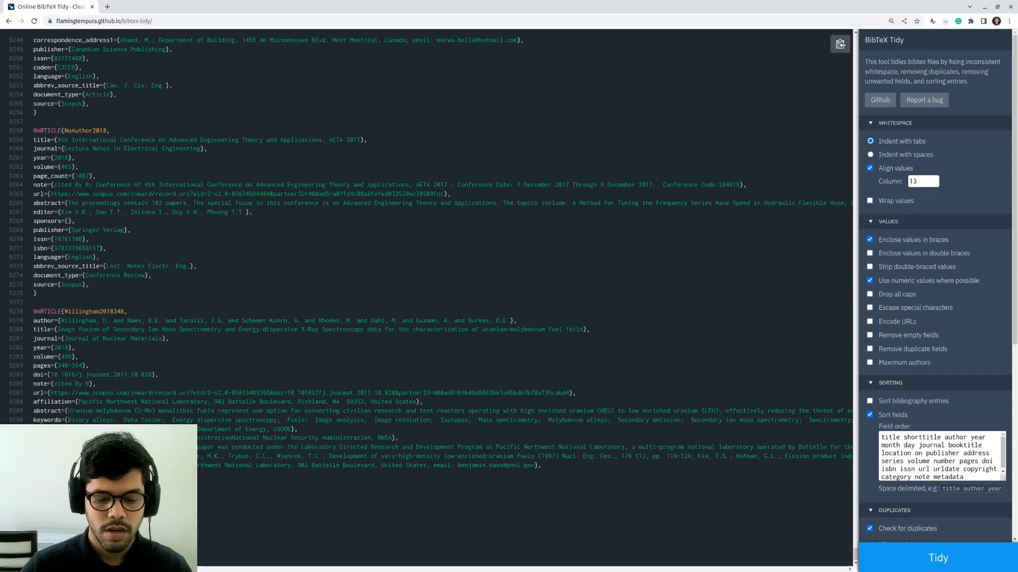
scroll(up, 3)
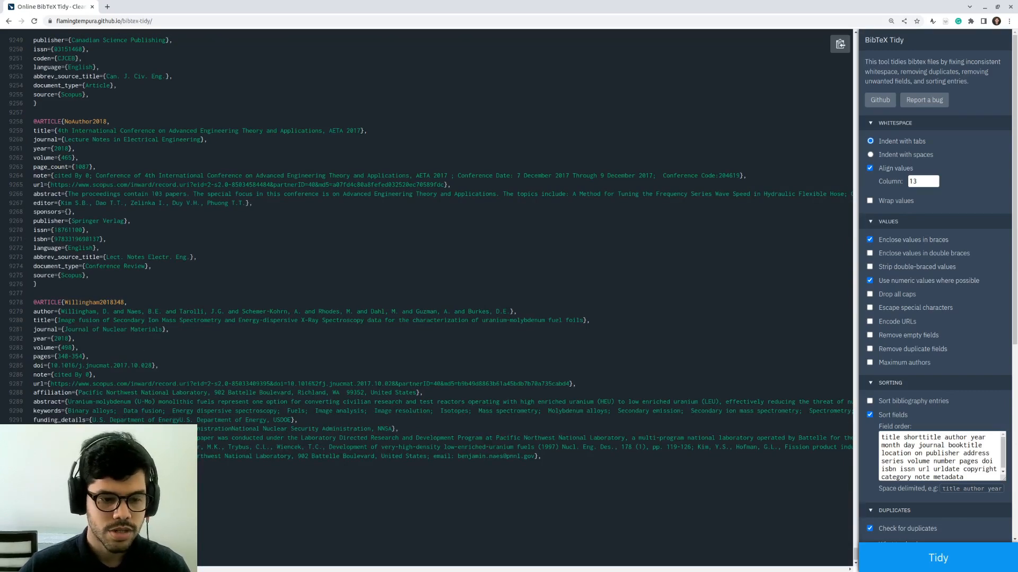
scroll(down, 3)
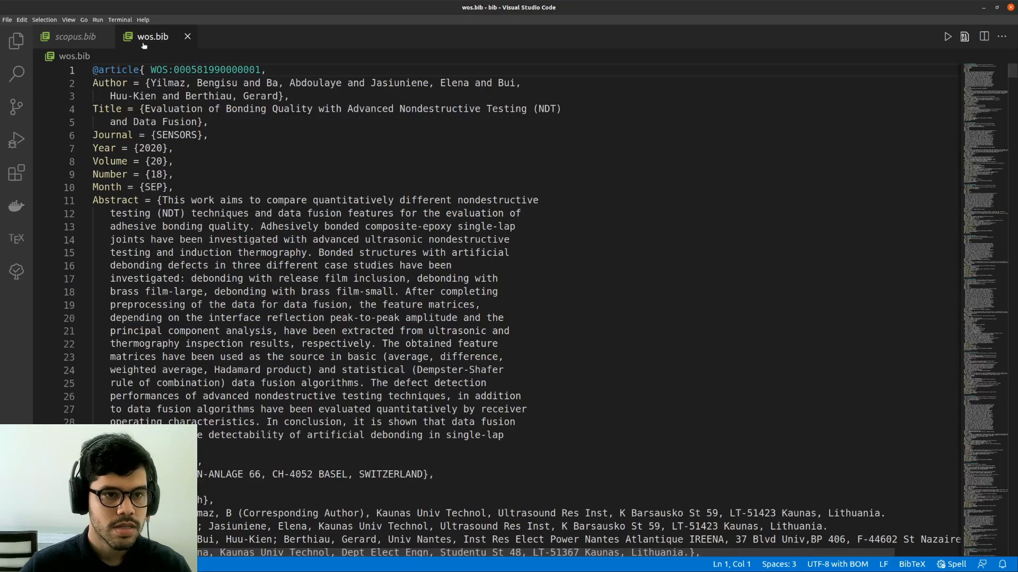
click(124, 83)
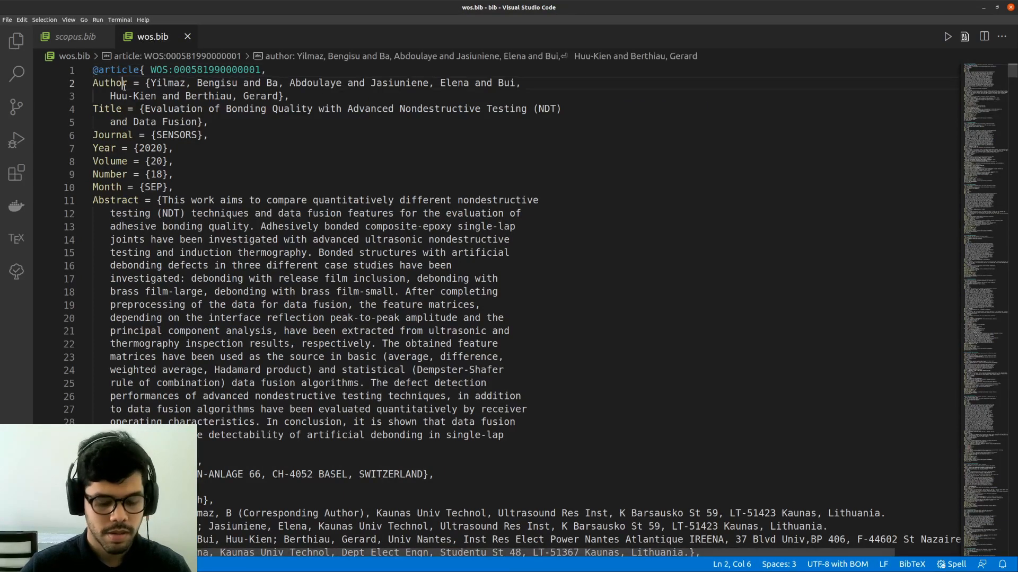
key(ctrl+a)
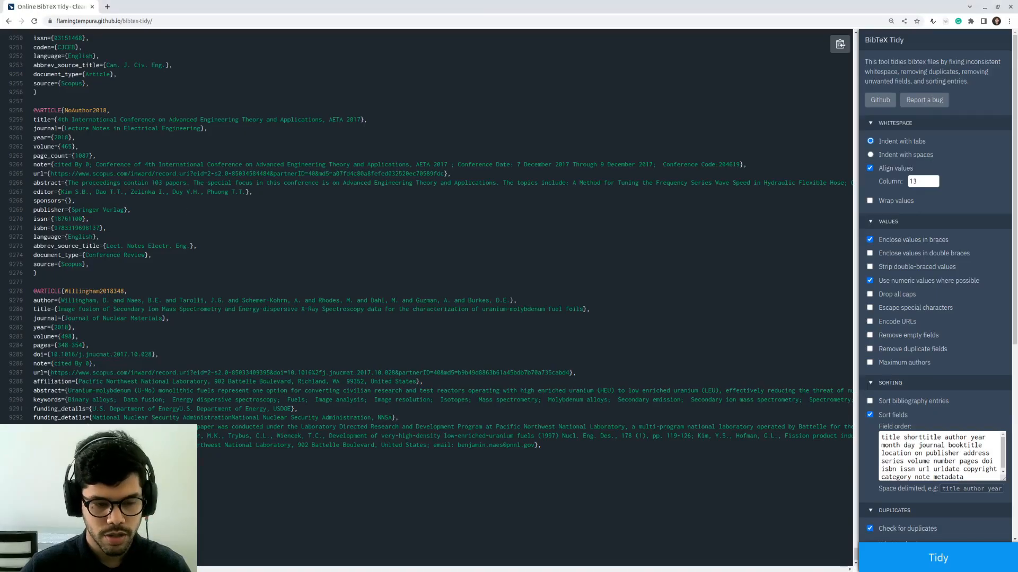
scroll(down, 3)
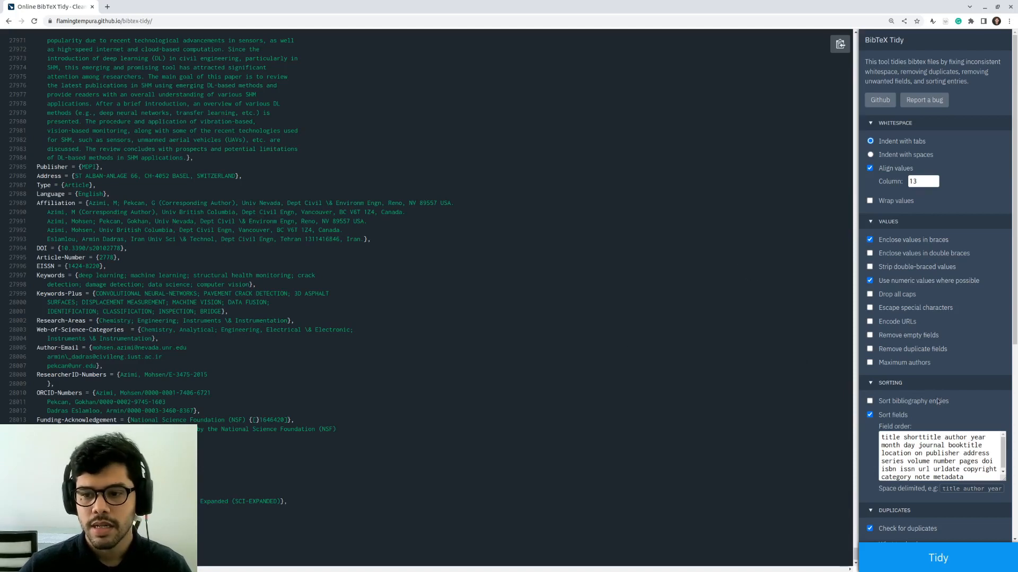
Enable Merge duplicate entries (Combine) and matching-DOI duplicate detection in BibTeX Tidy
scroll(down, 3)
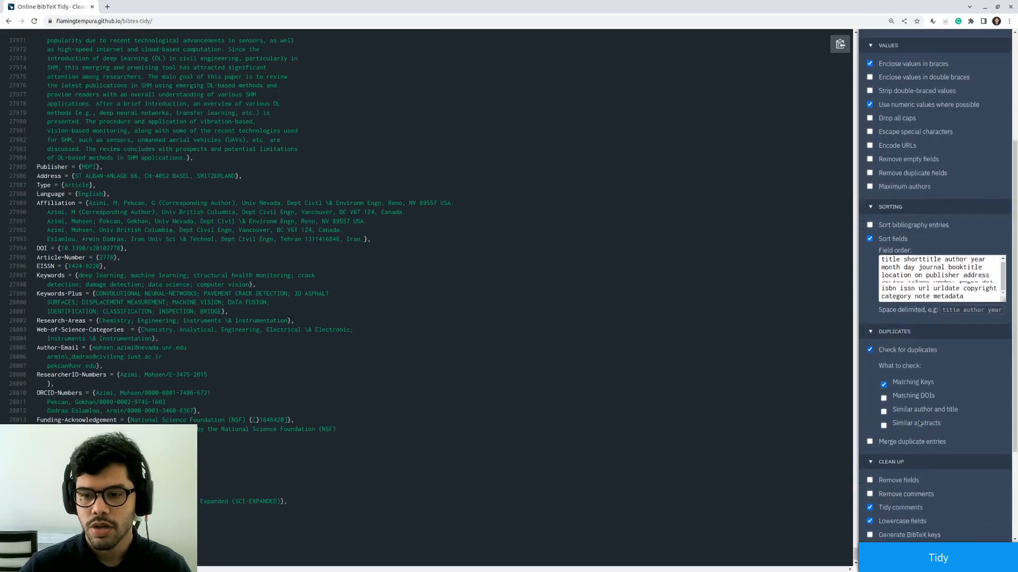
scroll(down, 3)
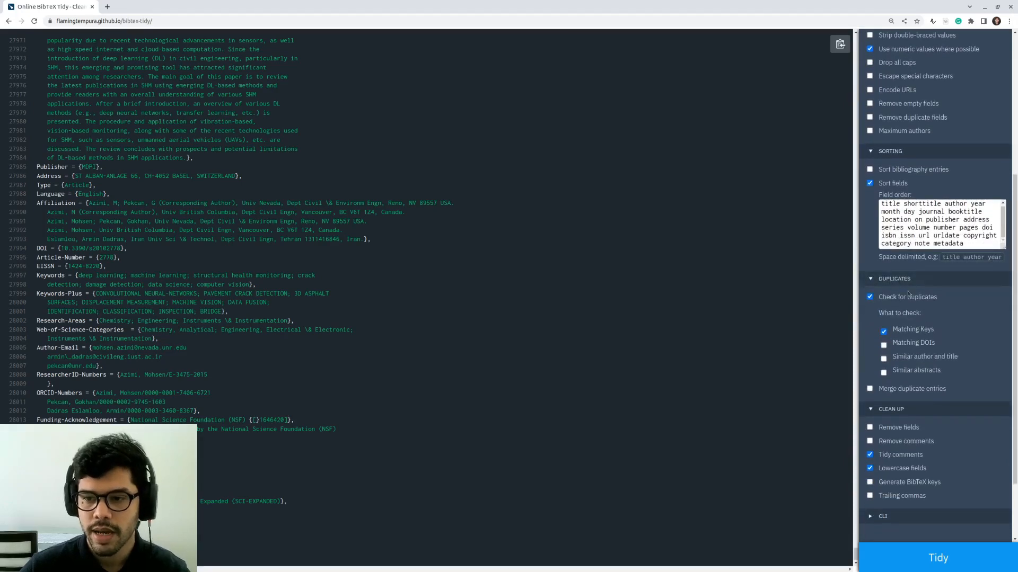
click(870, 388)
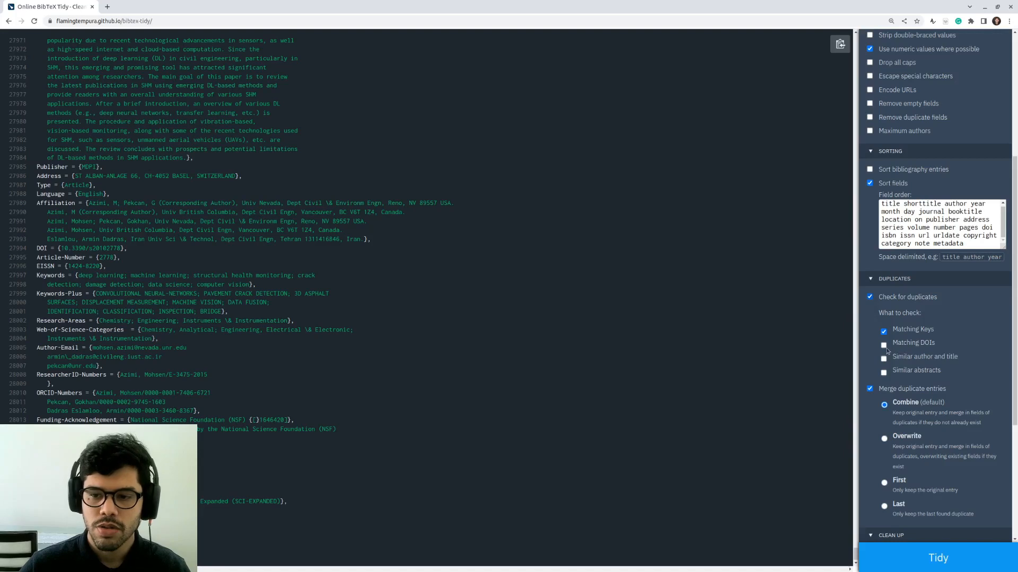
click(883, 343)
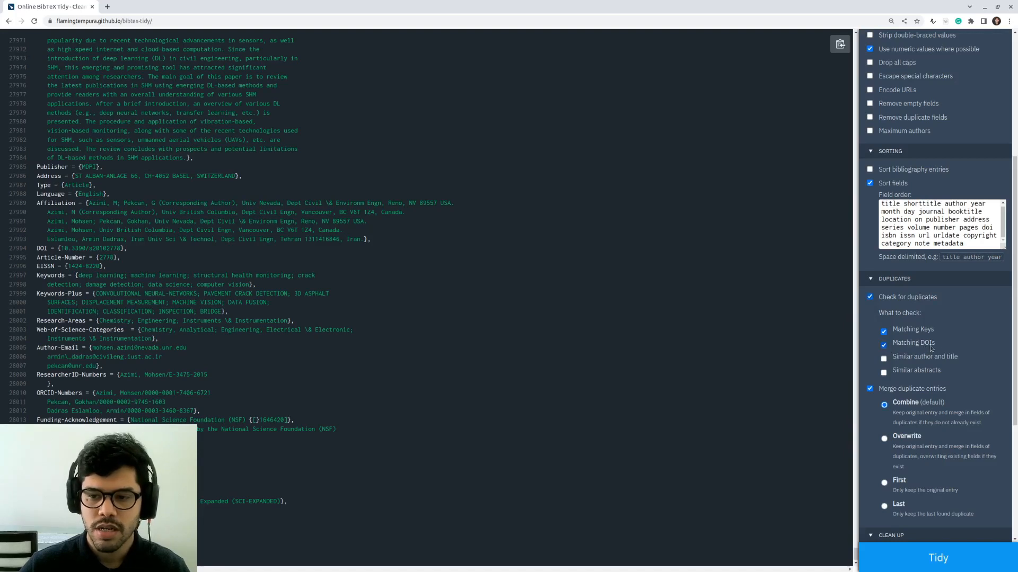
mouse_move(937, 347)
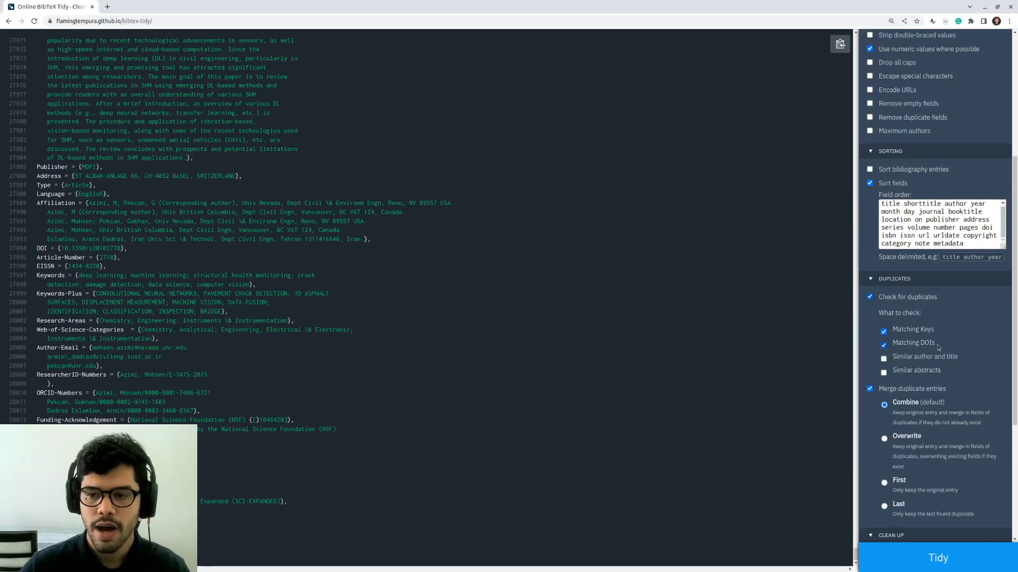
scroll(down, 3)
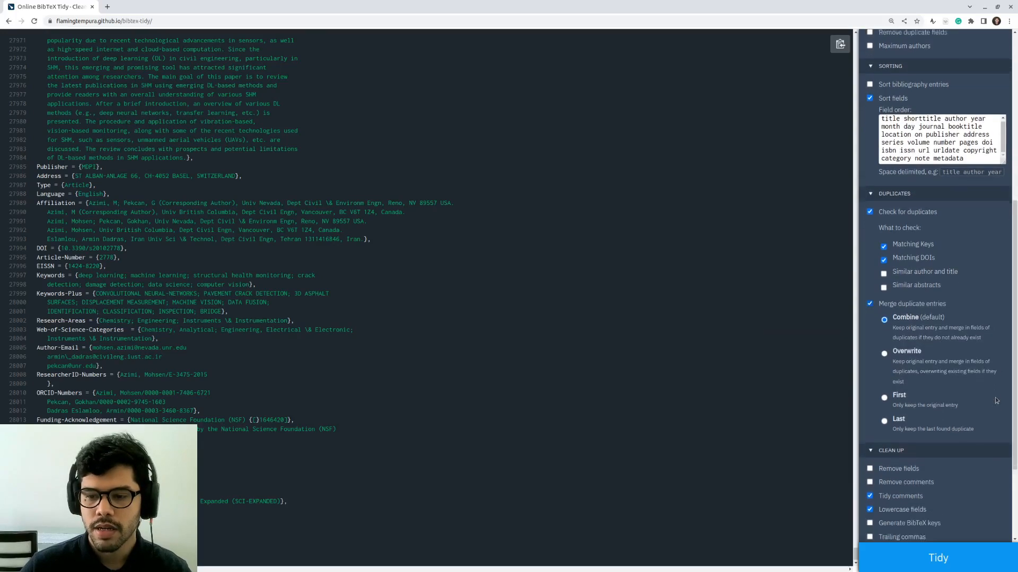
scroll(down, 3)
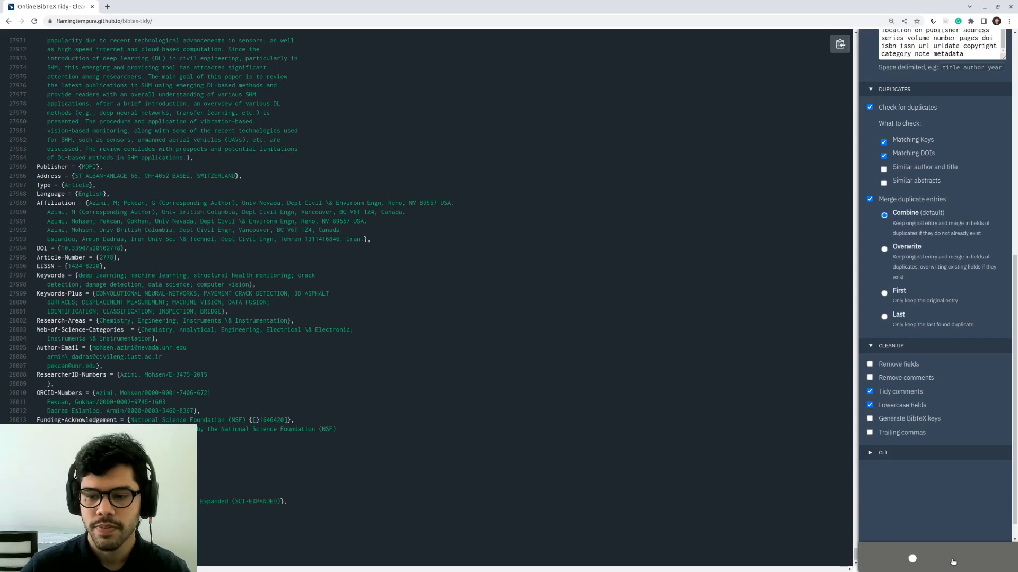
Tidy the 424 combined entries, with the report showing no duplicates found
click(911, 559)
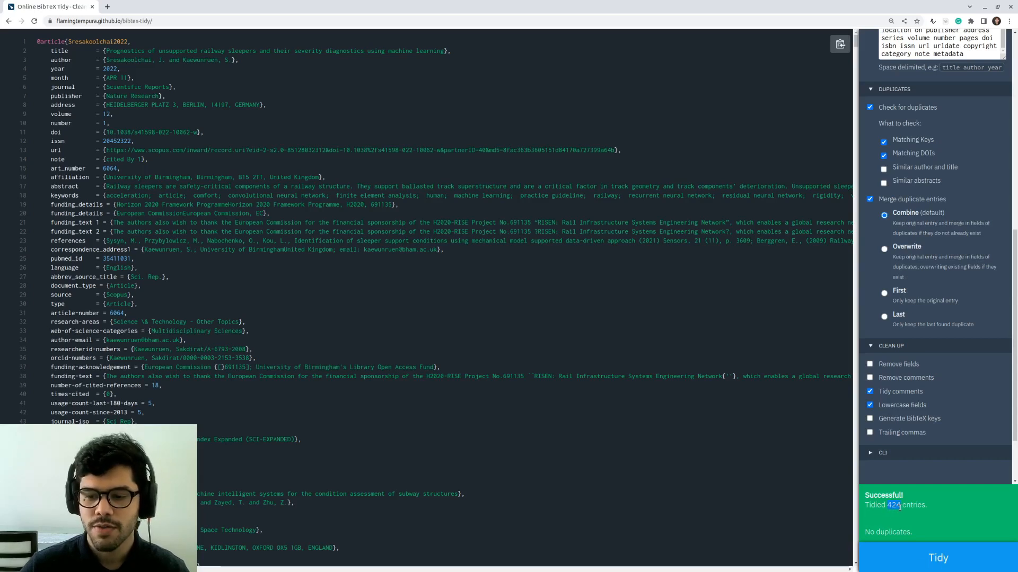
mouse_move(899, 519)
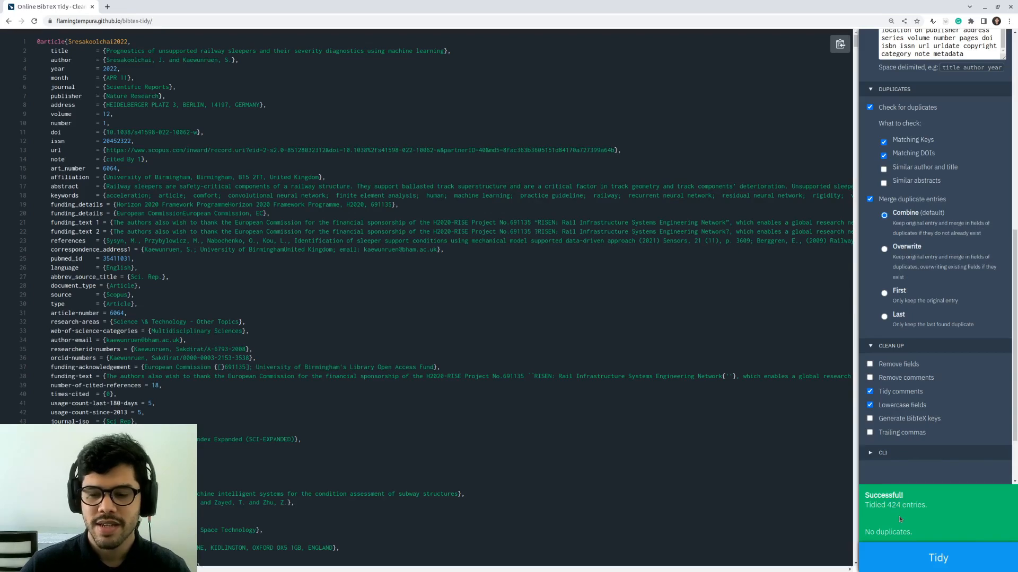
mouse_move(897, 518)
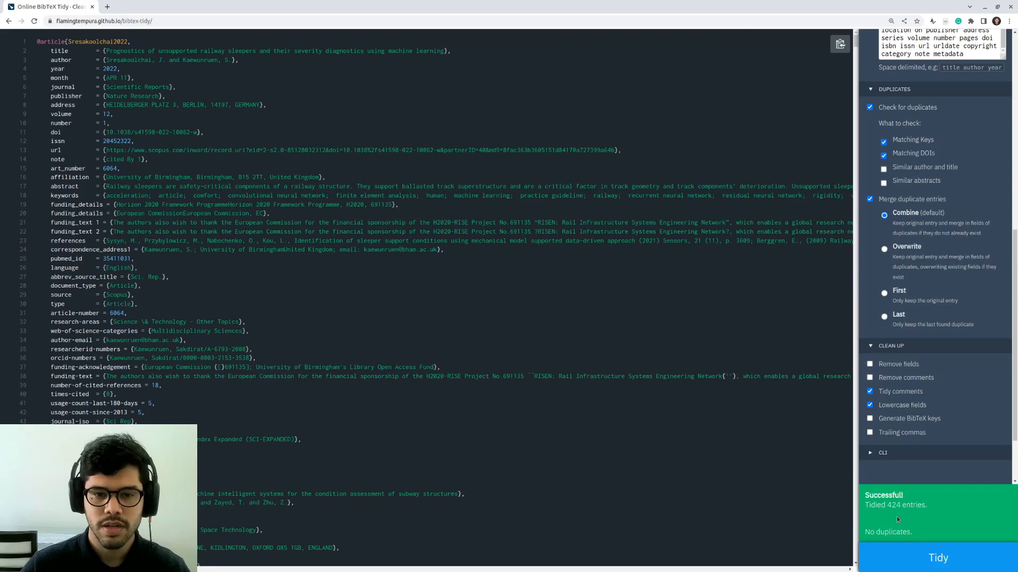
mouse_move(639, 529)
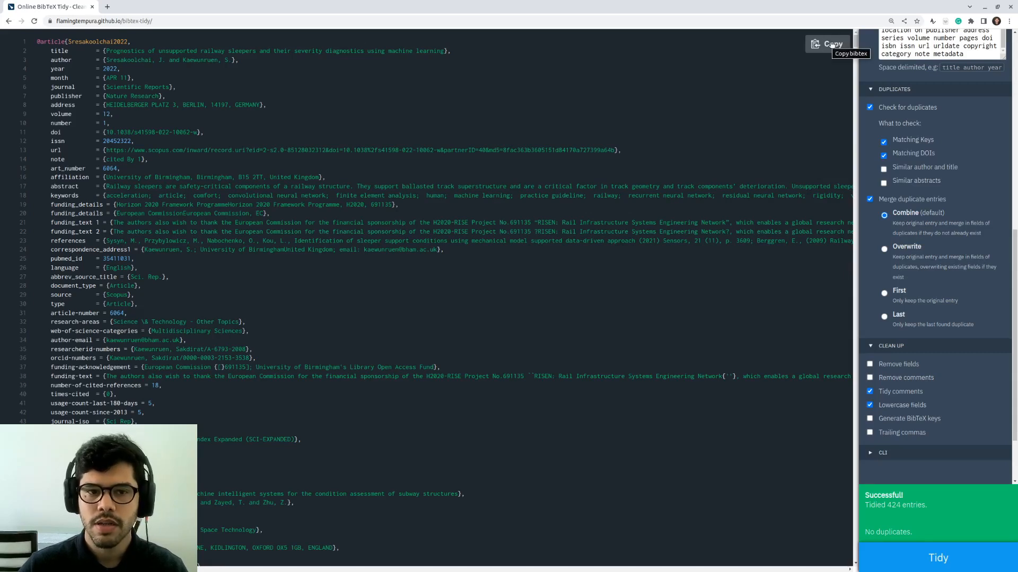
Copy the tidied bibliography and view the bib folder files in the Explorer
click(825, 44)
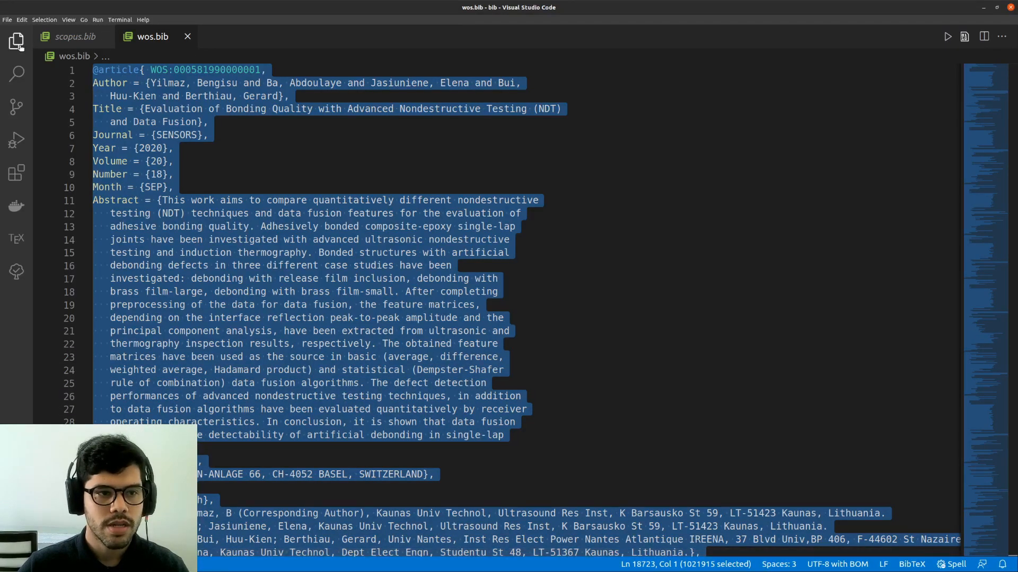
click(16, 41)
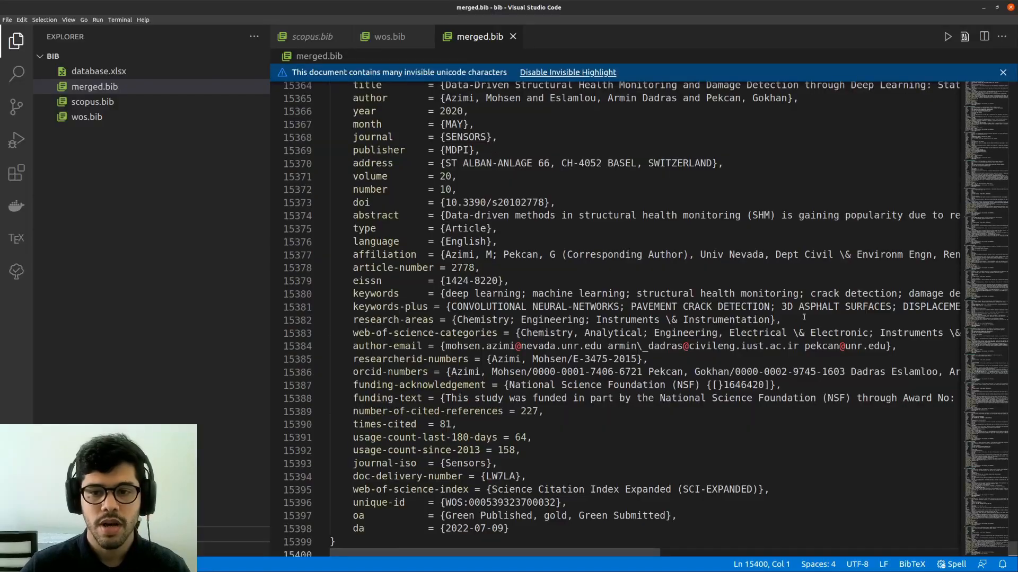
scroll(up, 3)
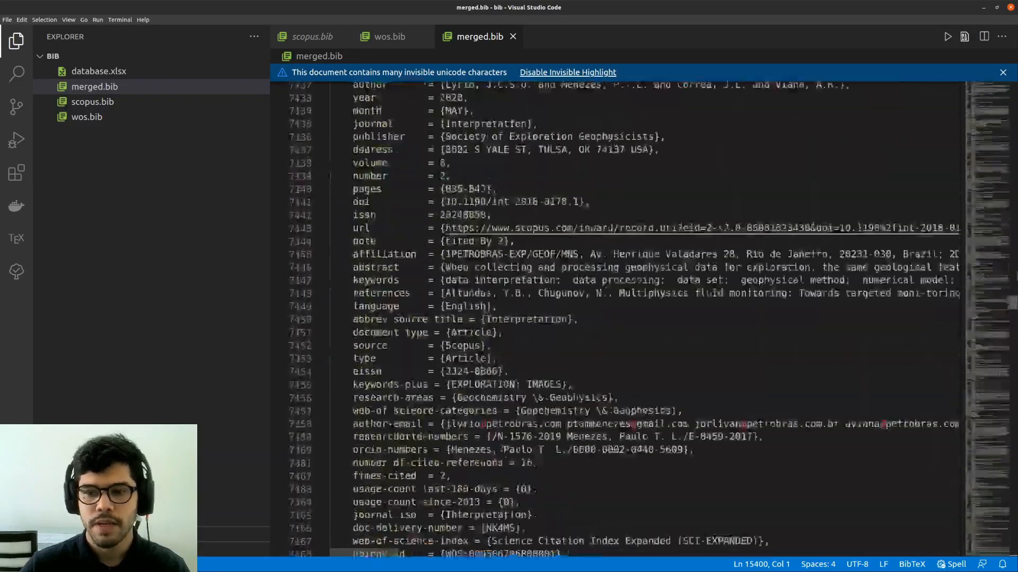
scroll(up, 3)
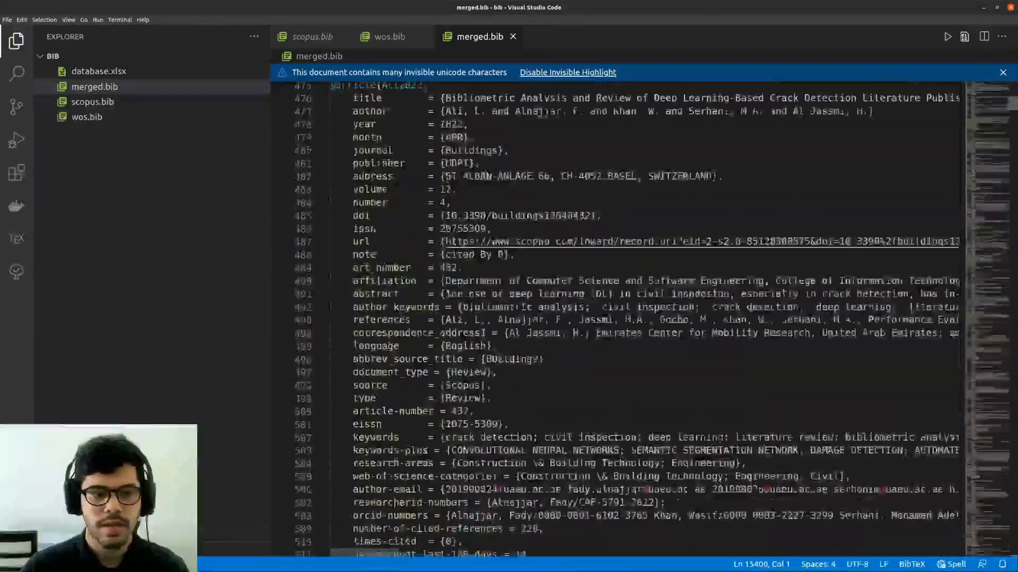
scroll(up, 3)
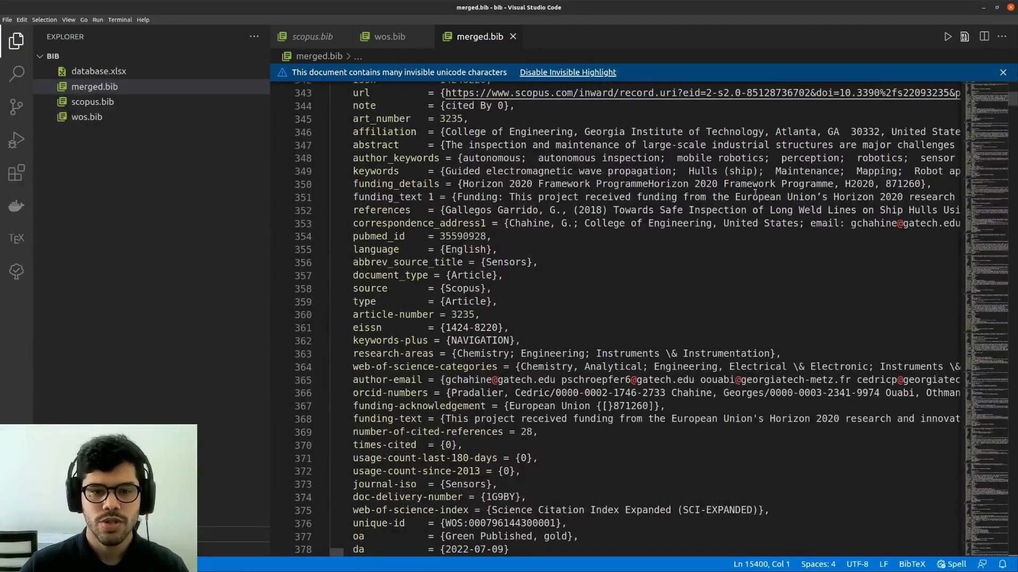